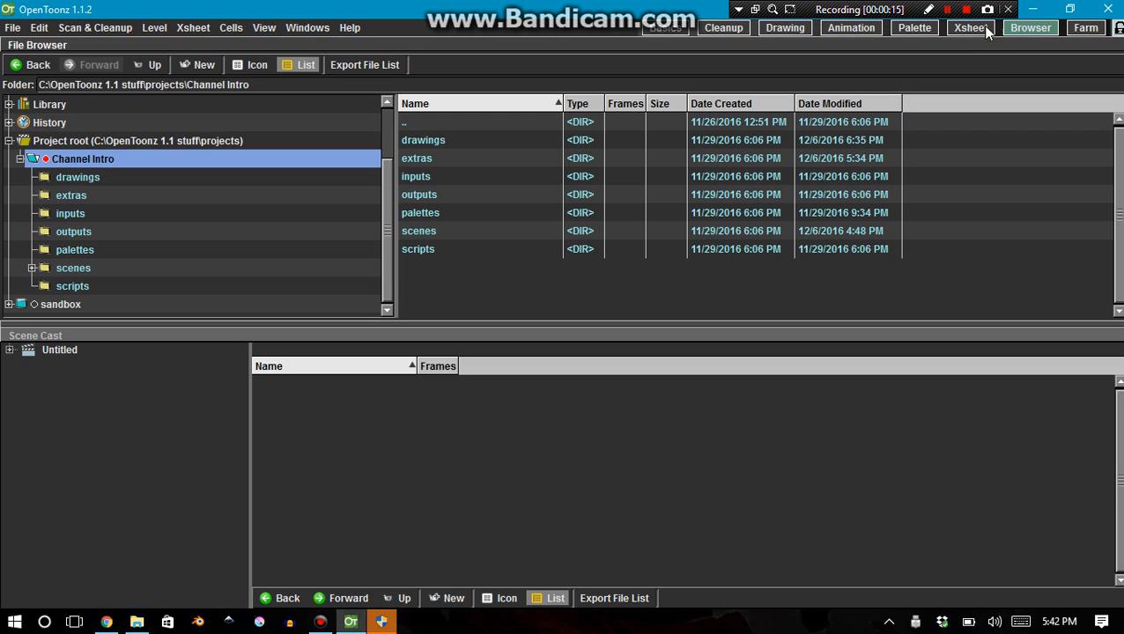
pyautogui.moveTo(40, 176)
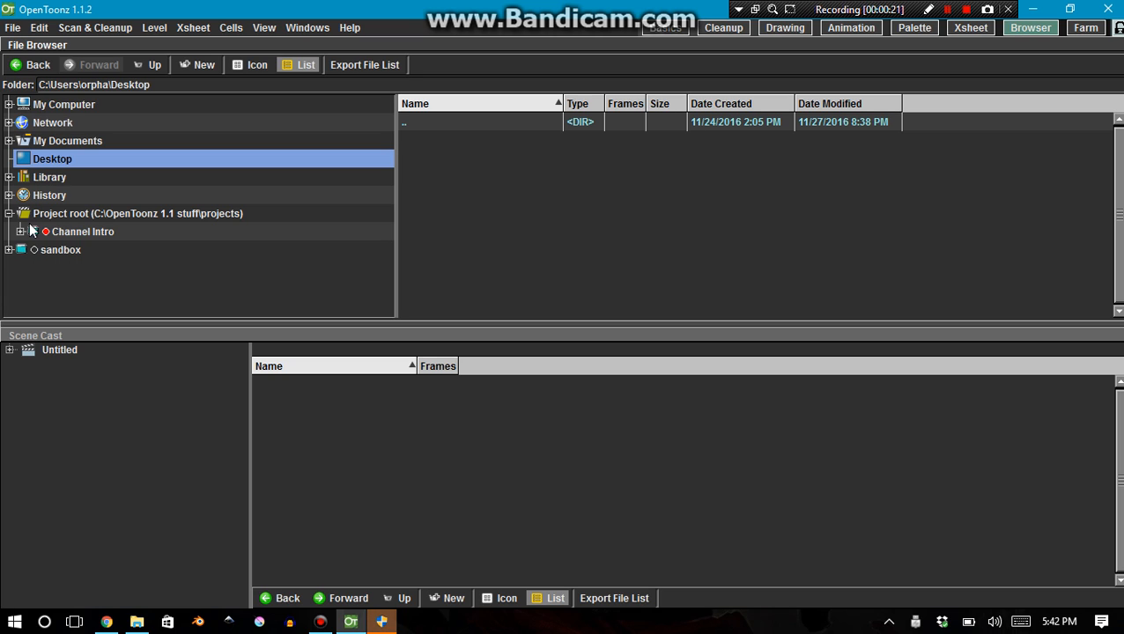
# Expand the project root and browse the sandbox project's scenes and scripts folders
pyautogui.click(137, 213)
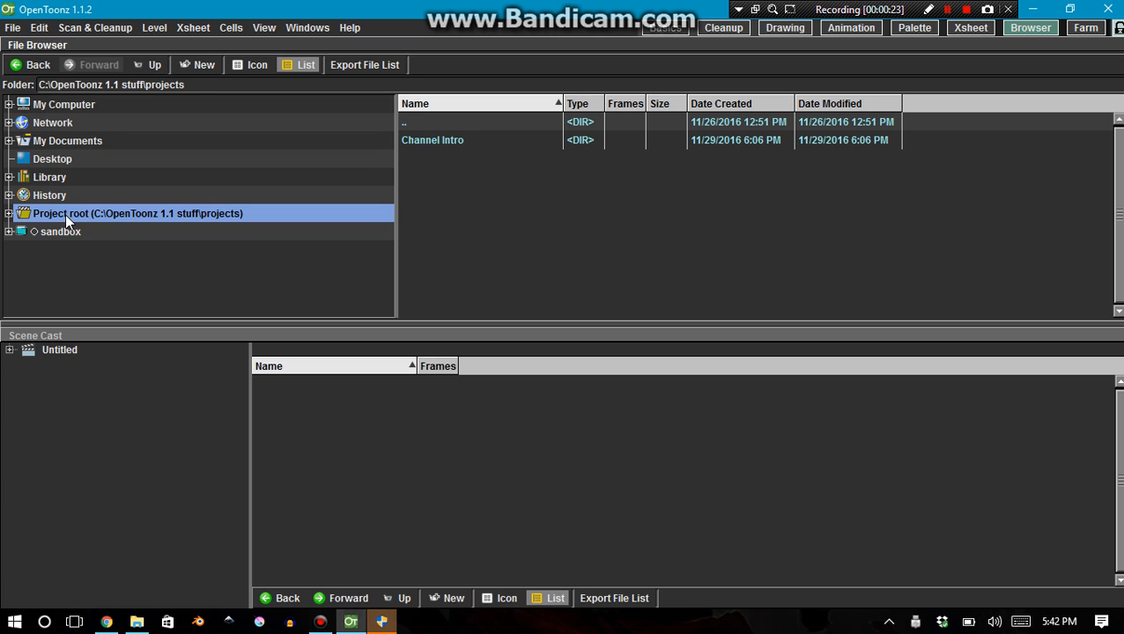
pyautogui.click(9, 213)
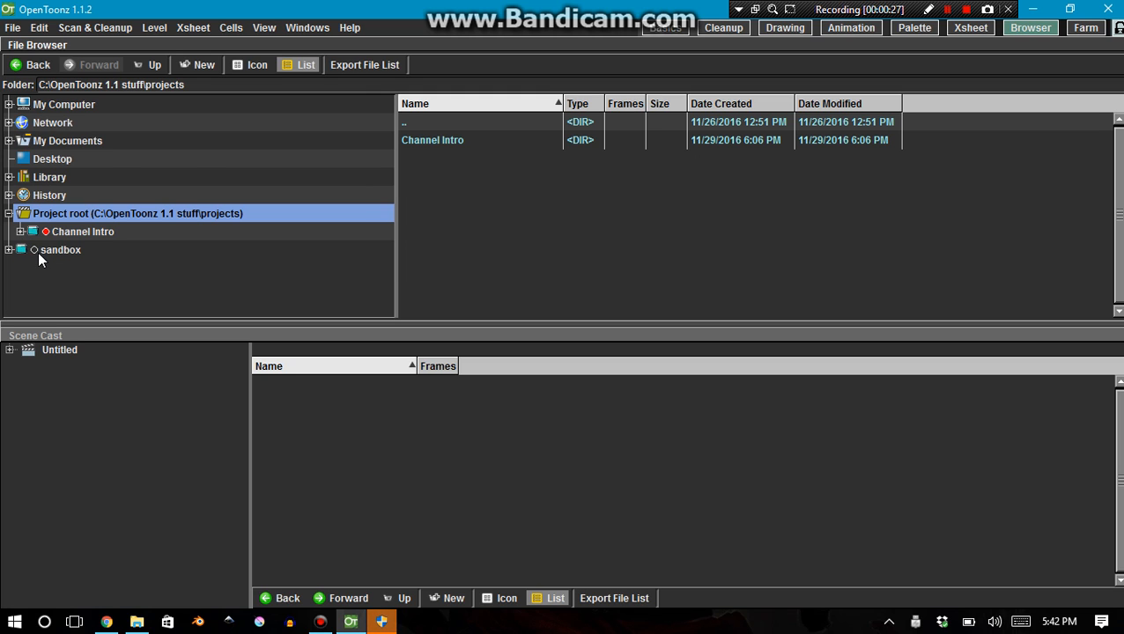
pyautogui.click(59, 250)
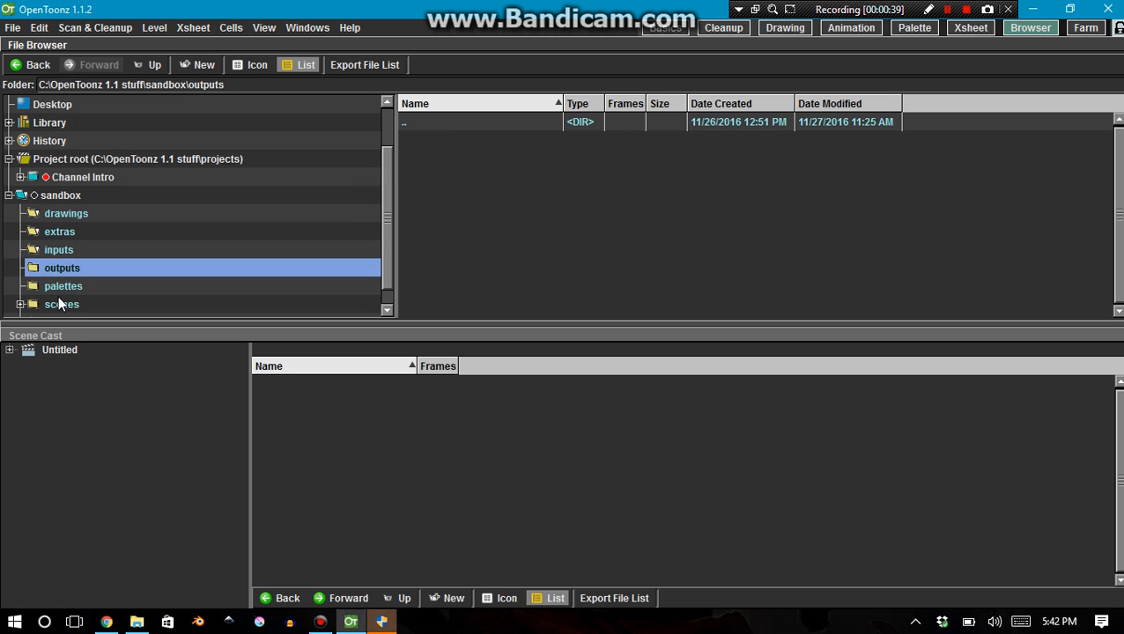
pyautogui.click(62, 304)
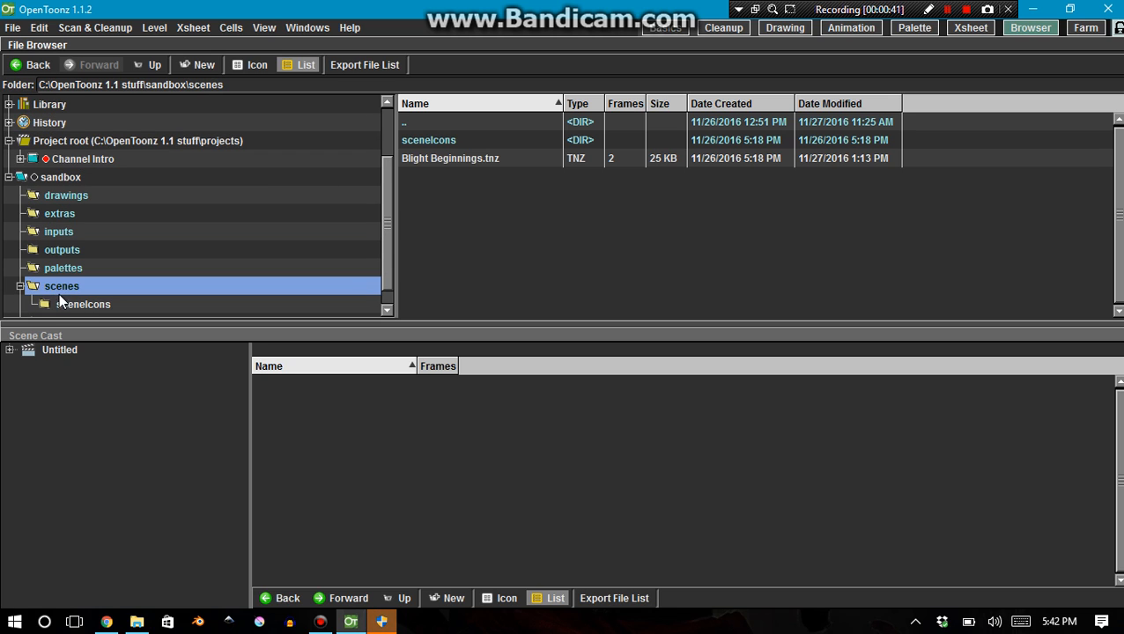
pyautogui.click(61, 304)
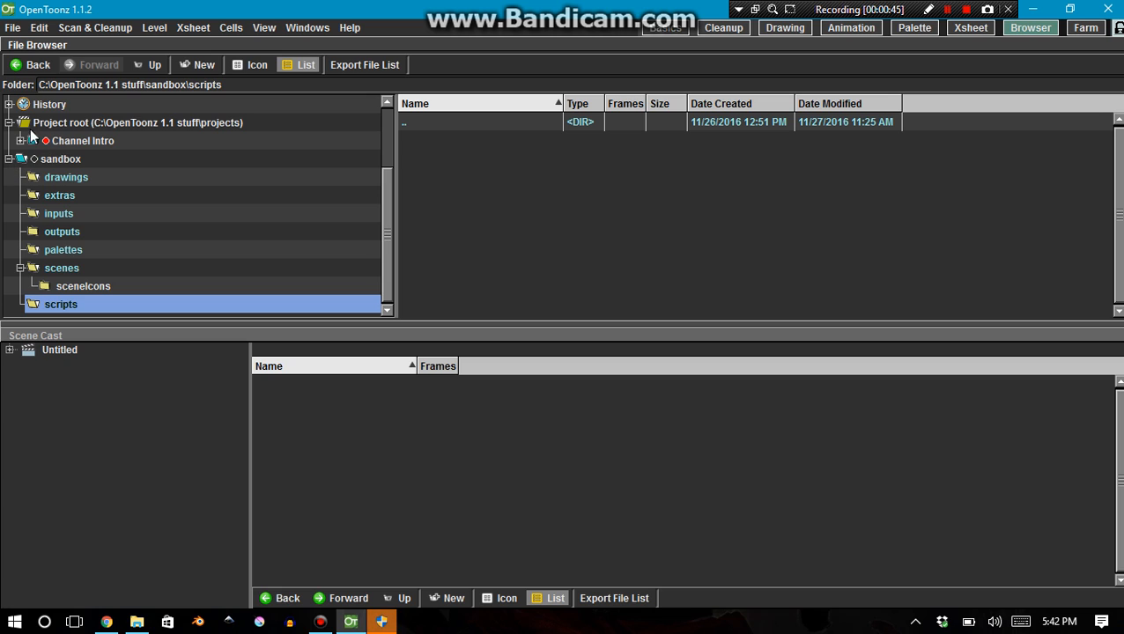
# Browse the Channel Intro project's folders, including outputs, then open the File menu
pyautogui.click(82, 140)
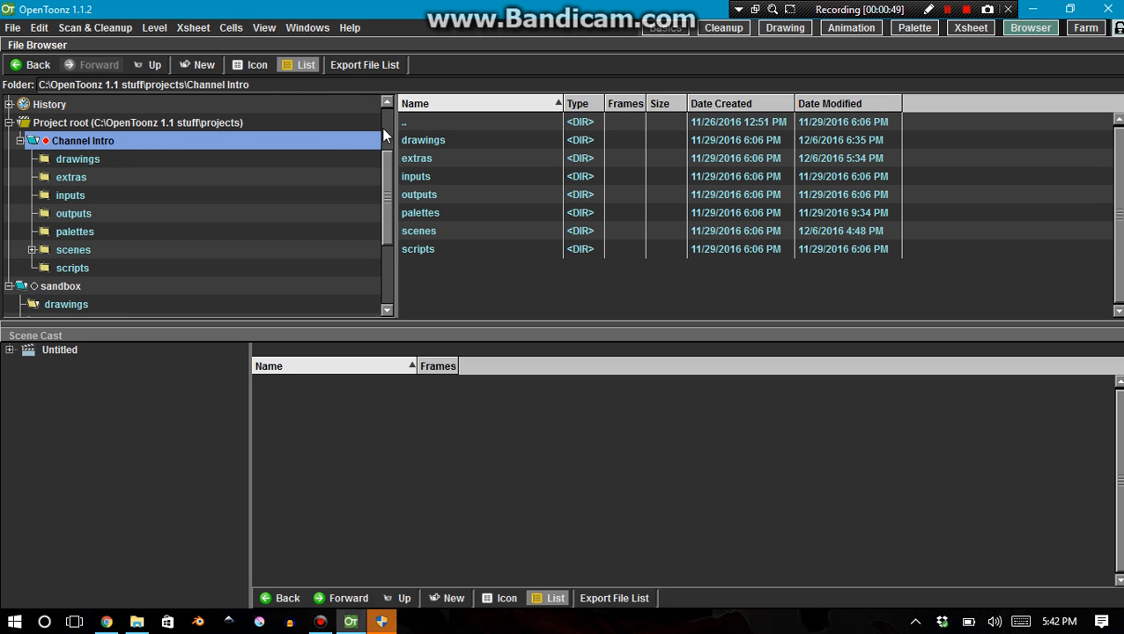
pyautogui.moveTo(343, 167)
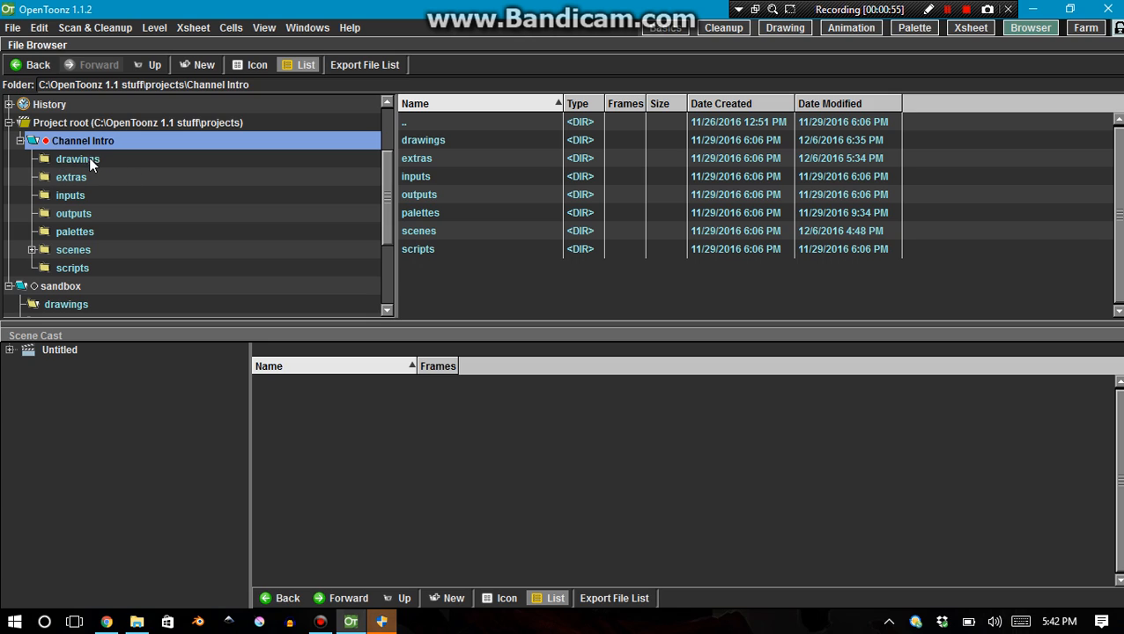
pyautogui.moveTo(81, 163)
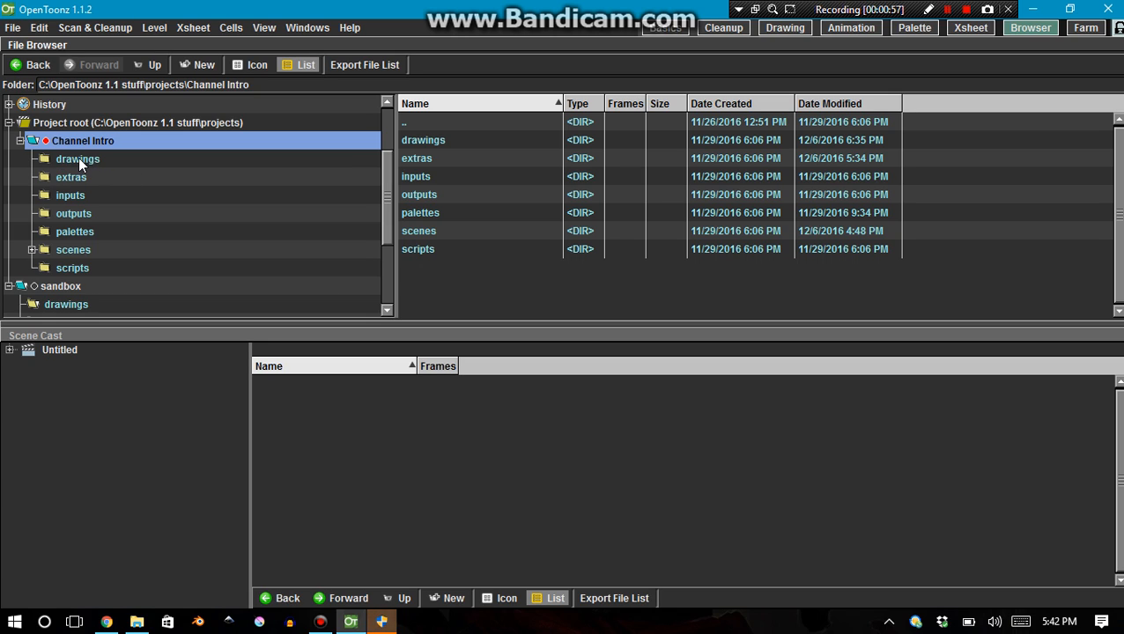
pyautogui.moveTo(98, 145)
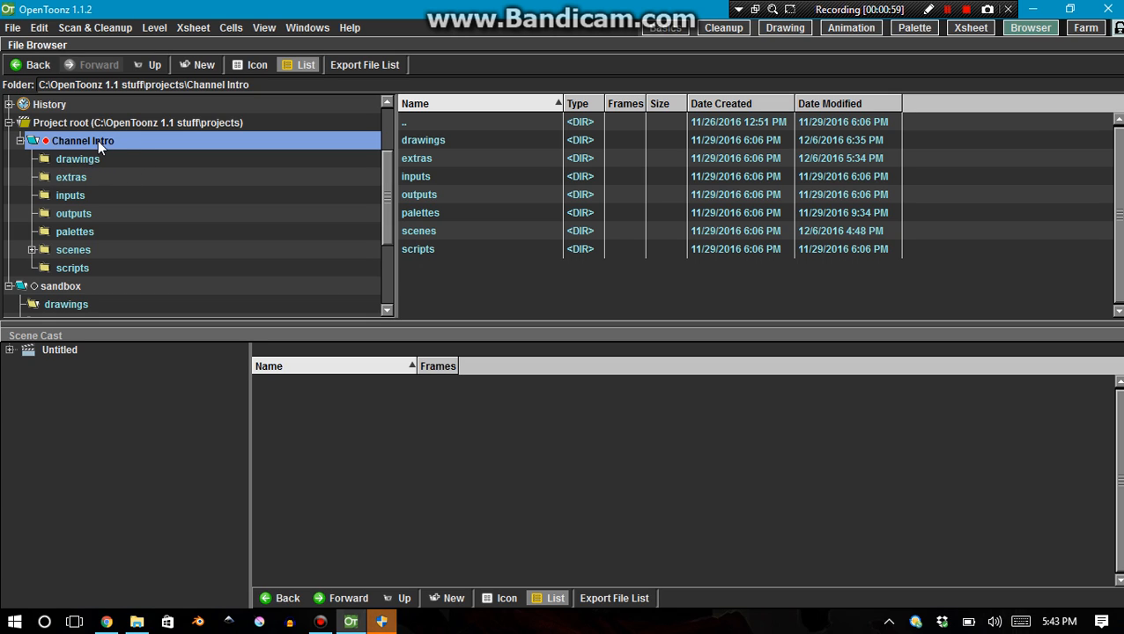
pyautogui.scroll(-3)
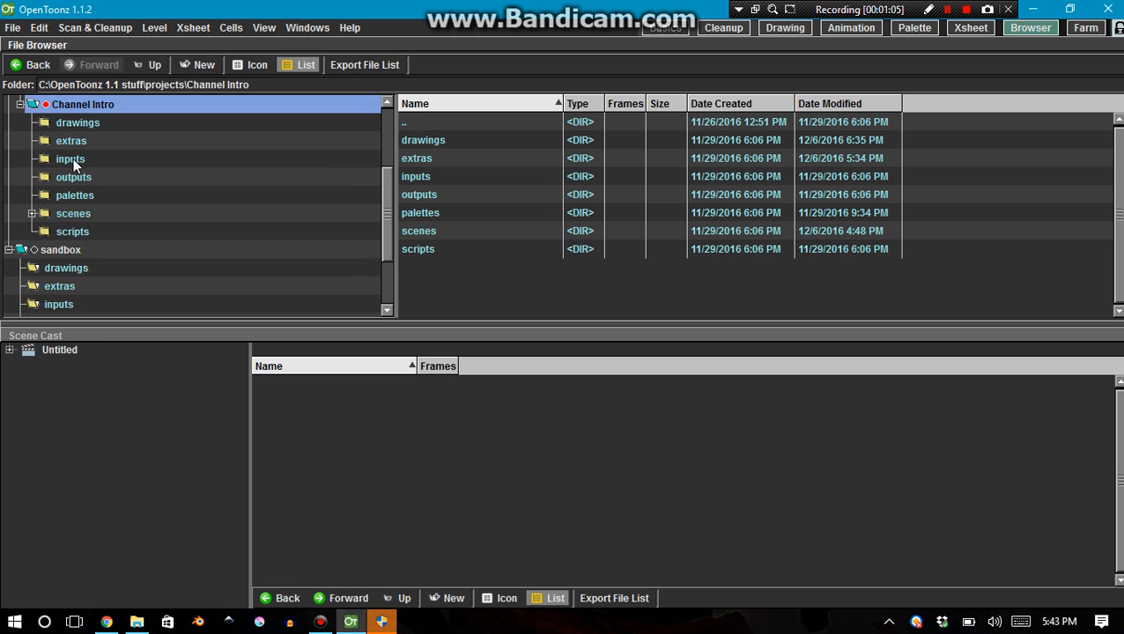
pyautogui.moveTo(78, 126)
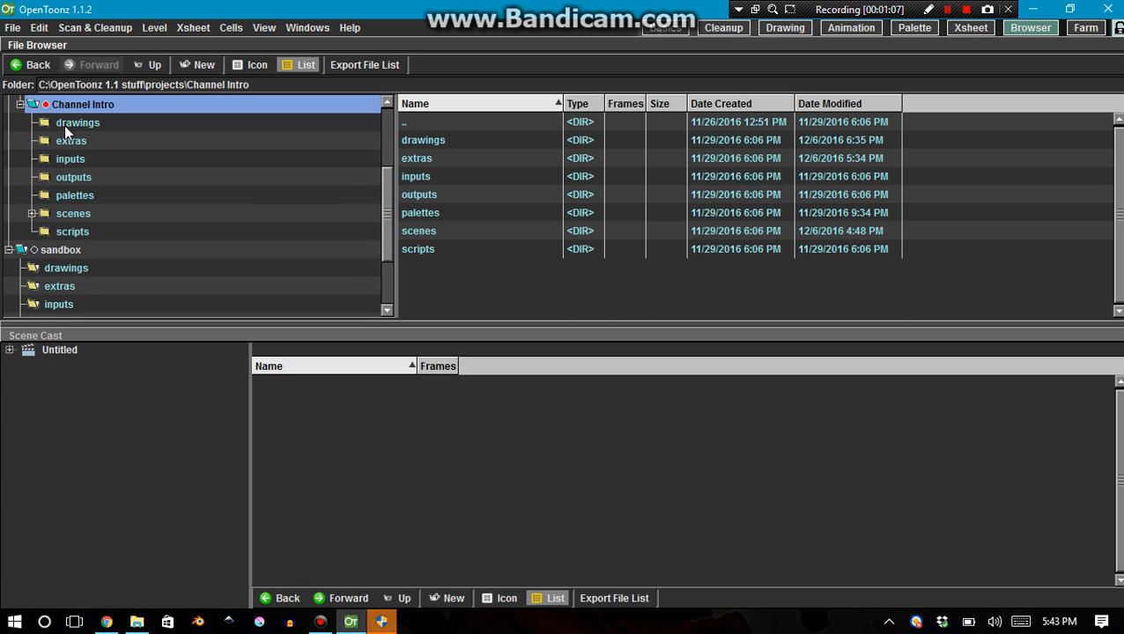
pyautogui.click(74, 177)
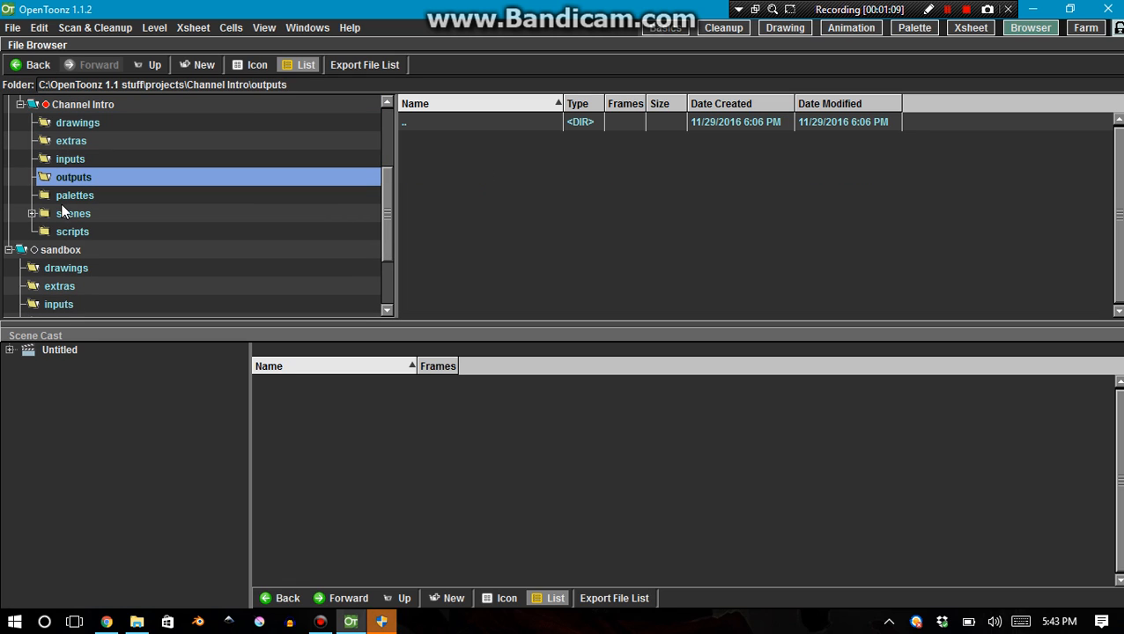
pyautogui.click(72, 250)
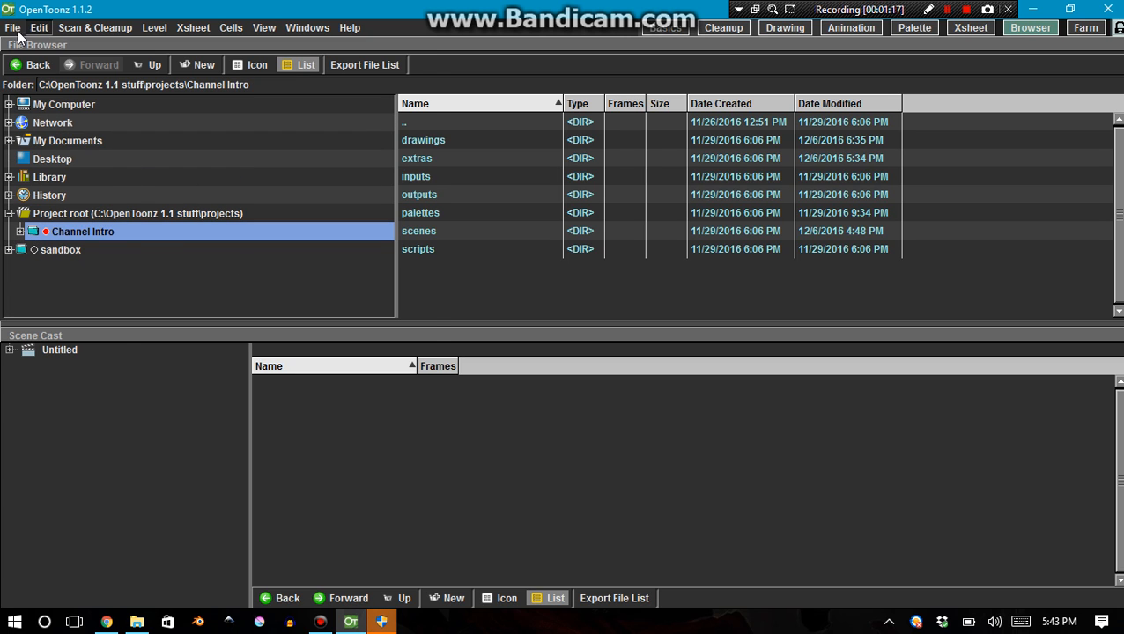
pyautogui.click(12, 27)
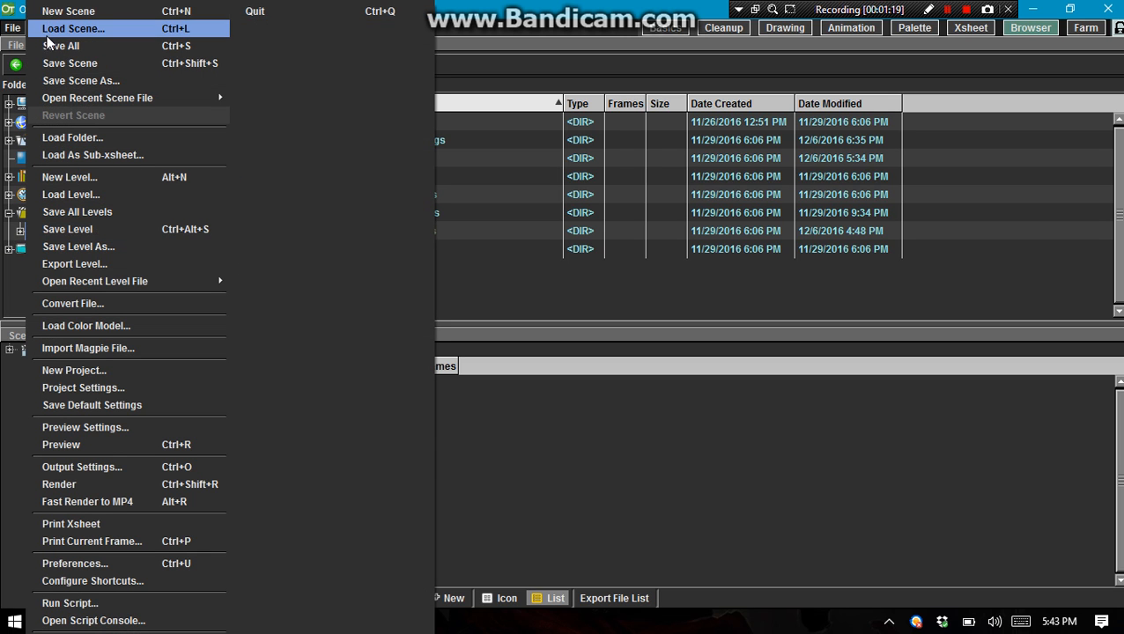
pyautogui.moveTo(73, 137)
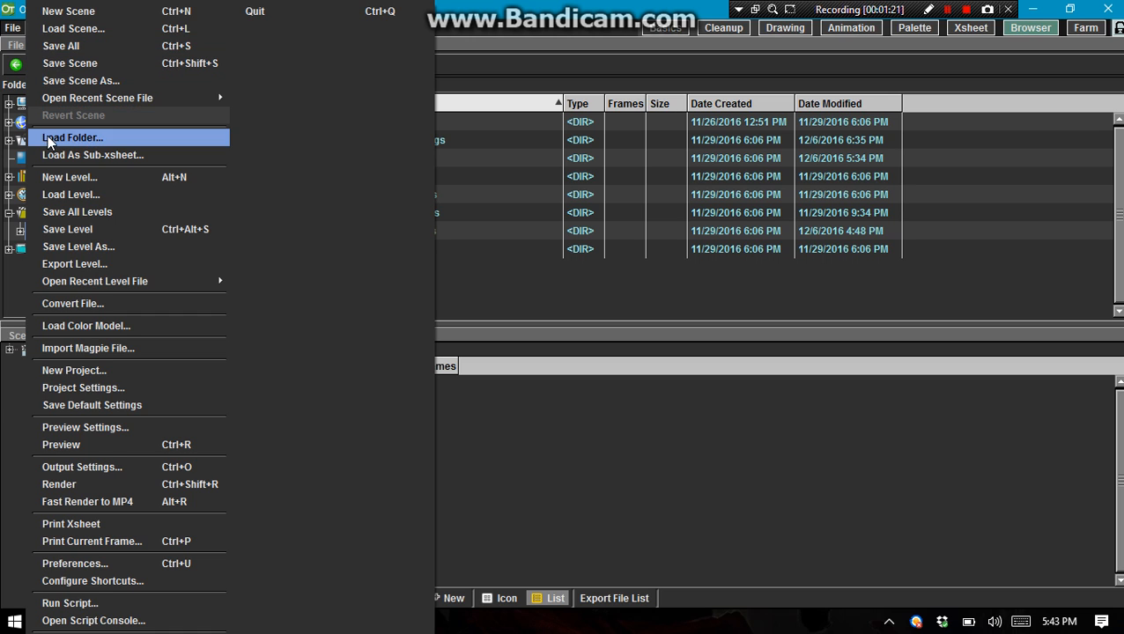
pyautogui.moveTo(973, 59)
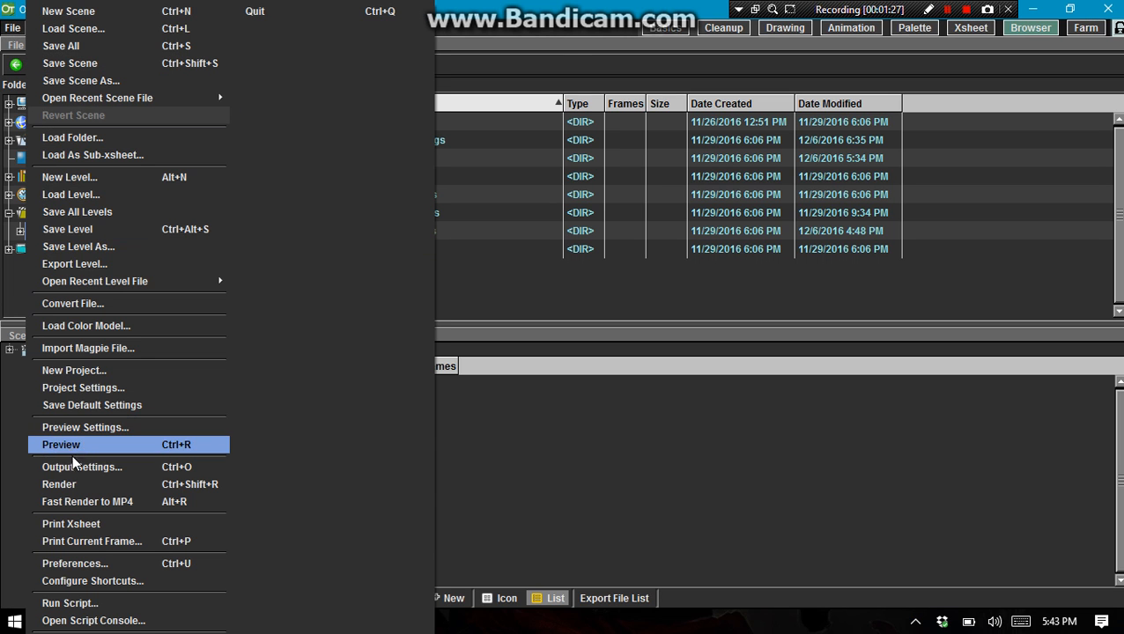
pyautogui.moveTo(74, 370)
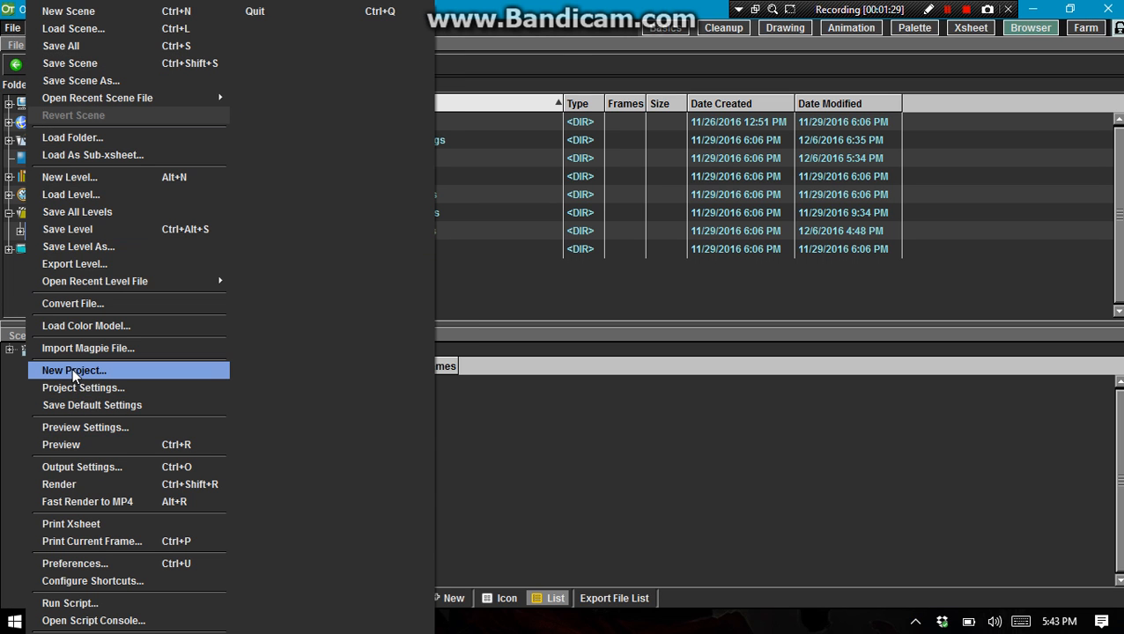
# Start File > New Project and enter 'Tutorials' as the project name
pyautogui.click(74, 370)
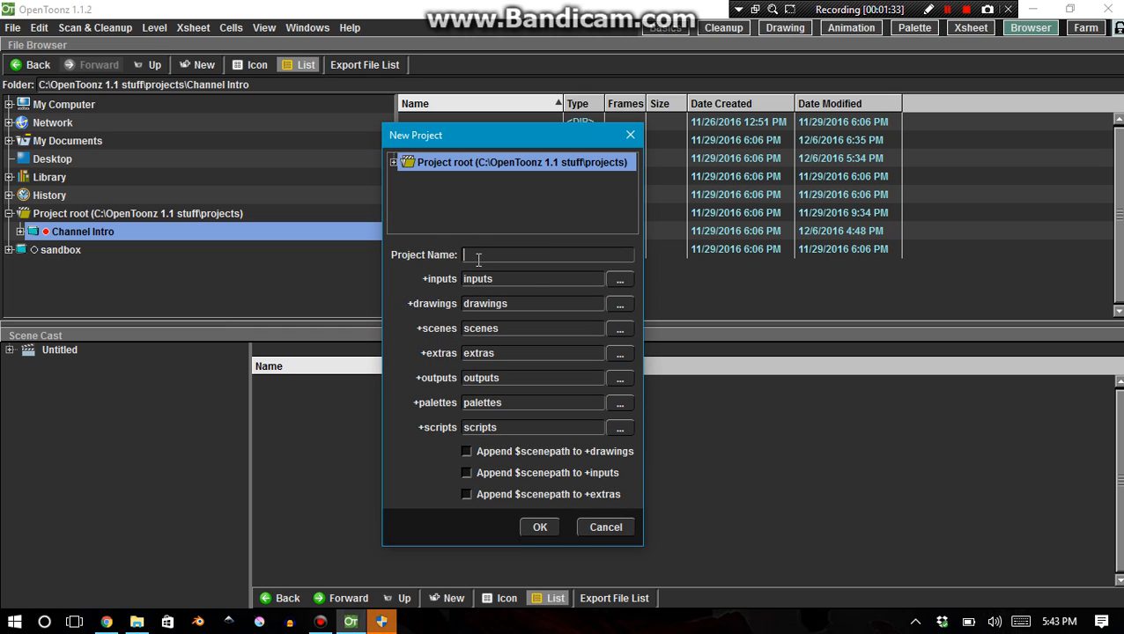
pyautogui.moveTo(483, 275)
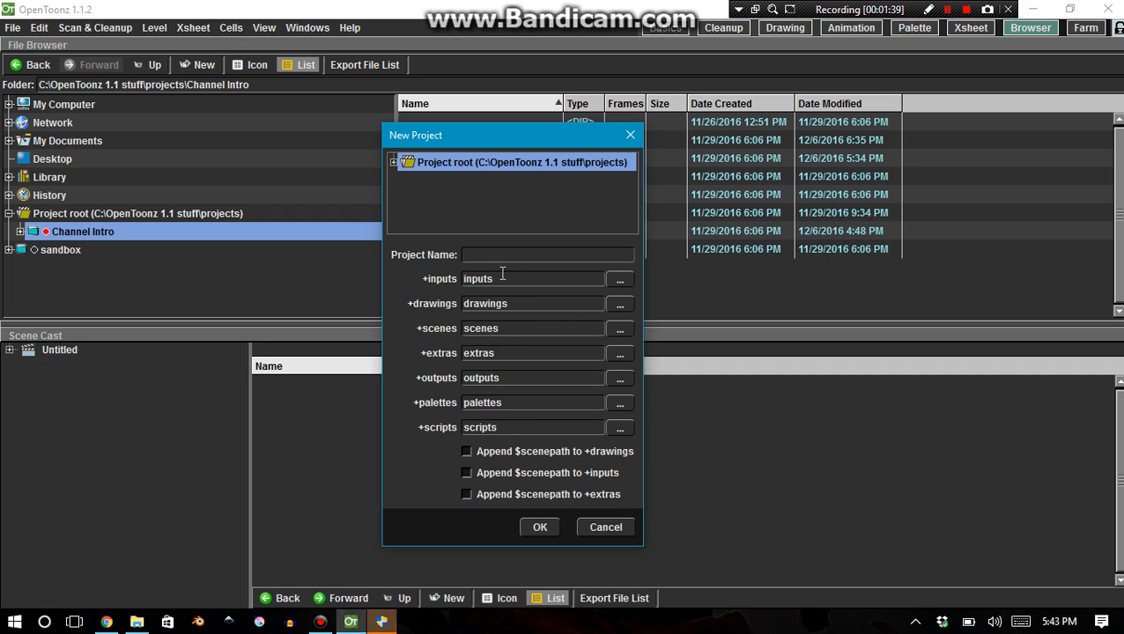
pyautogui.moveTo(543, 296)
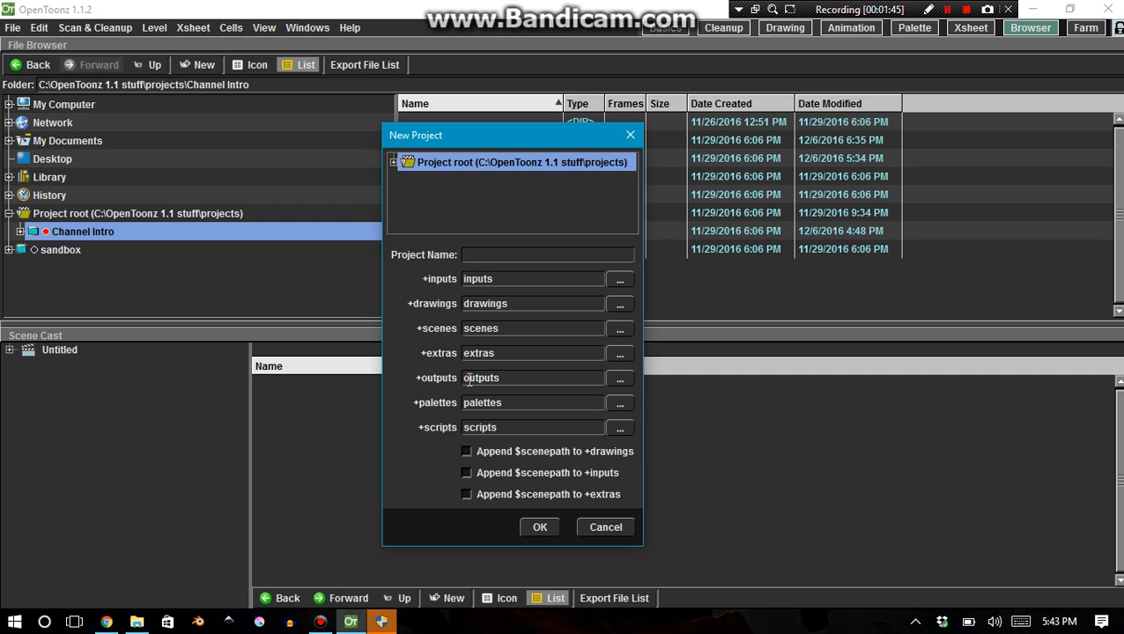
pyautogui.moveTo(502, 274)
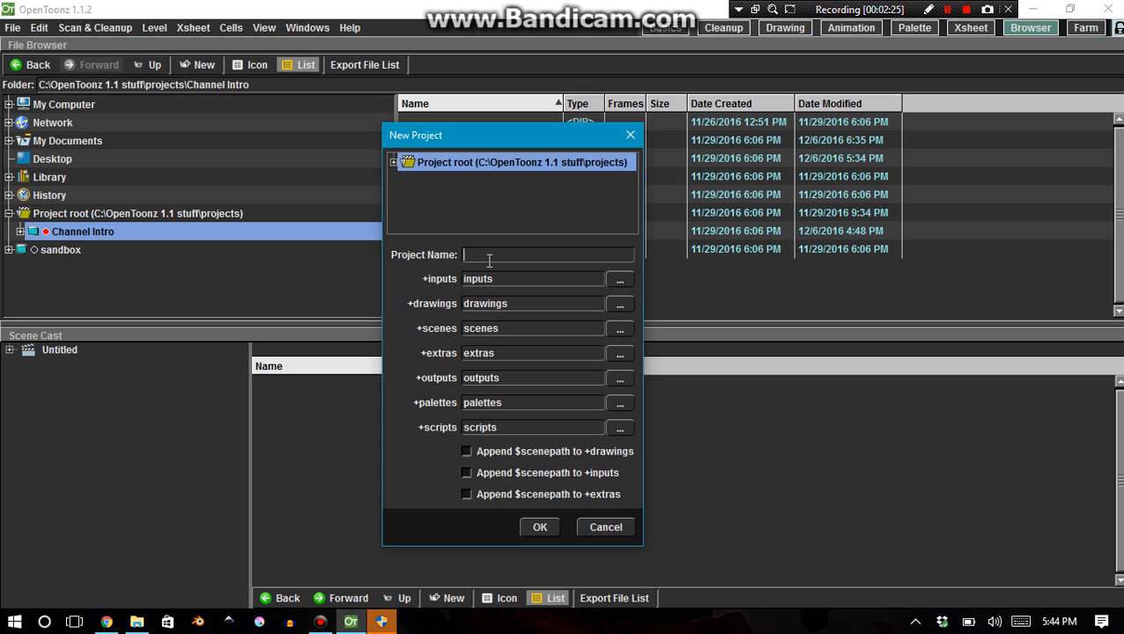
pyautogui.moveTo(468, 401)
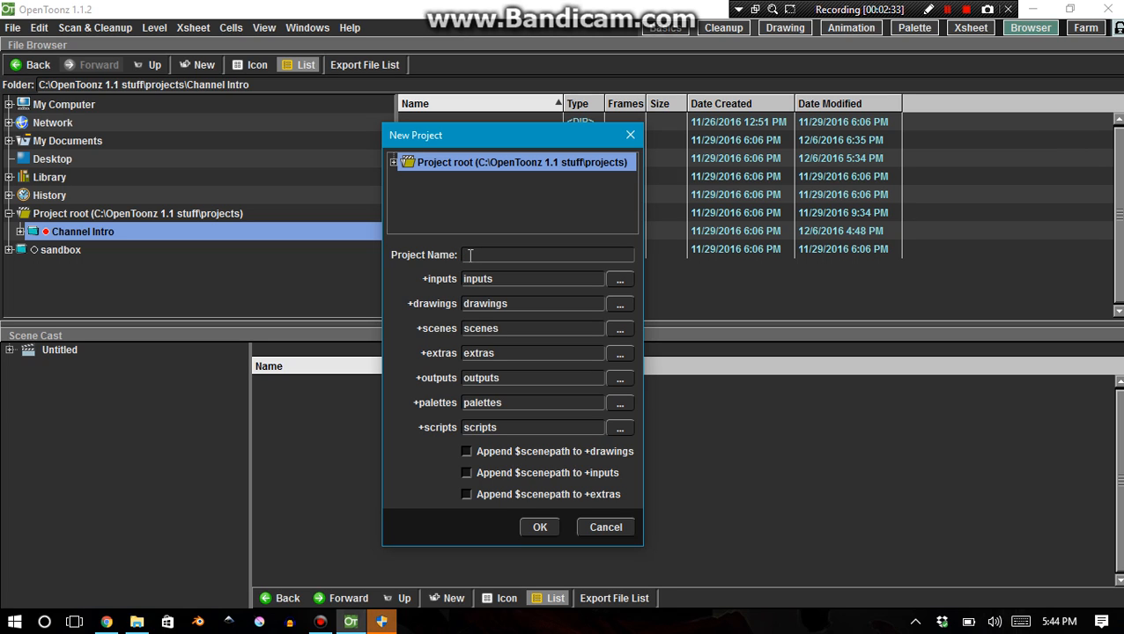
pyautogui.write('Tutorials')
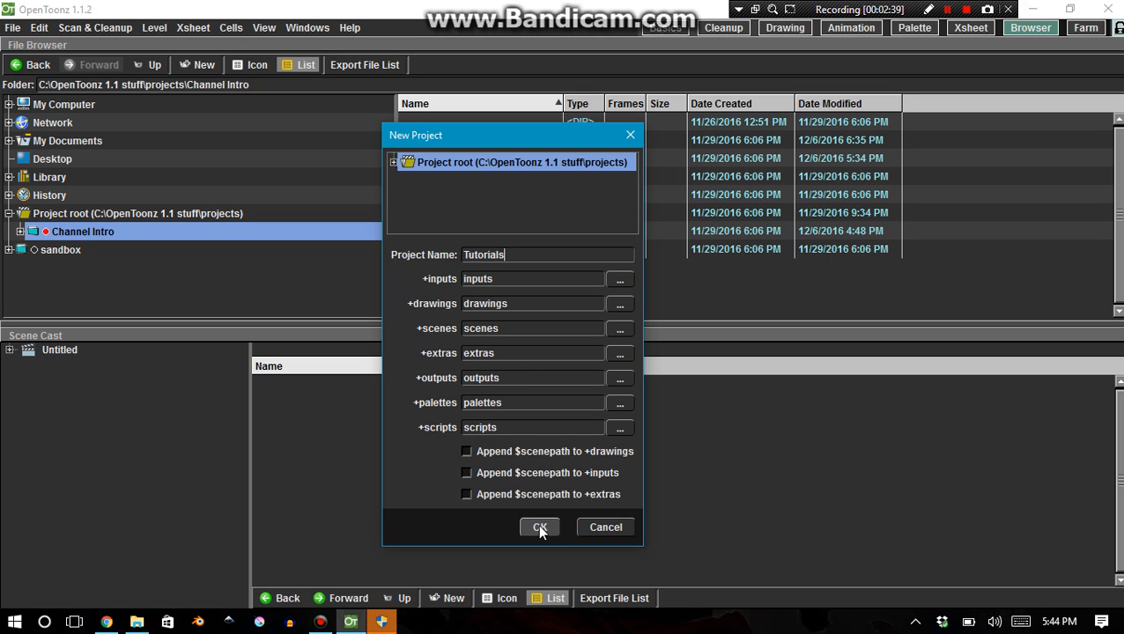
# Expand Project root and Channel Intro to view Tutorials' folders, then return to the Basics room
pyautogui.click(539, 527)
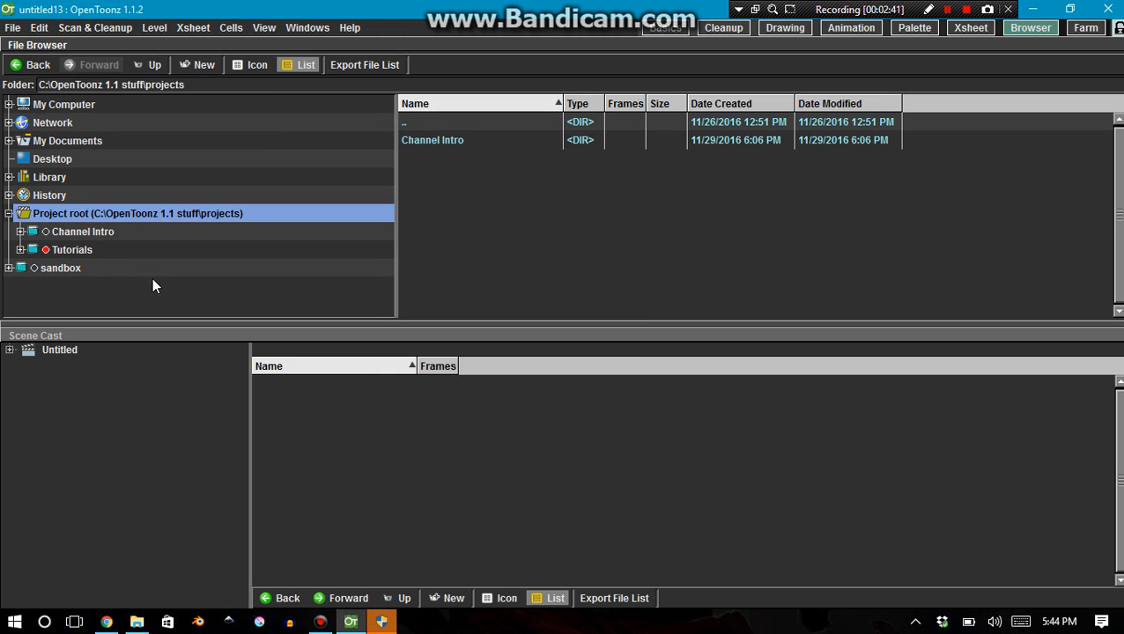
pyautogui.moveTo(31, 255)
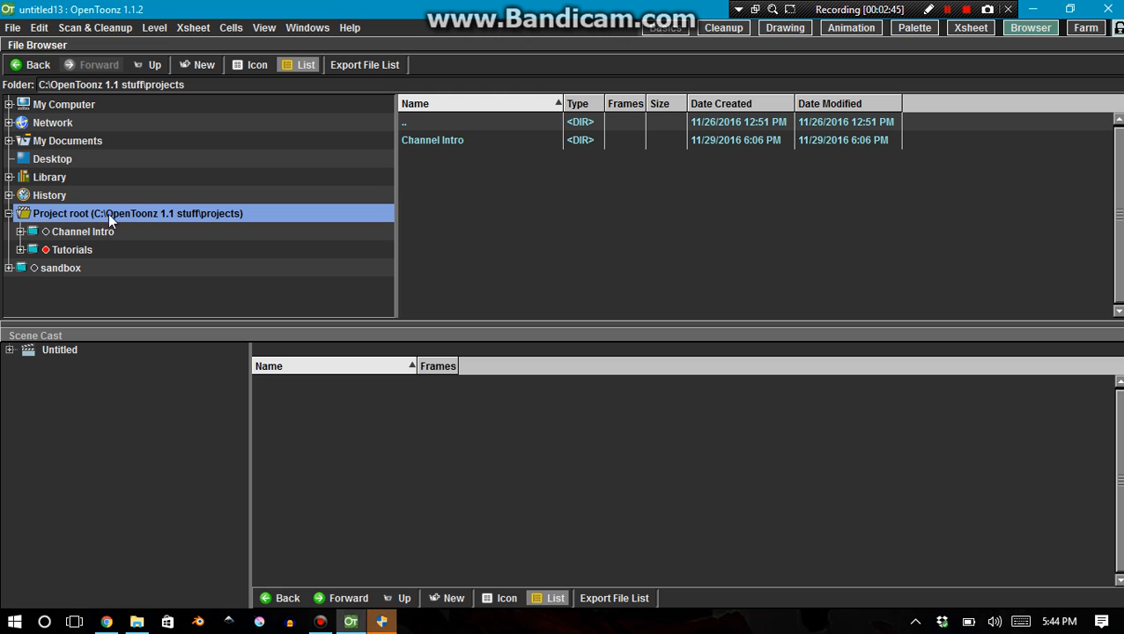
pyautogui.click(83, 231)
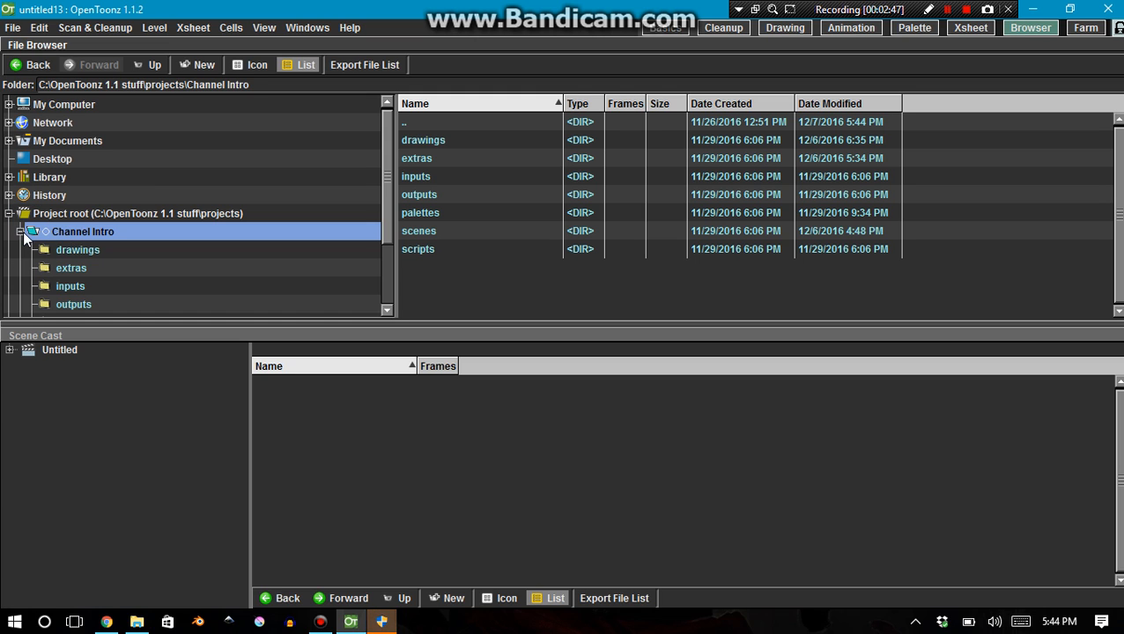
pyautogui.click(72, 249)
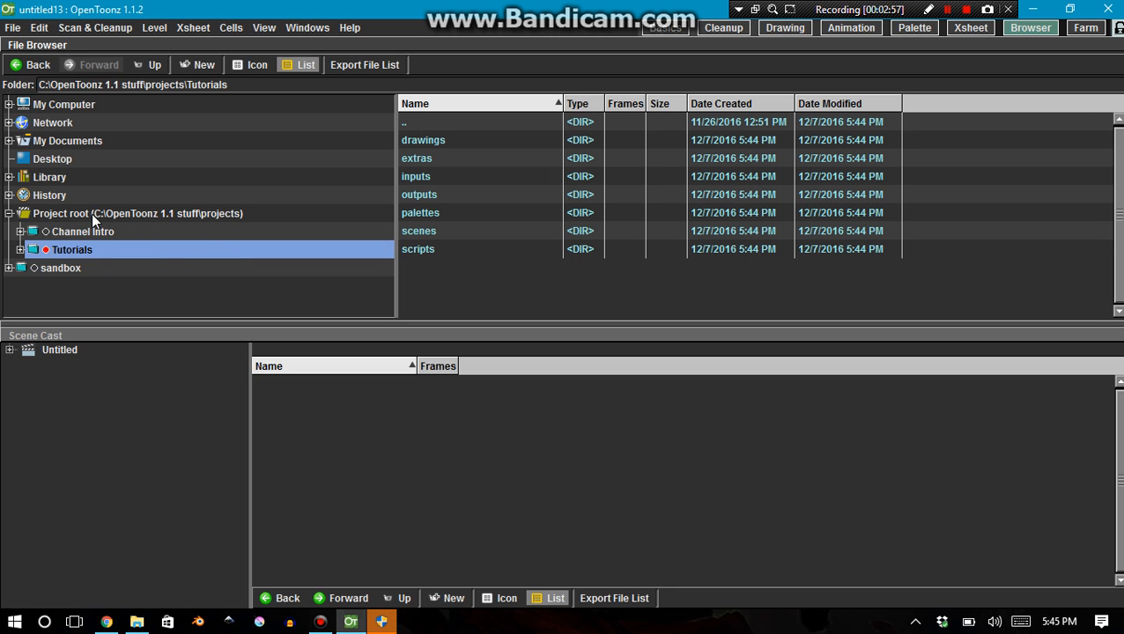
pyautogui.moveTo(208, 262)
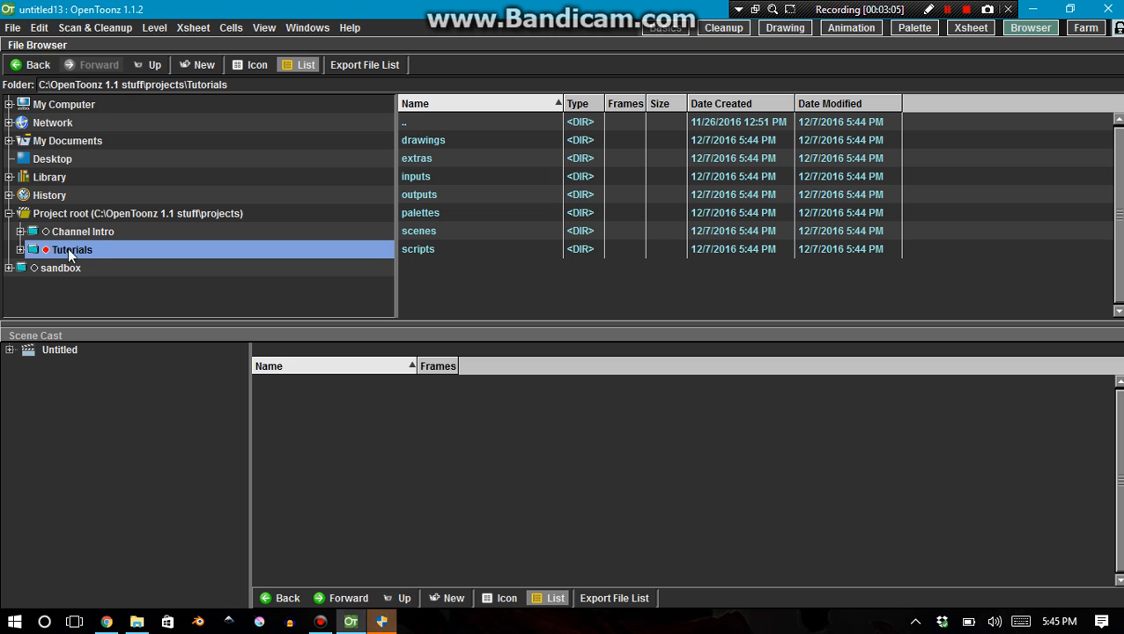
pyautogui.moveTo(55, 252)
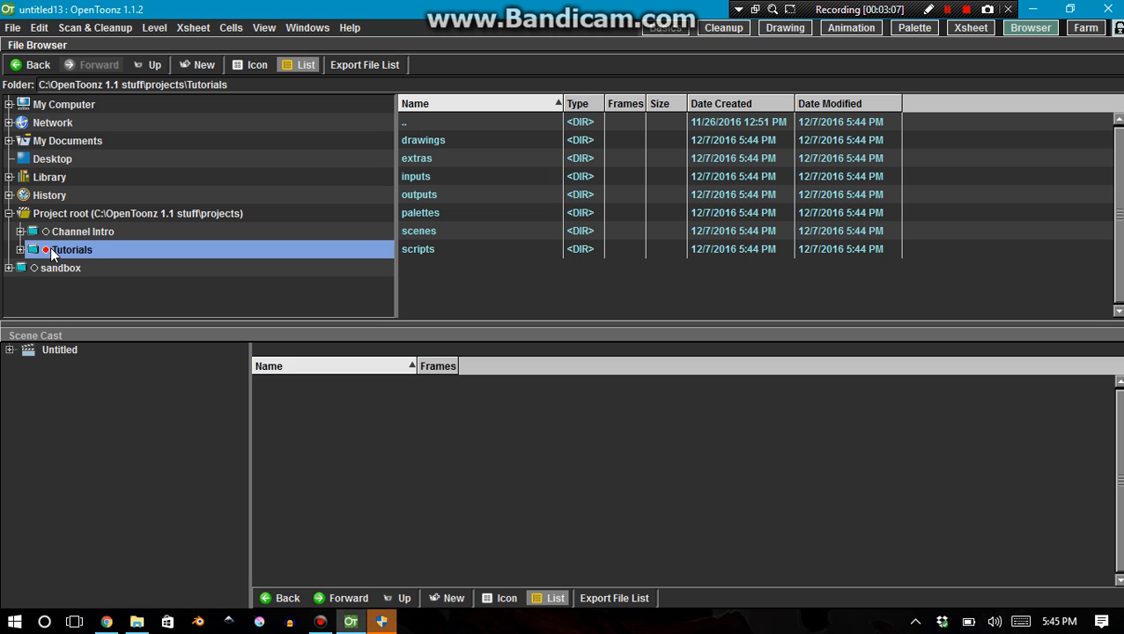
pyautogui.click(33, 250)
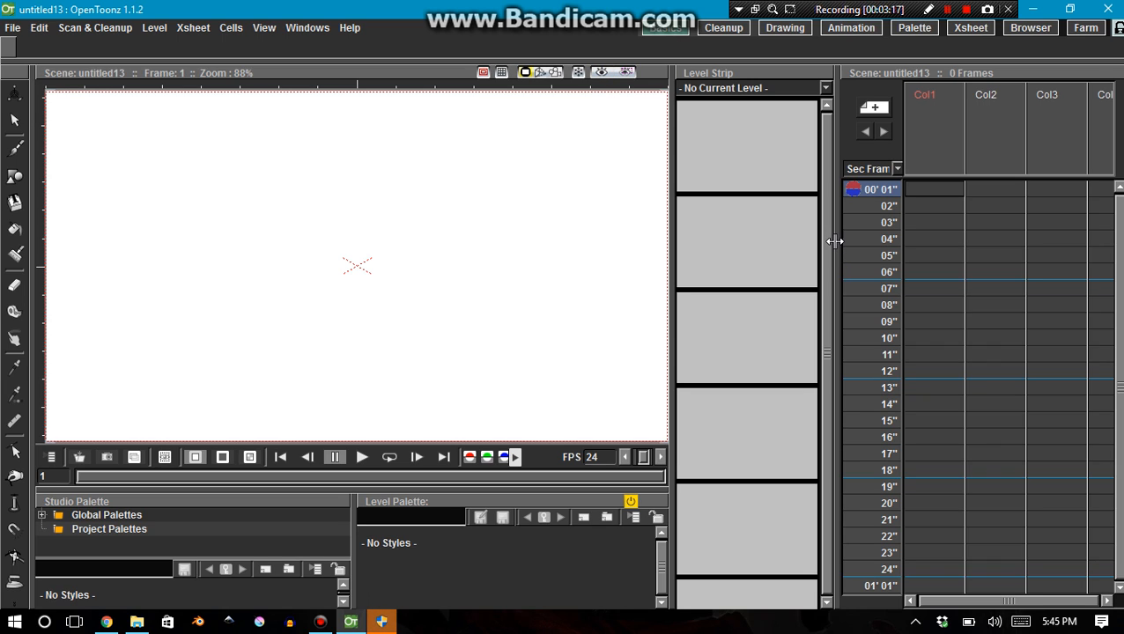
pyautogui.moveTo(964, 80)
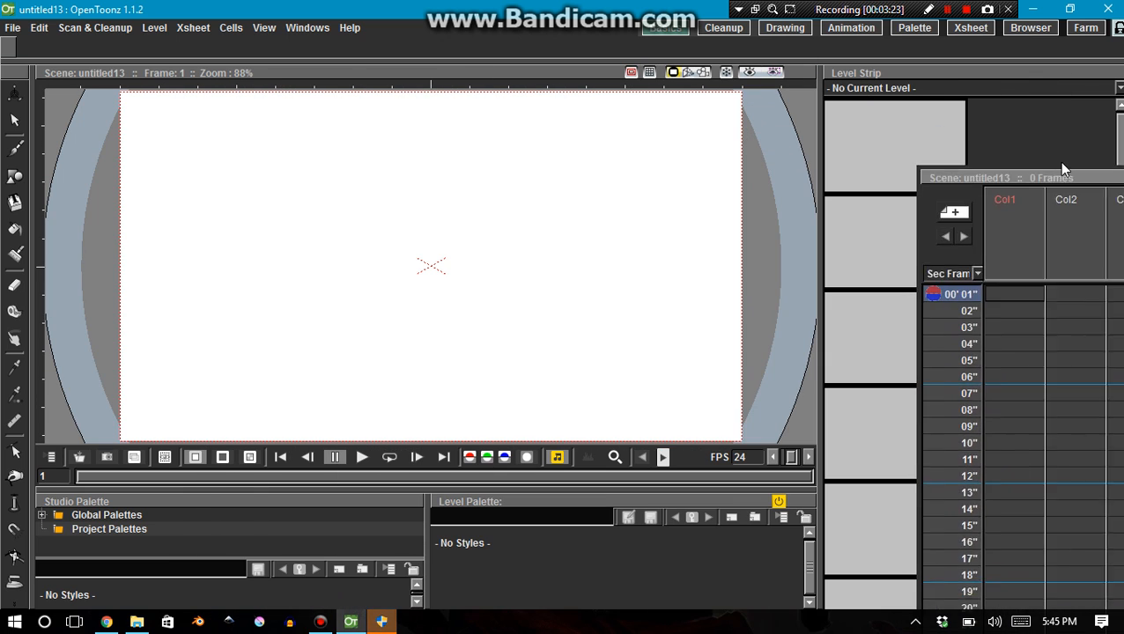
pyautogui.click(307, 27)
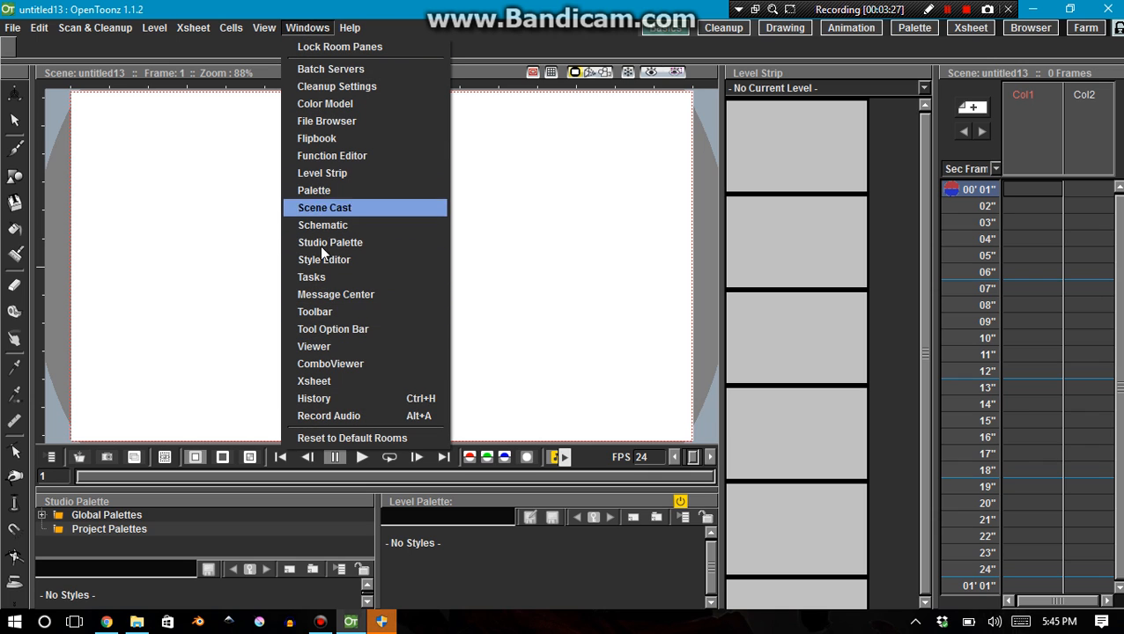
pyautogui.click(324, 207)
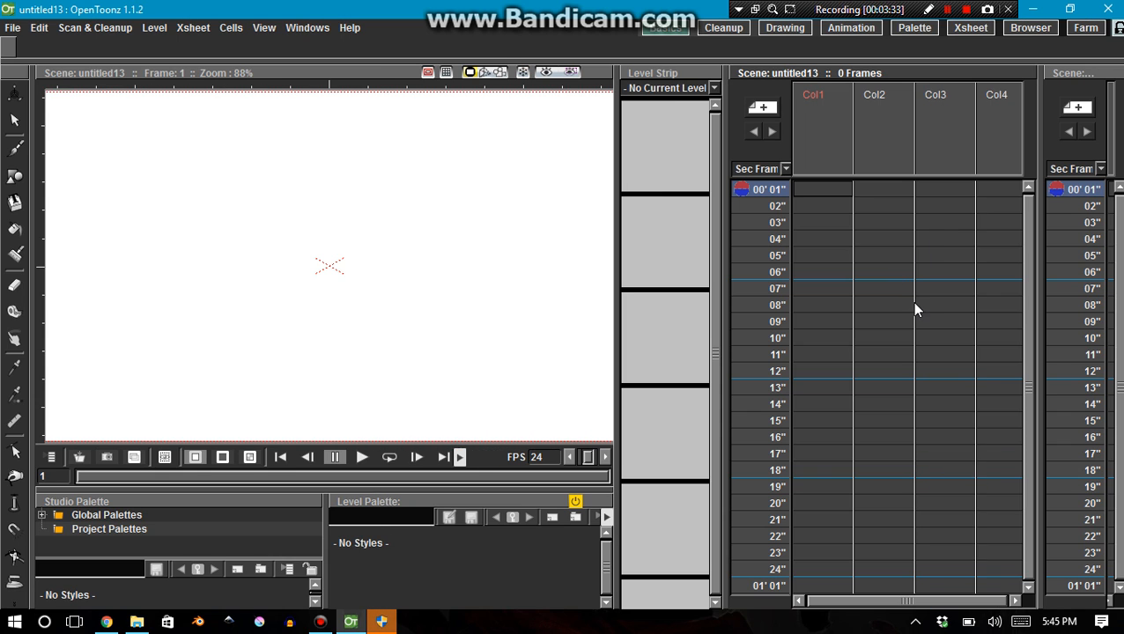
pyautogui.moveTo(781, 83)
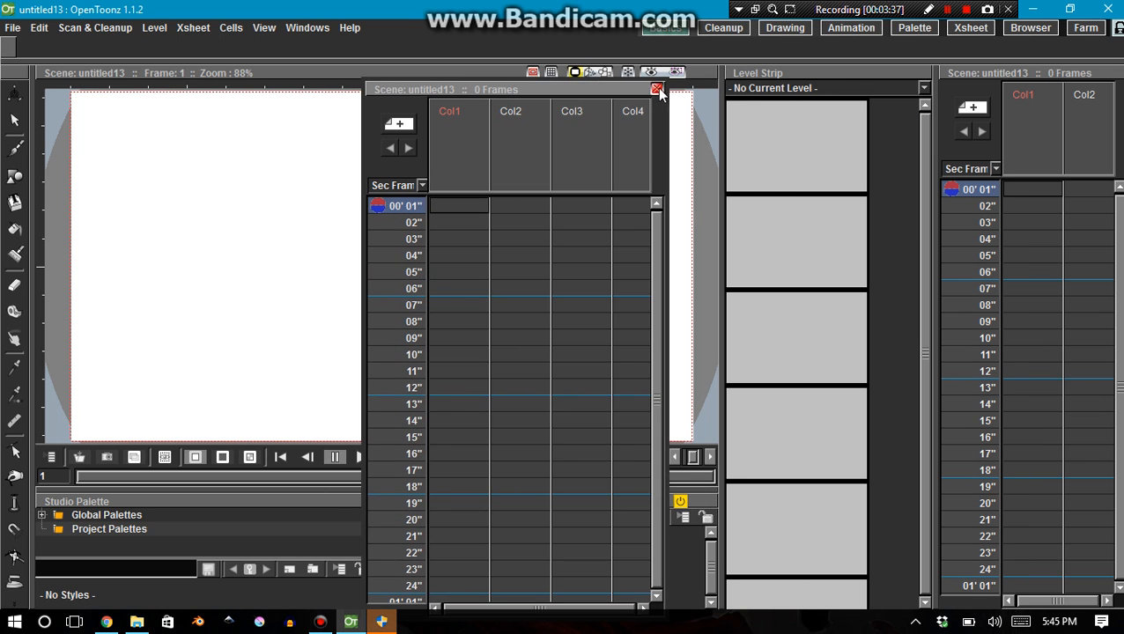
pyautogui.click(656, 88)
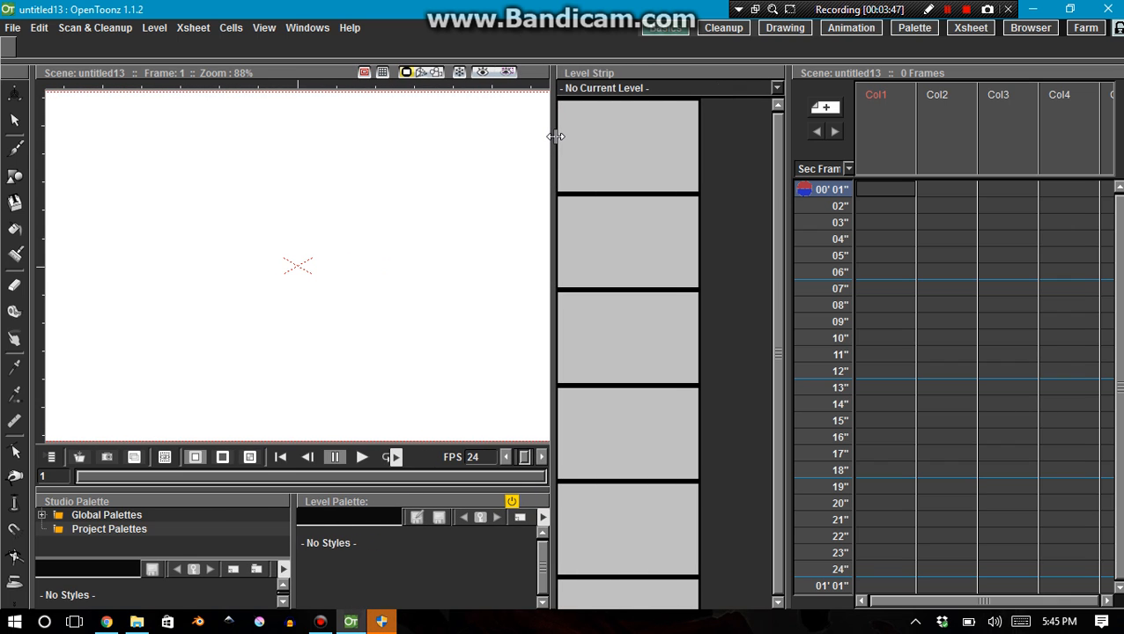
# Drag the Level Strip separator so the strip shrinks and the viewer widens
pyautogui.moveTo(555, 136); pyautogui.dragTo(568, 151)
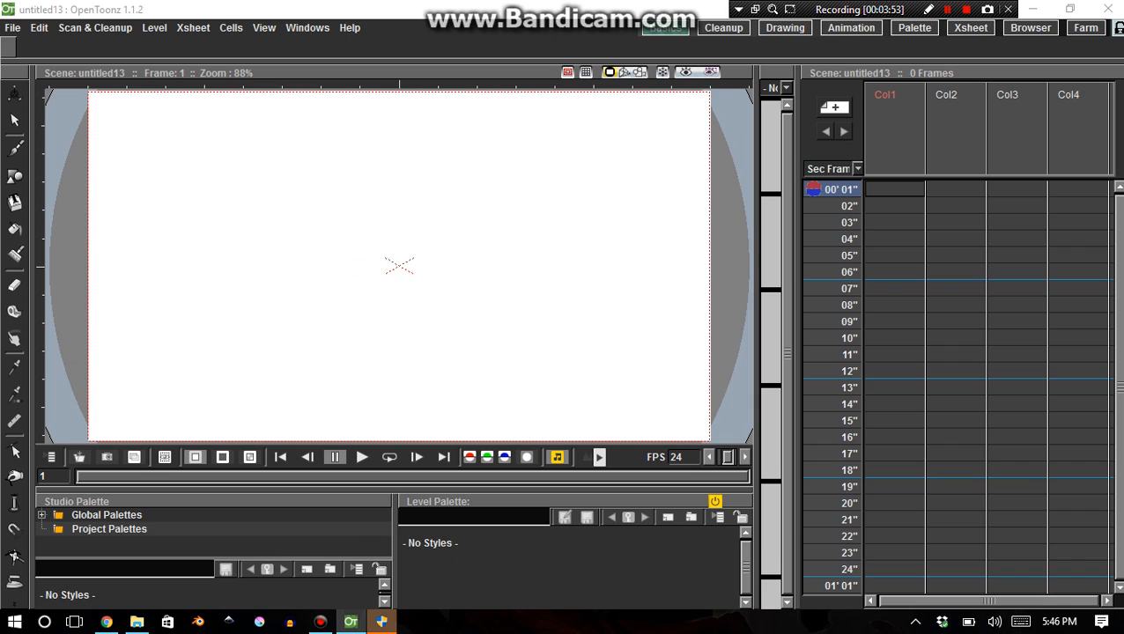
pyautogui.moveTo(416, 435)
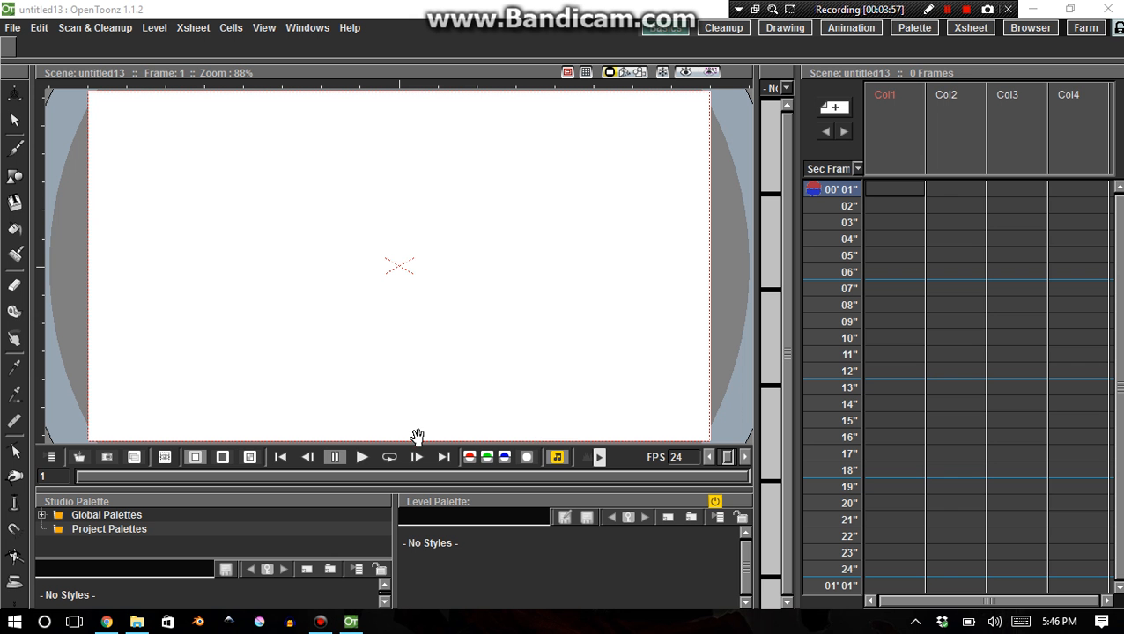
pyautogui.moveTo(575, 336)
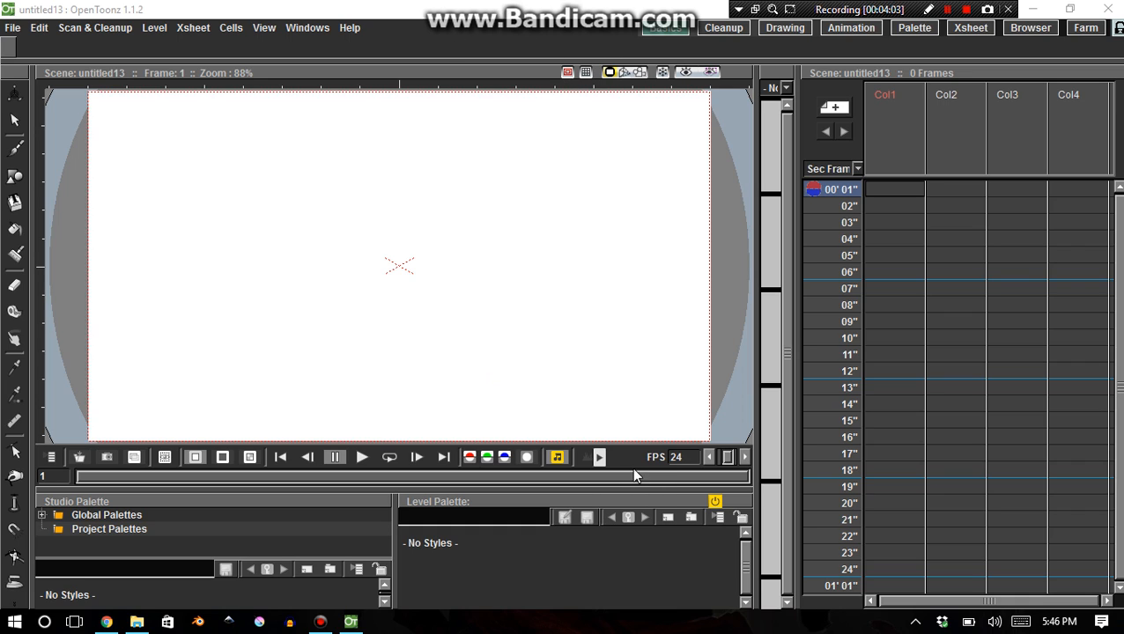
pyautogui.moveTo(561, 309)
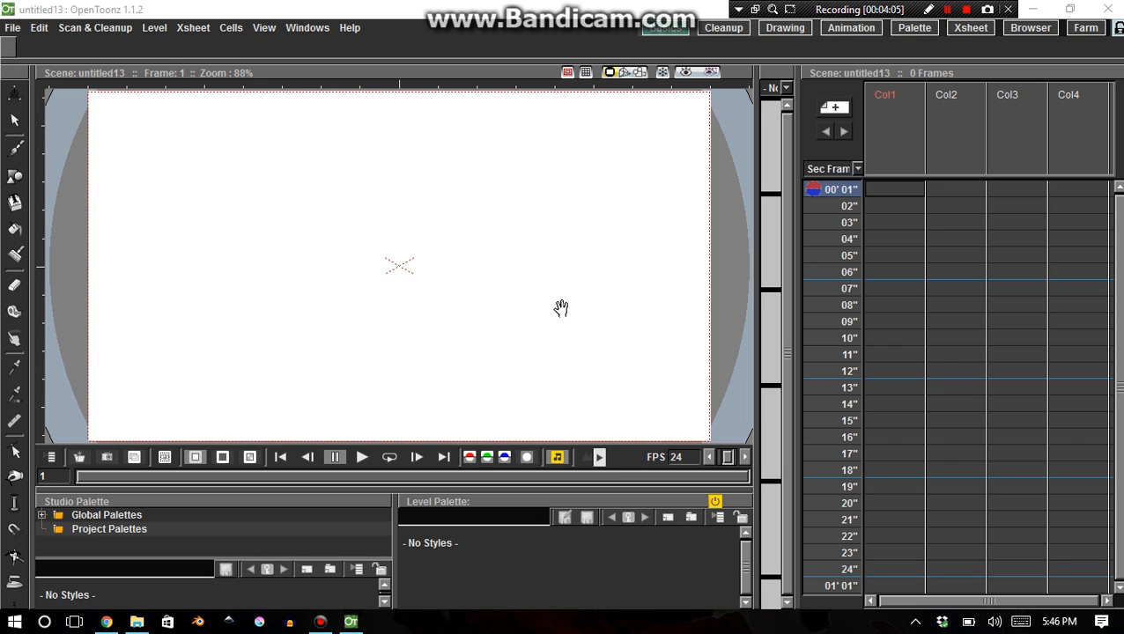
pyautogui.moveTo(422, 414)
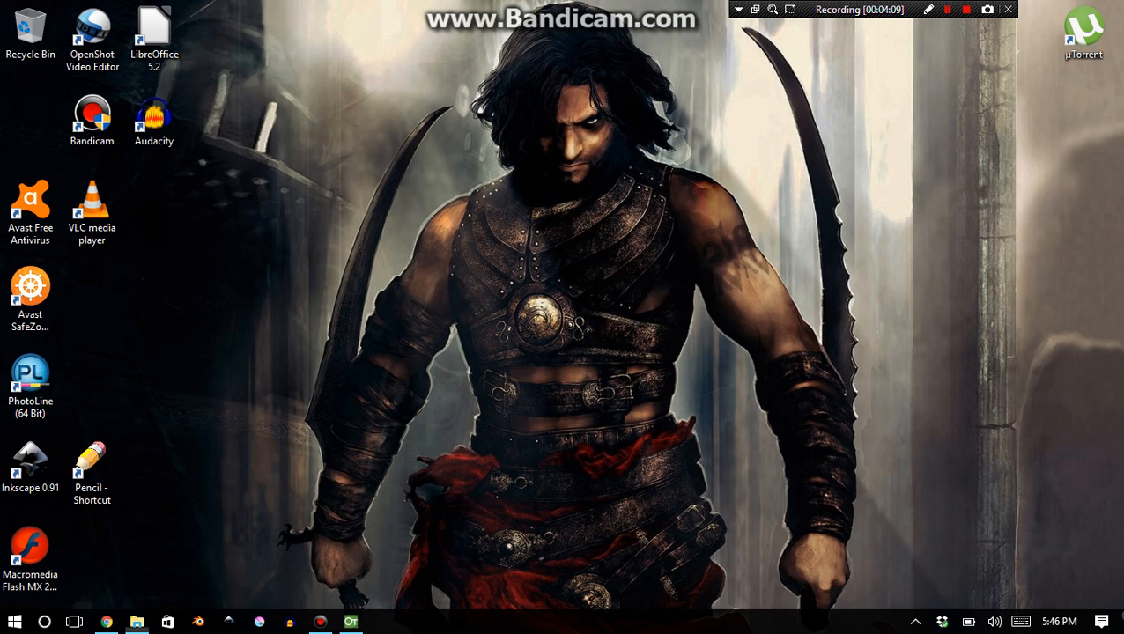
# Launch Macromedia Flash MX 2004 from the desktop and restore the OpenToonz window
pyautogui.click(26, 567)
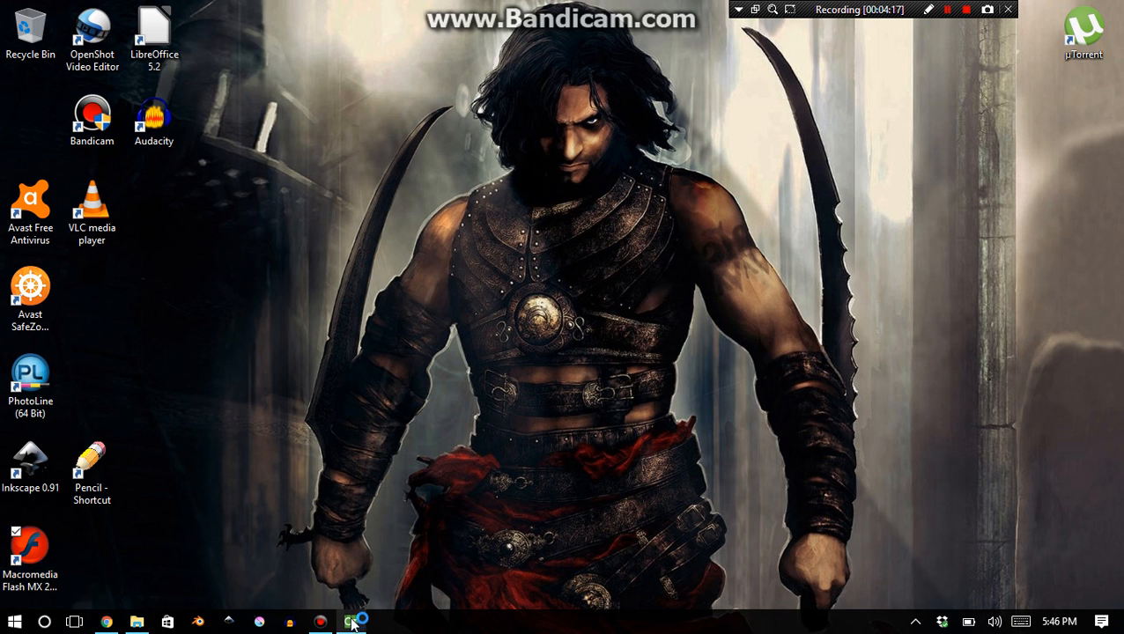
pyautogui.click(351, 619)
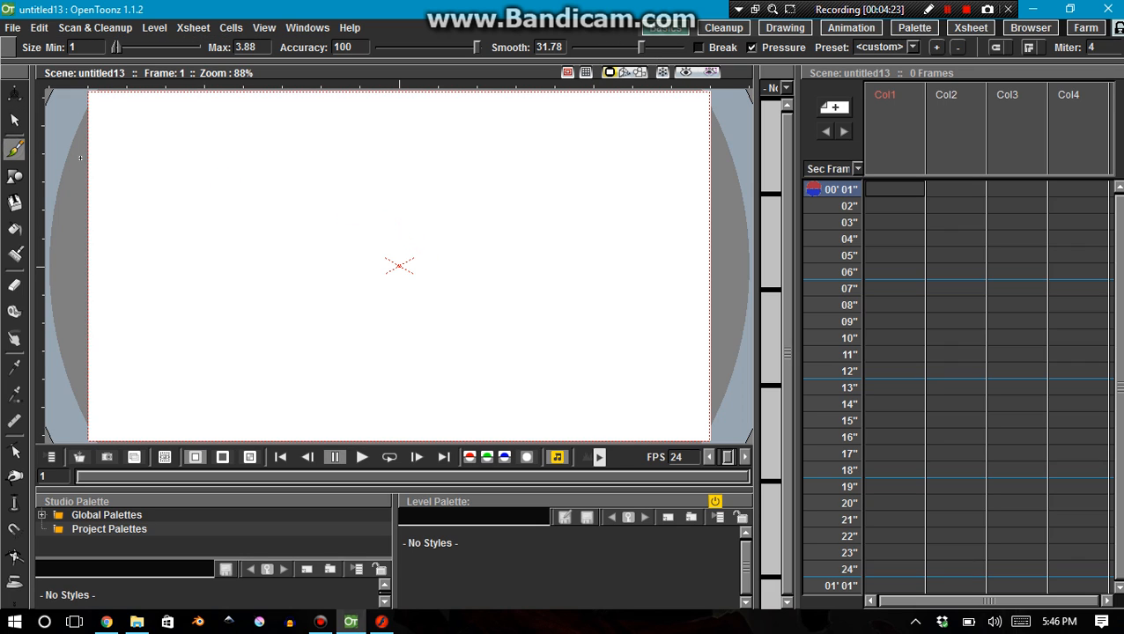
pyautogui.moveTo(395, 280)
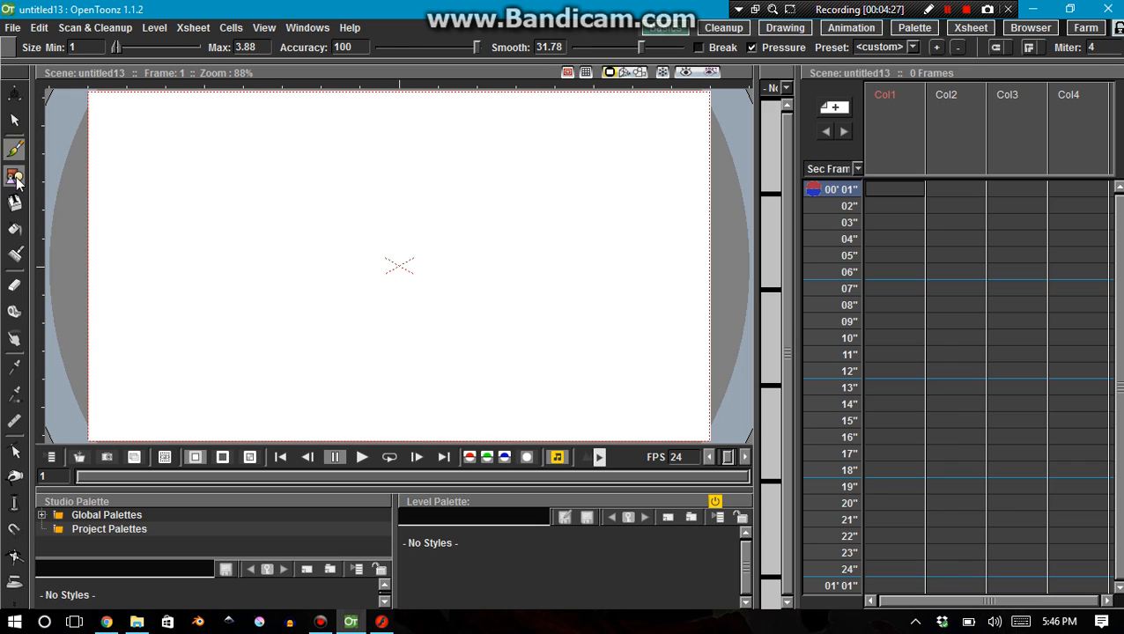
# Switch from the Geometric tool to the Type tool for writing text
pyautogui.click(12, 178)
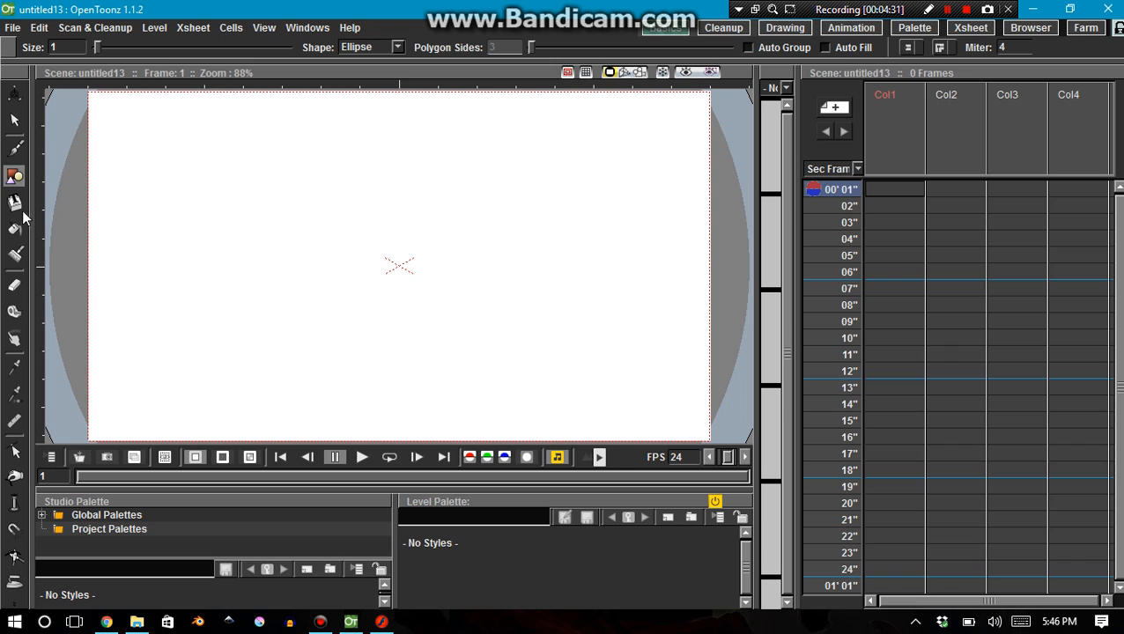
pyautogui.click(12, 203)
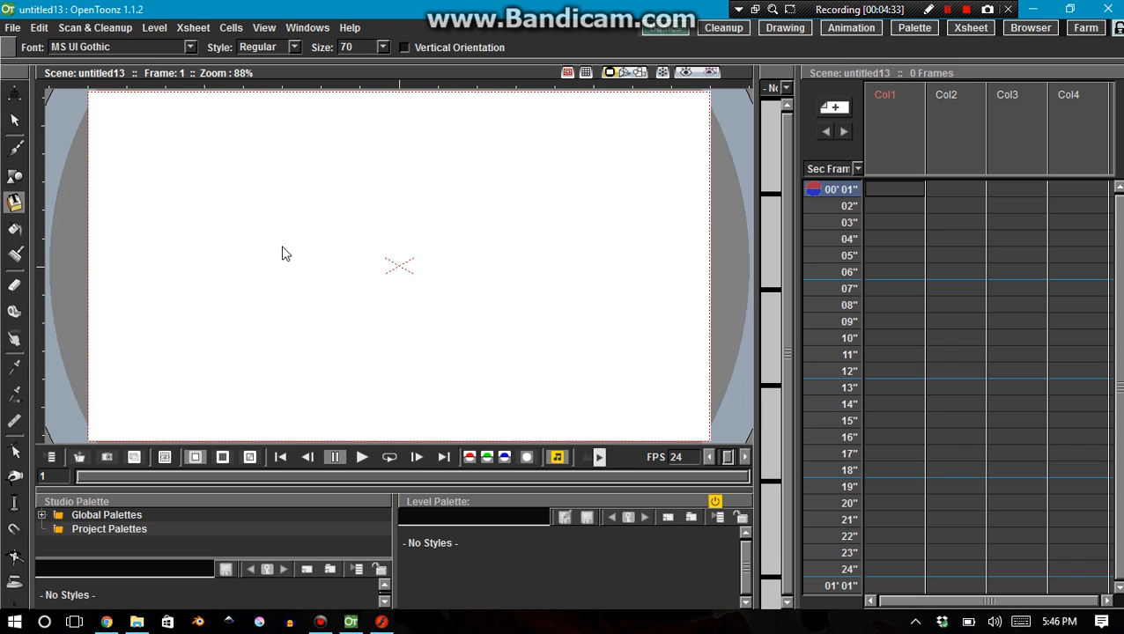
pyautogui.moveTo(24, 157)
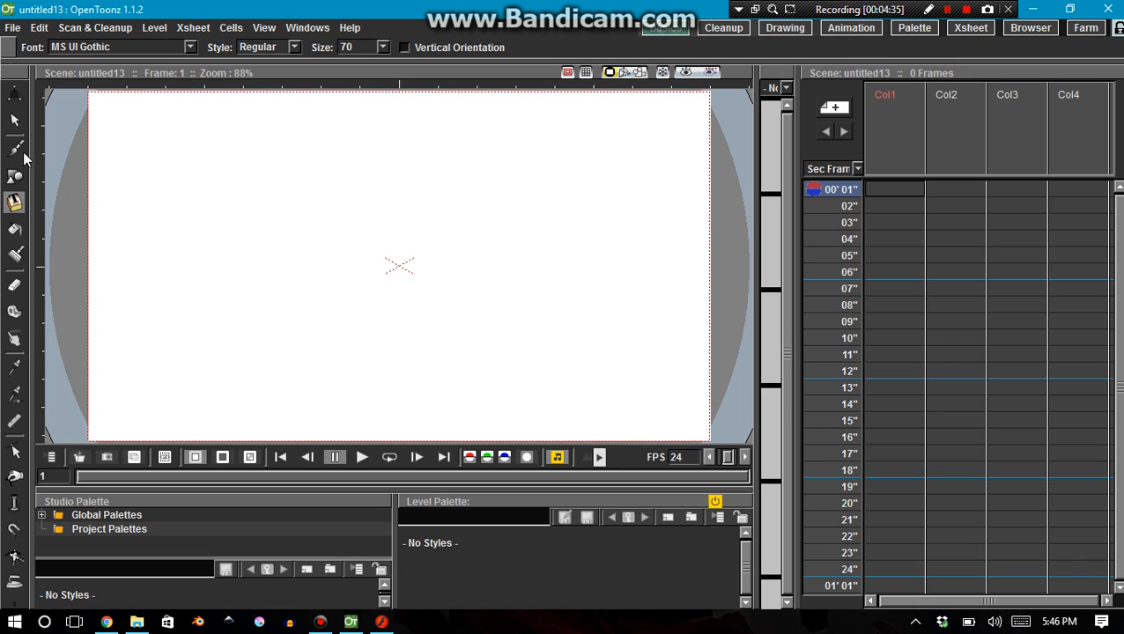
pyautogui.moveTo(65, 216)
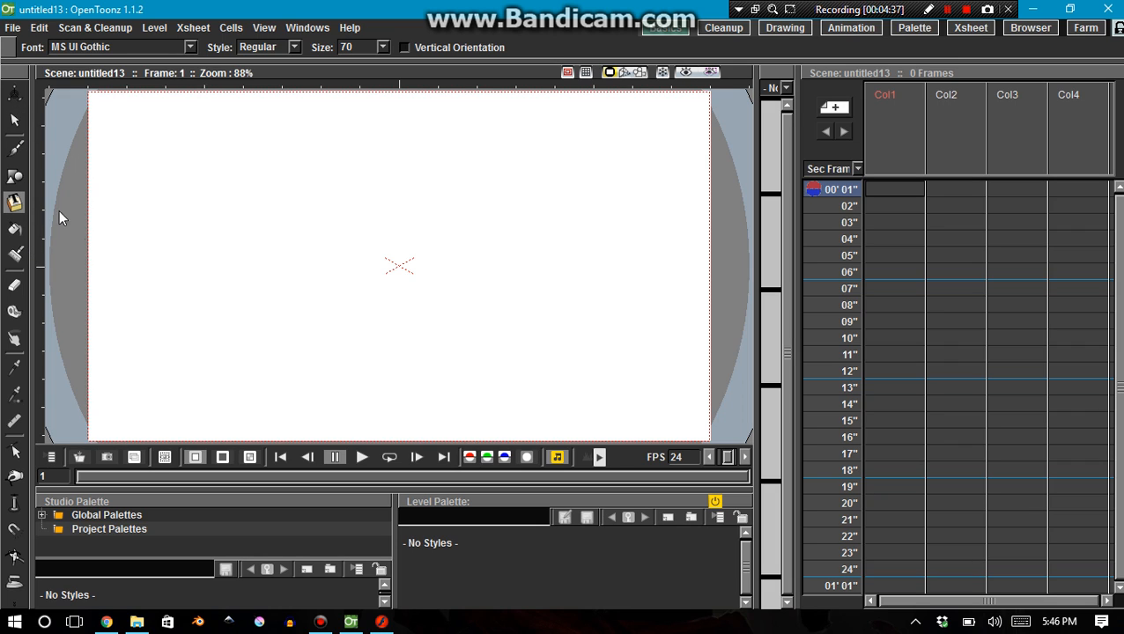
pyautogui.moveTo(297, 206)
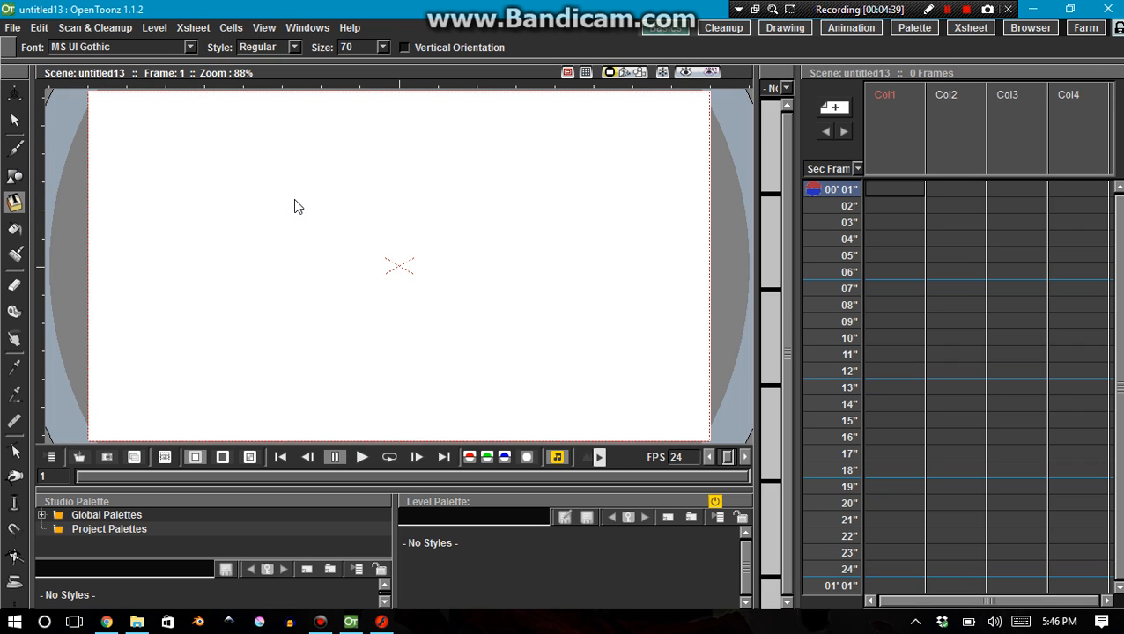
pyautogui.moveTo(282, 195)
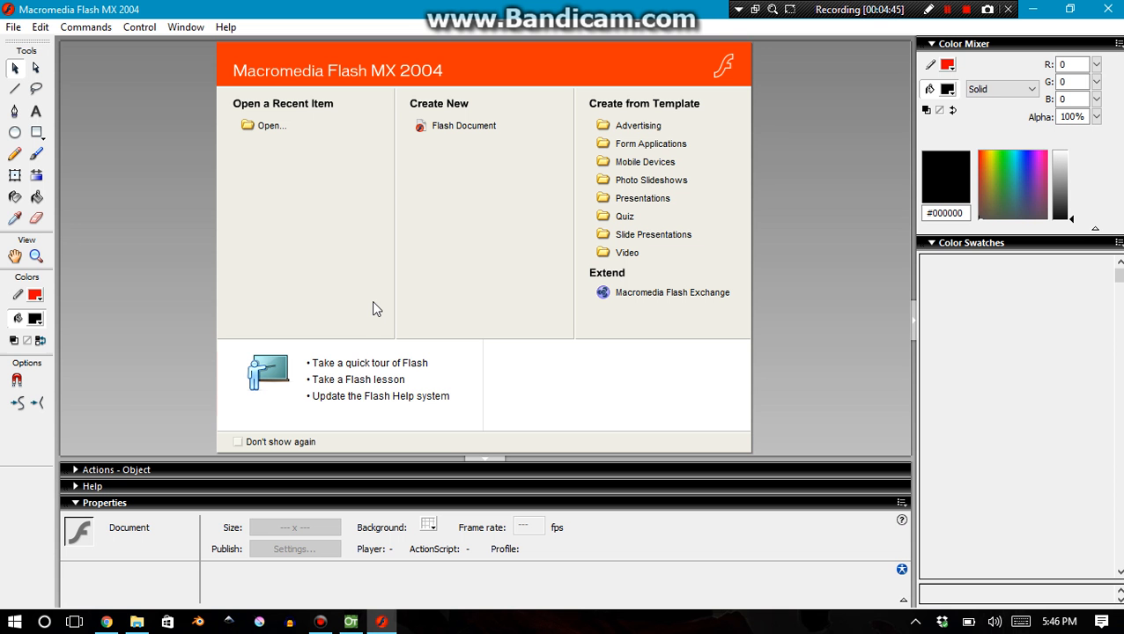
pyautogui.moveTo(106, 24)
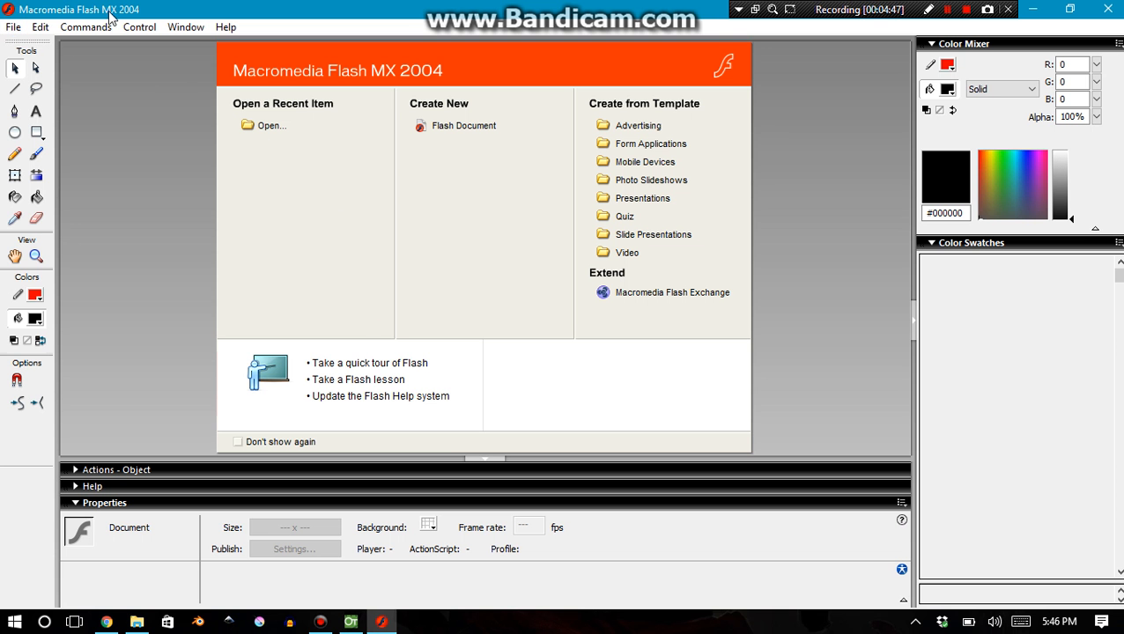
# Create a new blank Flash Document, Untitled-1, through File > New
pyautogui.click(12, 27)
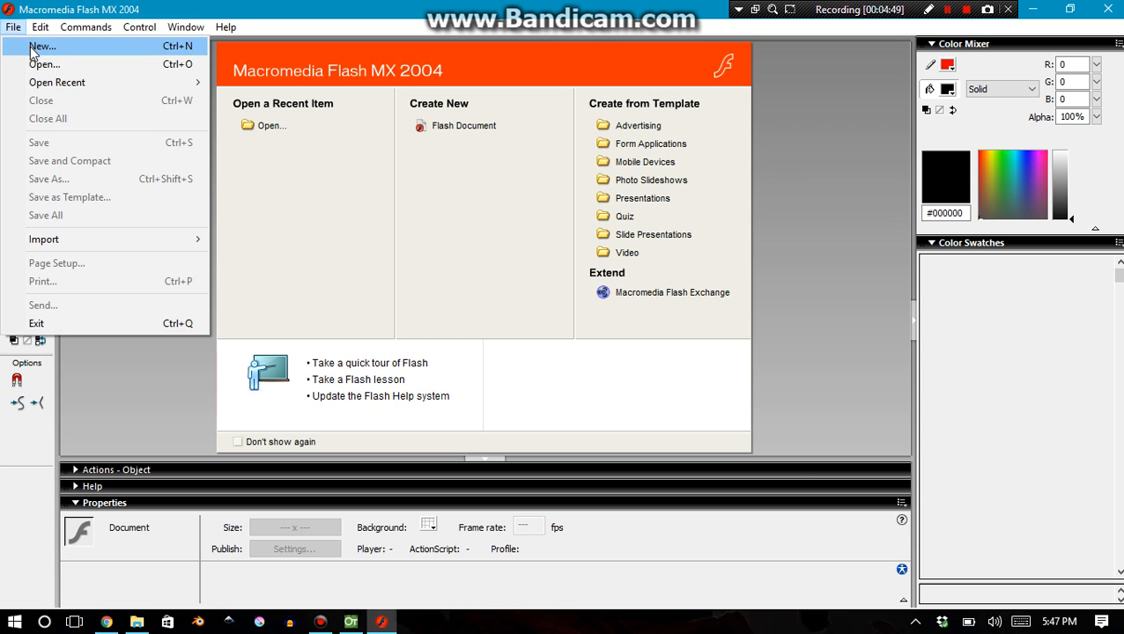
pyautogui.click(48, 44)
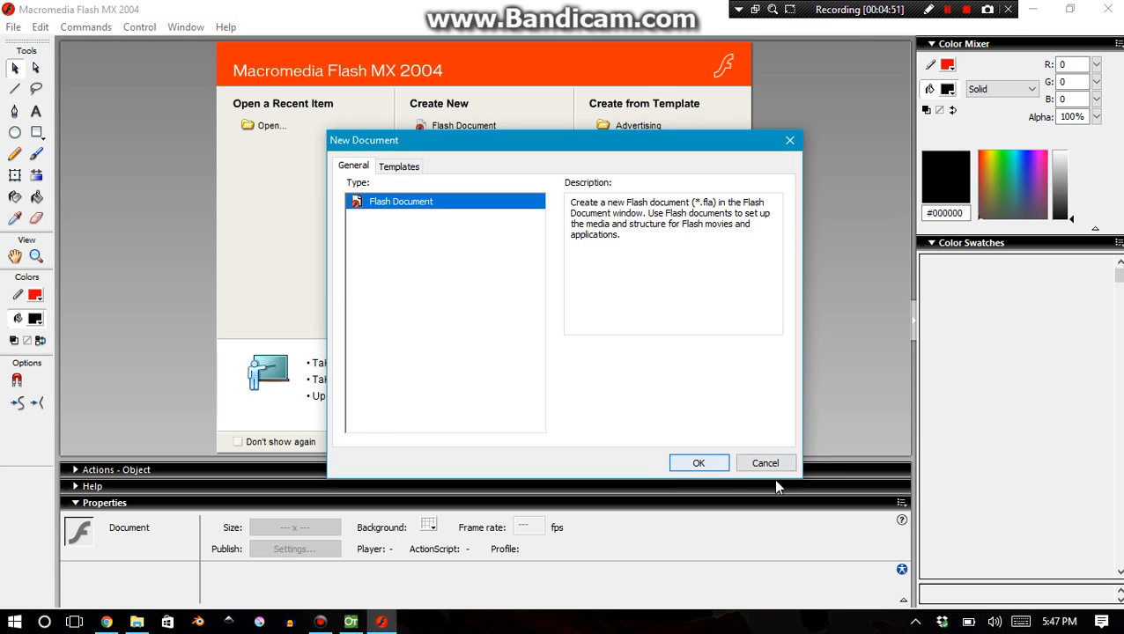
pyautogui.click(699, 463)
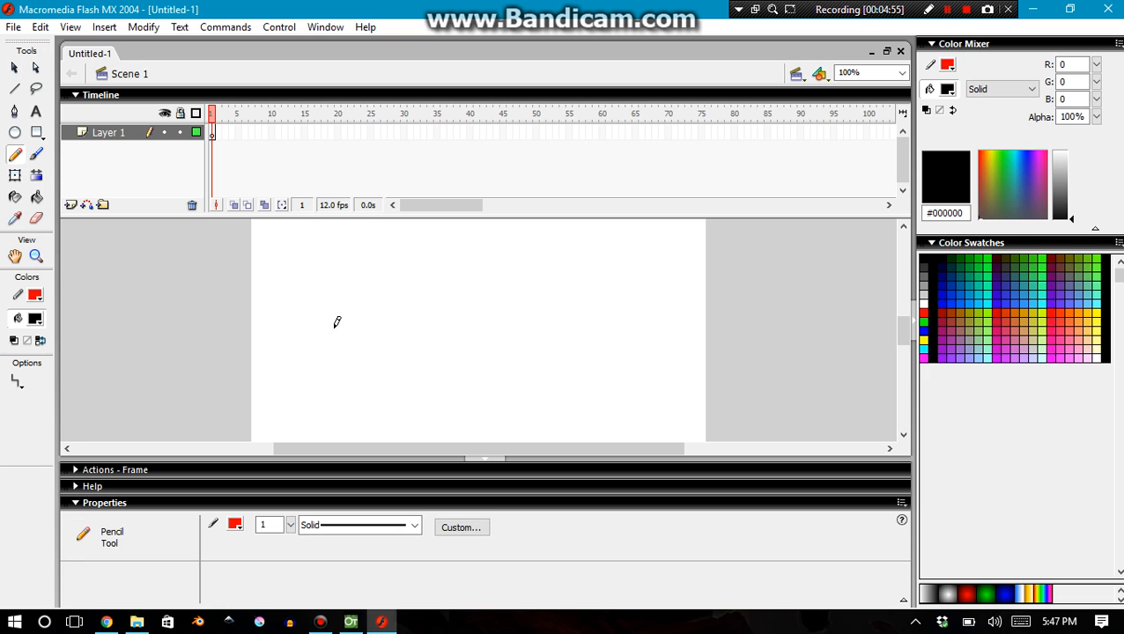
# Draw a black diagonal pencil scribble on Layer 1 and insert a second layer
pyautogui.click(39, 295)
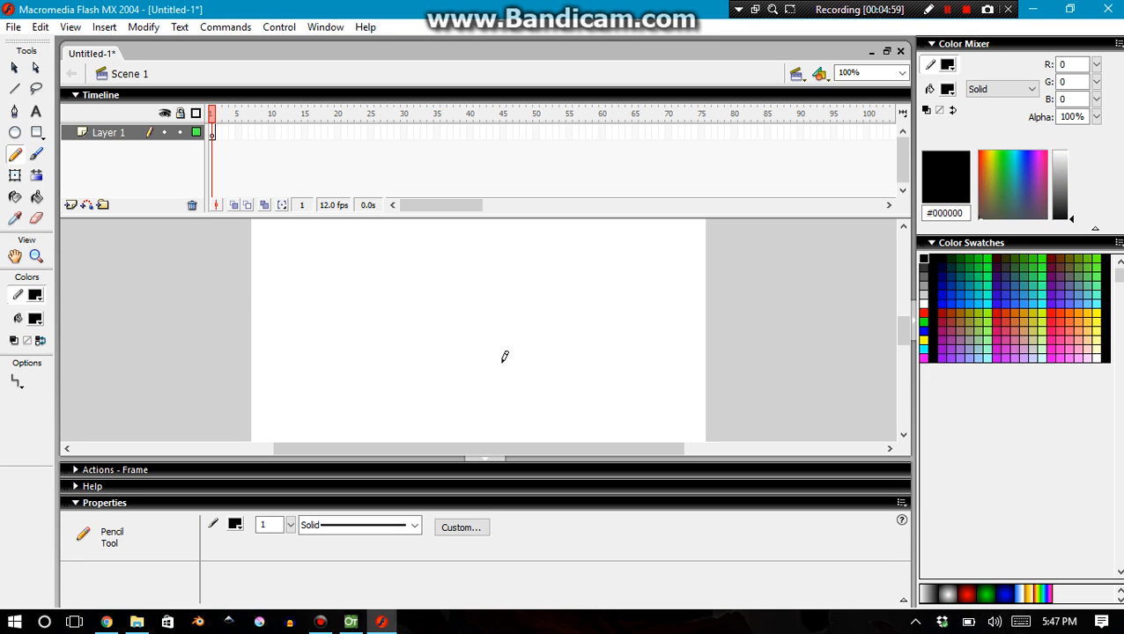
pyautogui.moveTo(397, 264); pyautogui.dragTo(538, 392)
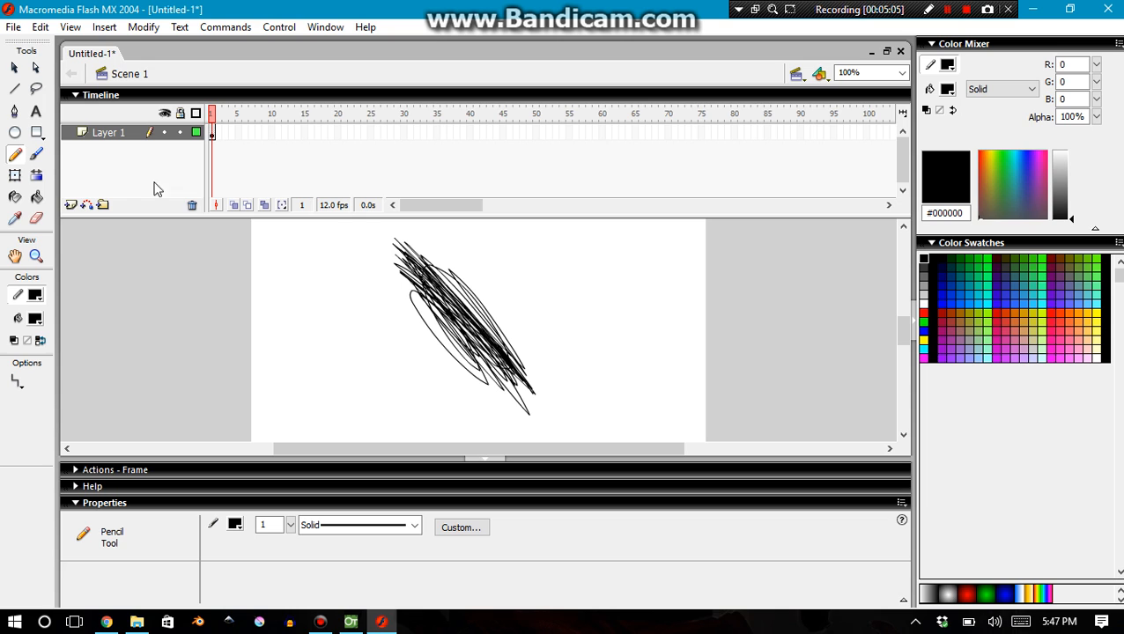
pyautogui.click(73, 204)
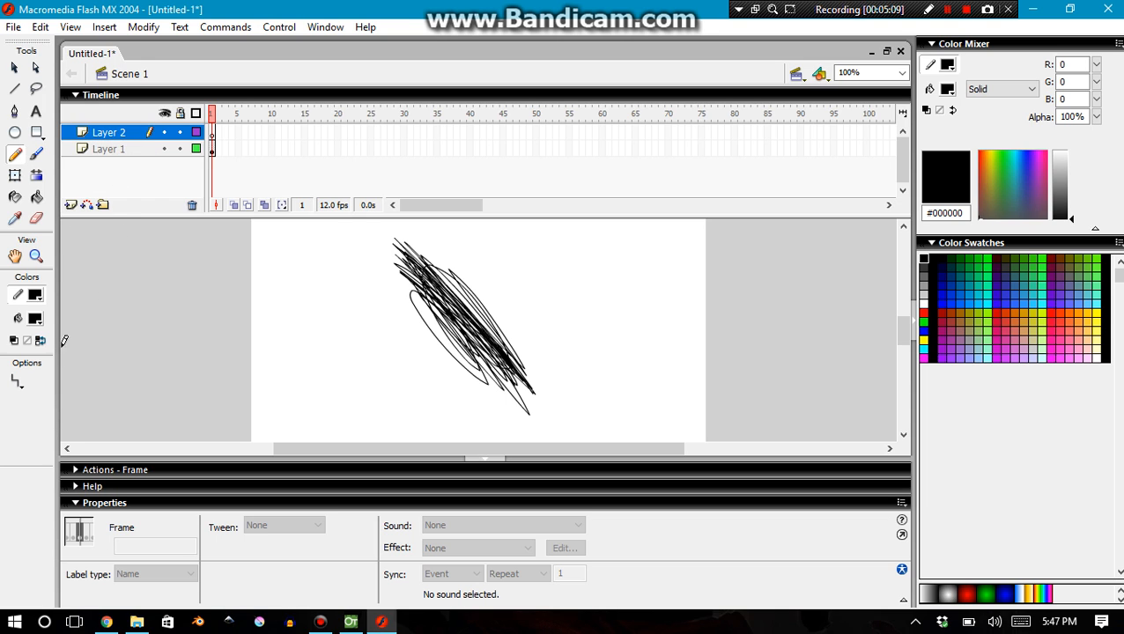
# Scribble in red across the black mark, then switch to green and work in the timeline
pyautogui.click(19, 294)
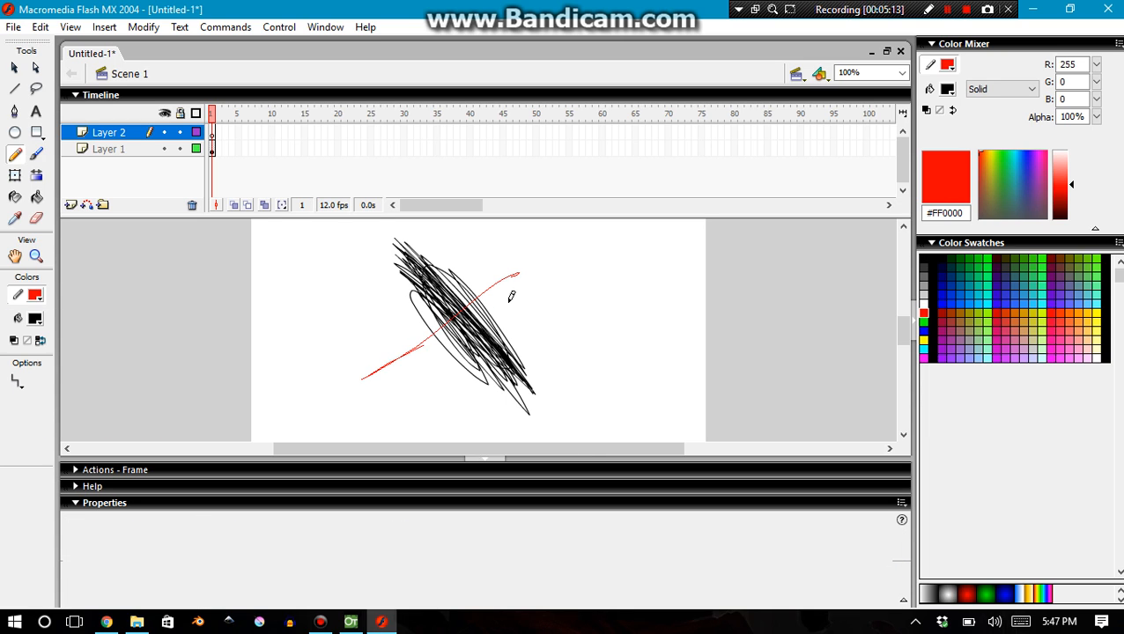
pyautogui.moveTo(379, 370); pyautogui.dragTo(502, 264)
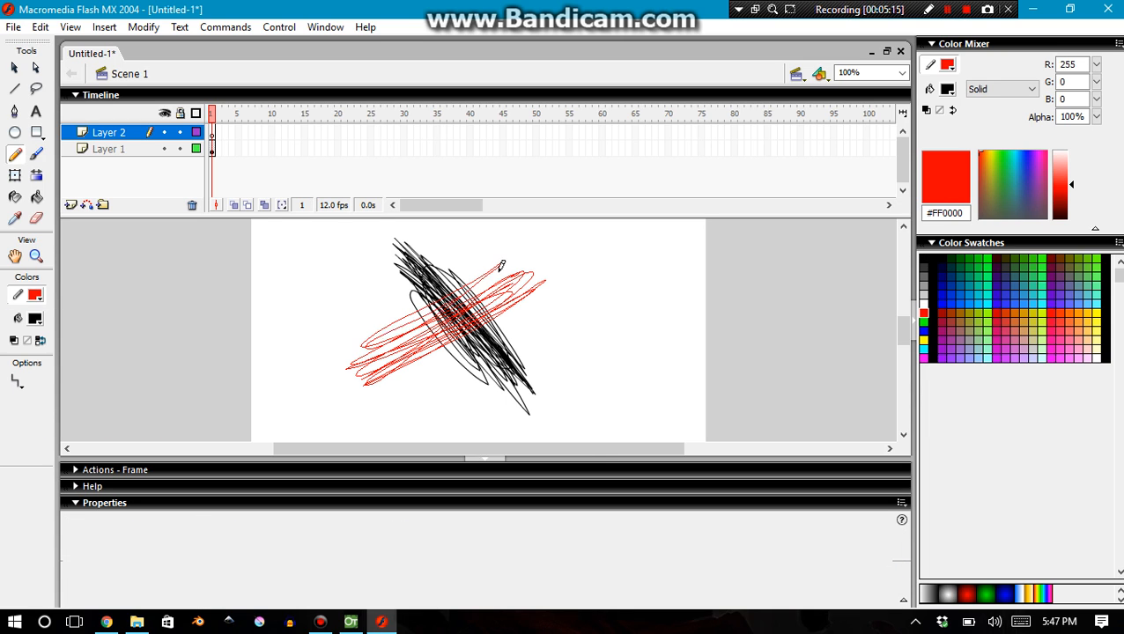
pyautogui.moveTo(493, 264); pyautogui.dragTo(387, 352)
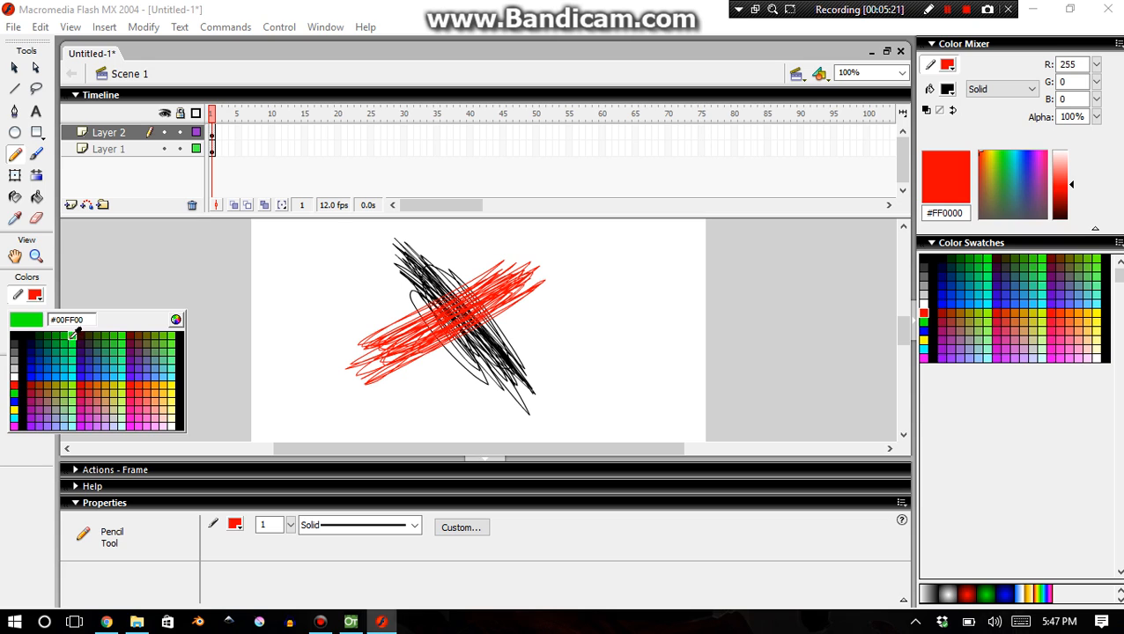
pyautogui.click(52, 343)
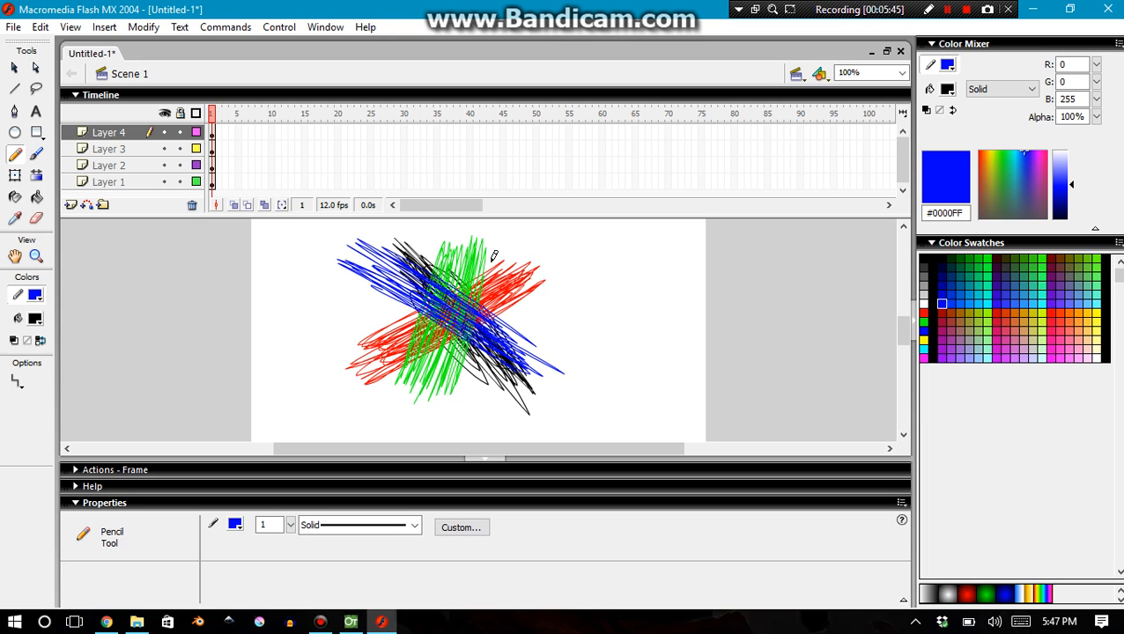
pyautogui.click(106, 182)
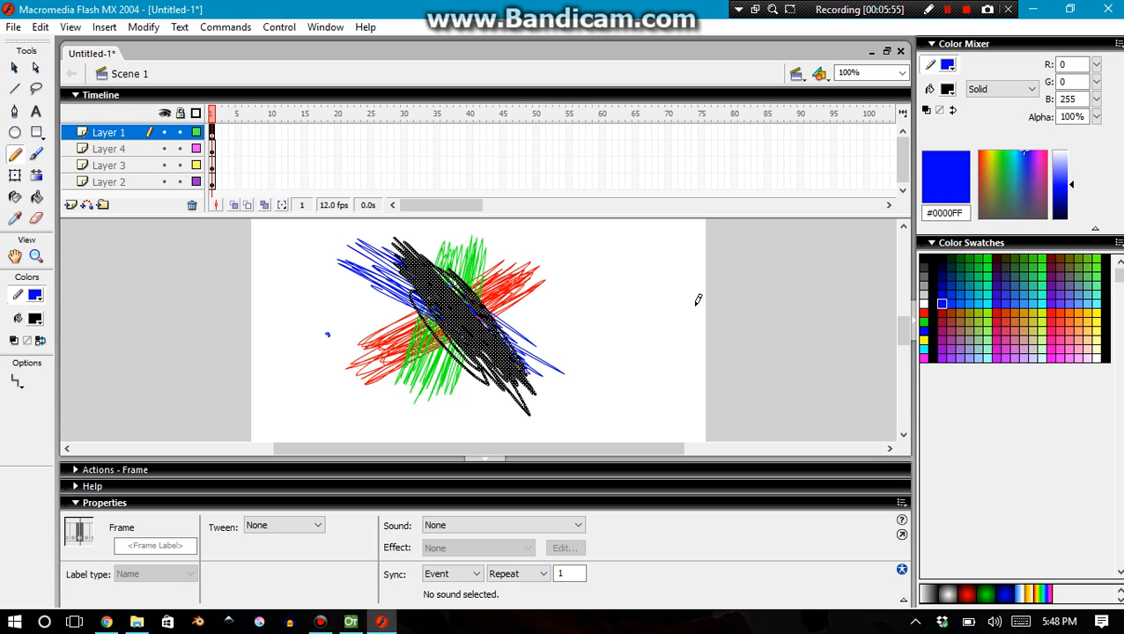
# Select the blue scribble's Layer 4 to reorder it to the bottom, using the window controls
pyautogui.click(946, 10)
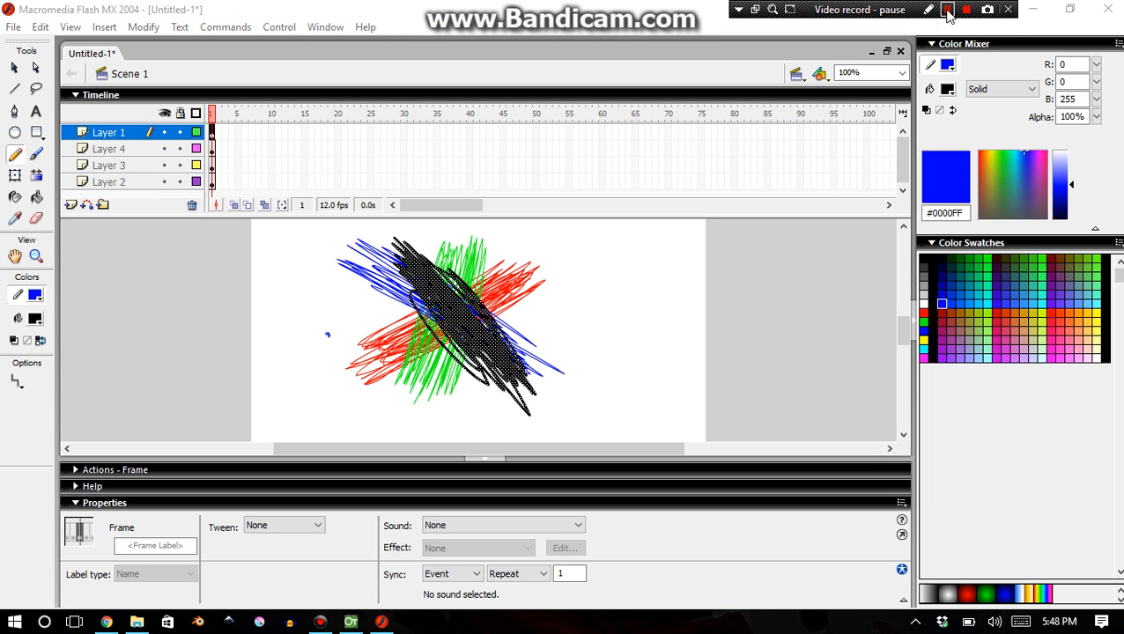
pyautogui.click(947, 10)
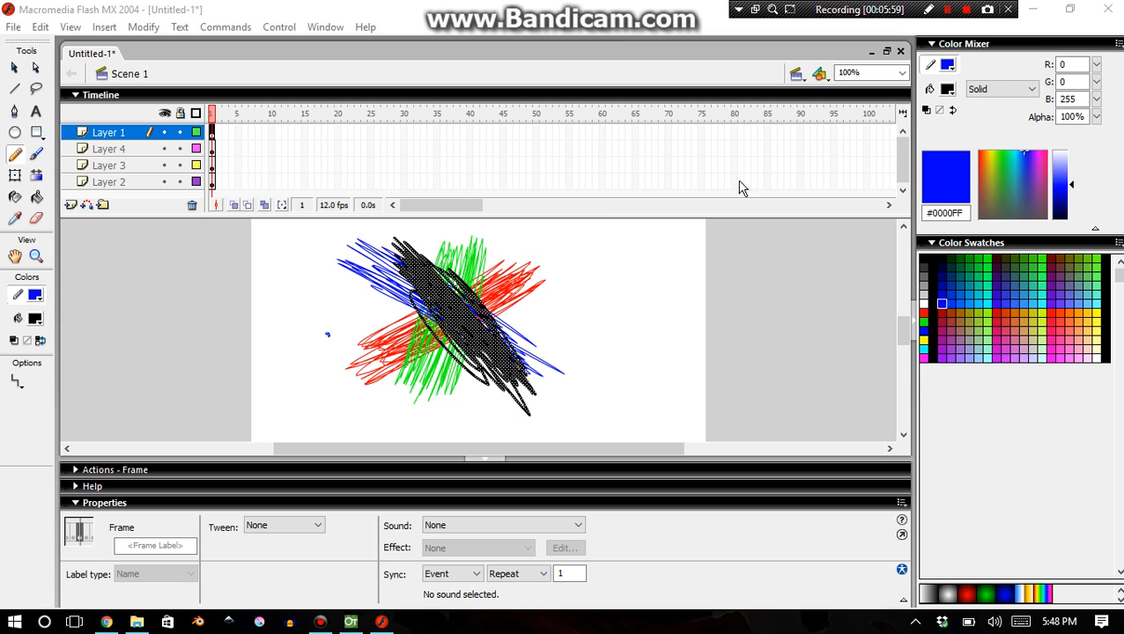
pyautogui.click(108, 148)
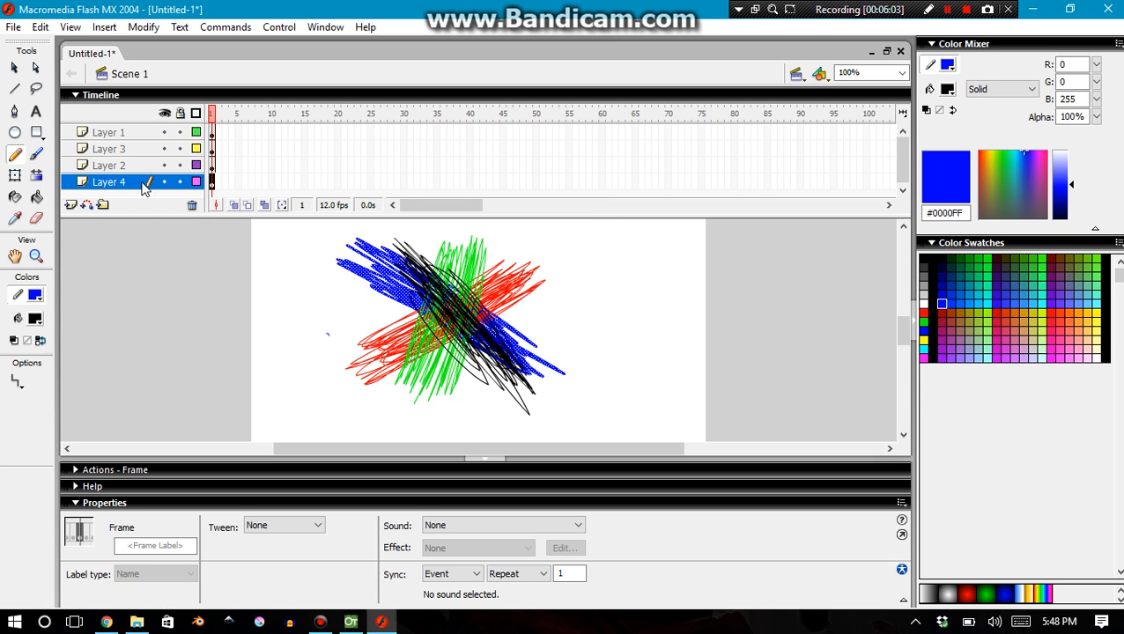
pyautogui.moveTo(178, 165)
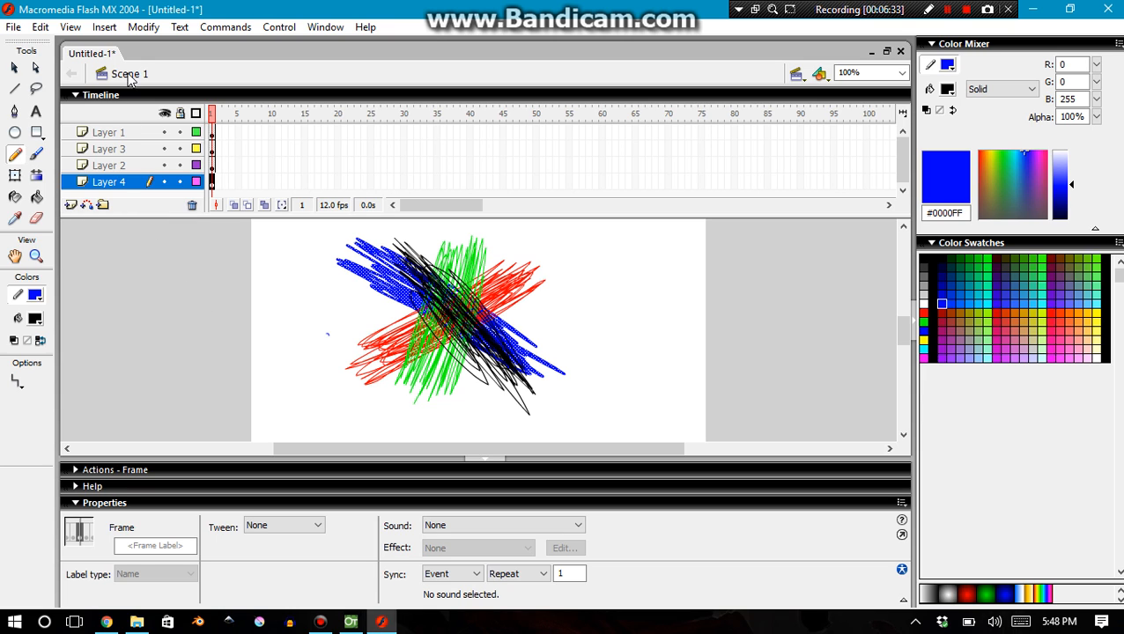
pyautogui.click(1107, 10)
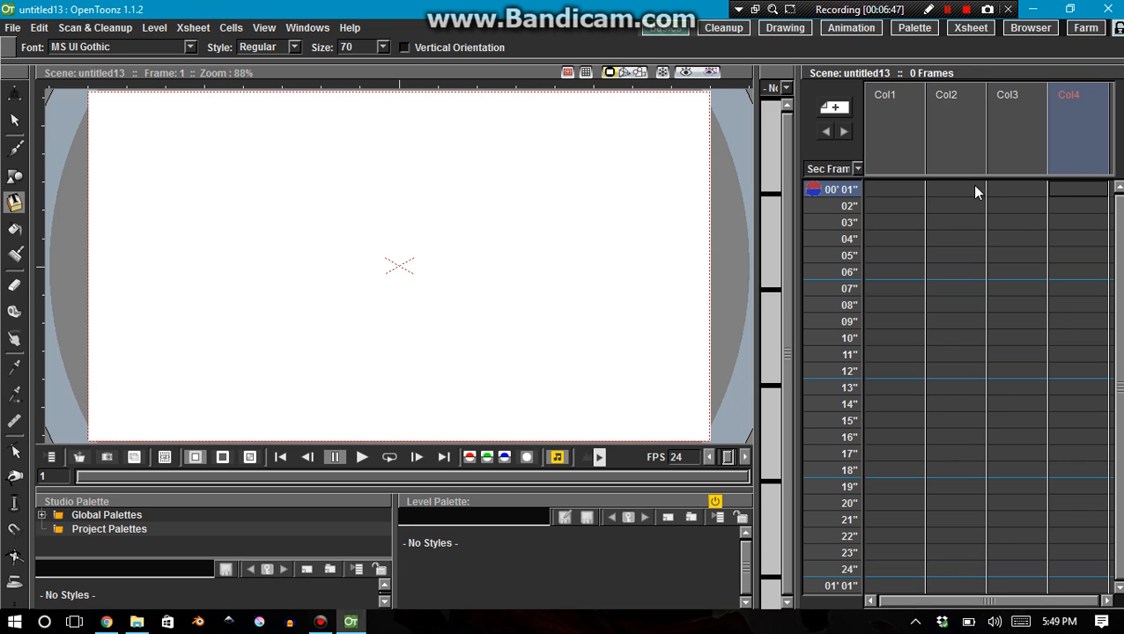
pyautogui.moveTo(1013, 553)
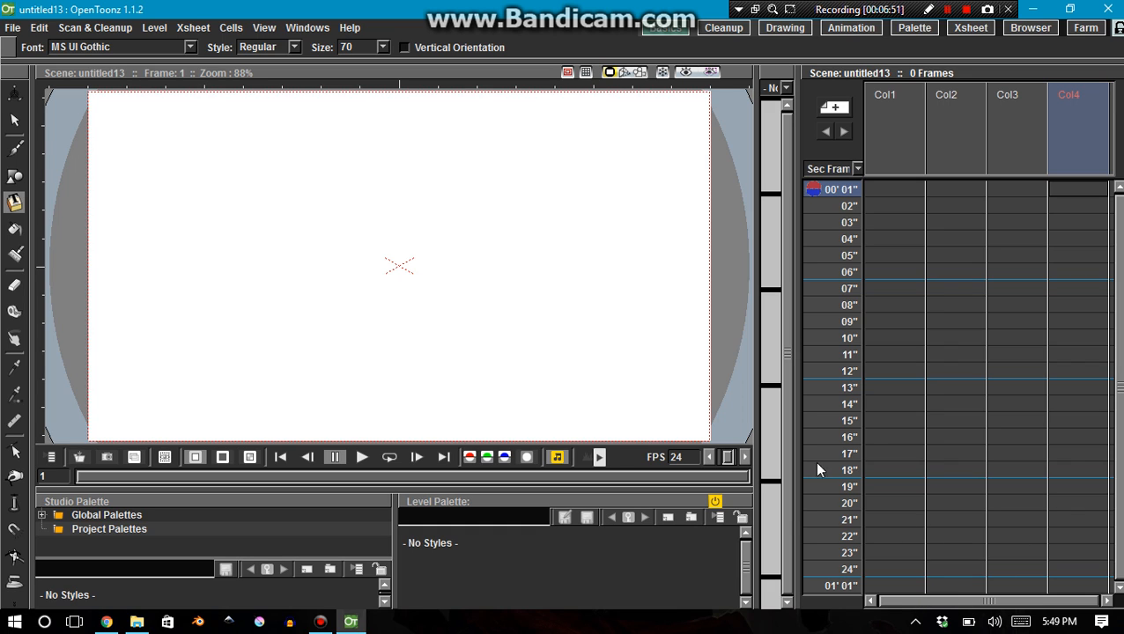
pyautogui.moveTo(354, 323)
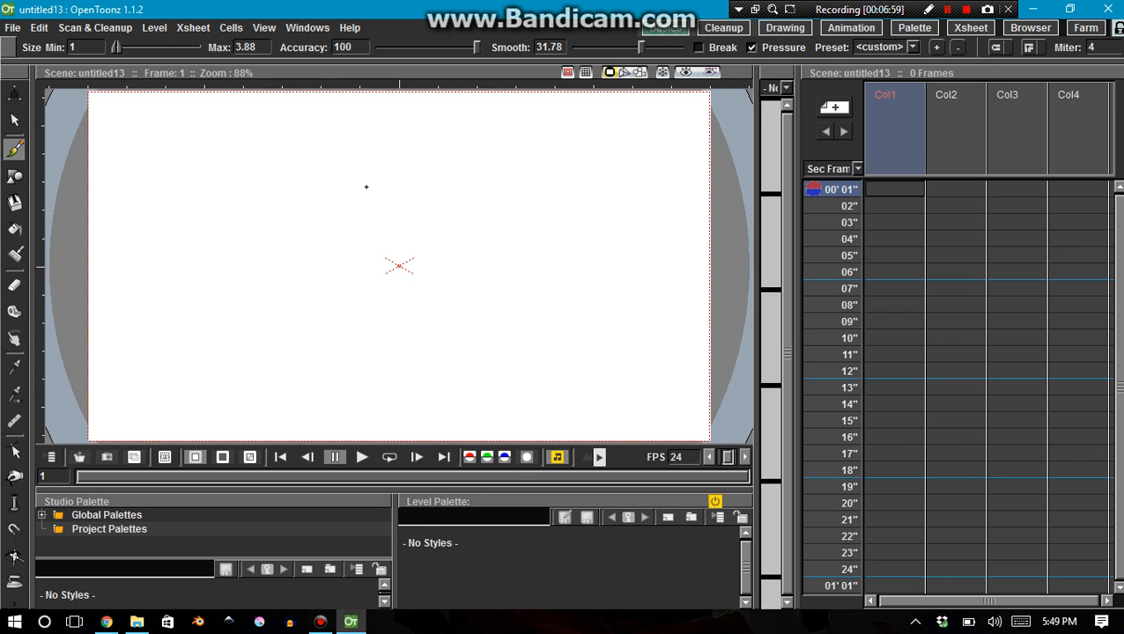
# Draw a black scribble in Col1, then change the level's ink colour to red
pyautogui.moveTo(326, 168); pyautogui.dragTo(538, 339)
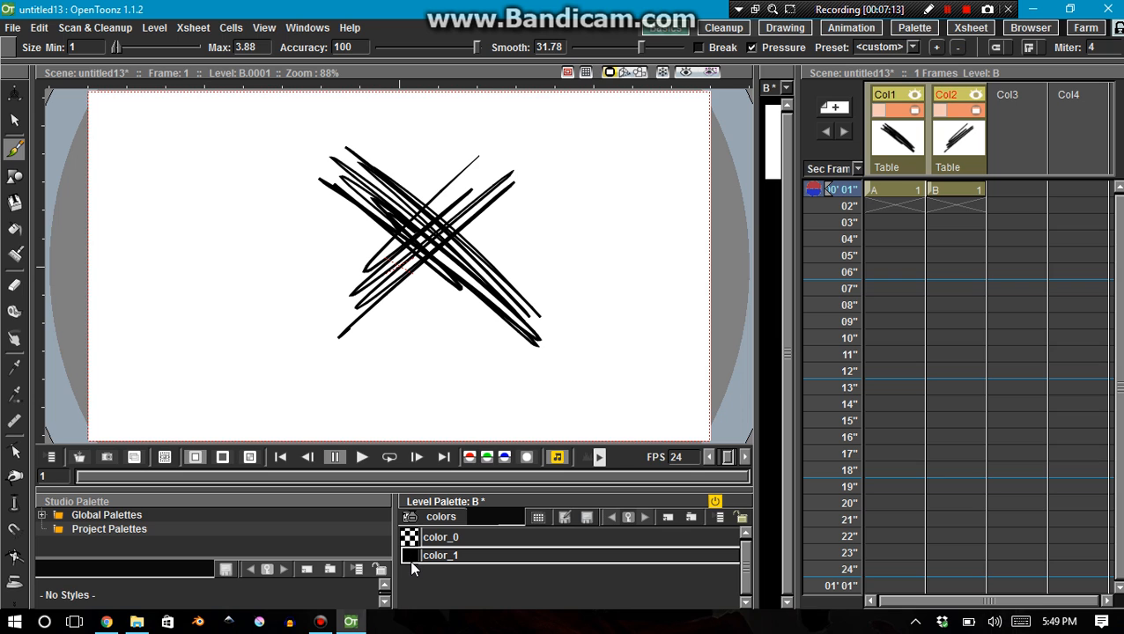
pyautogui.doubleClick(410, 555)
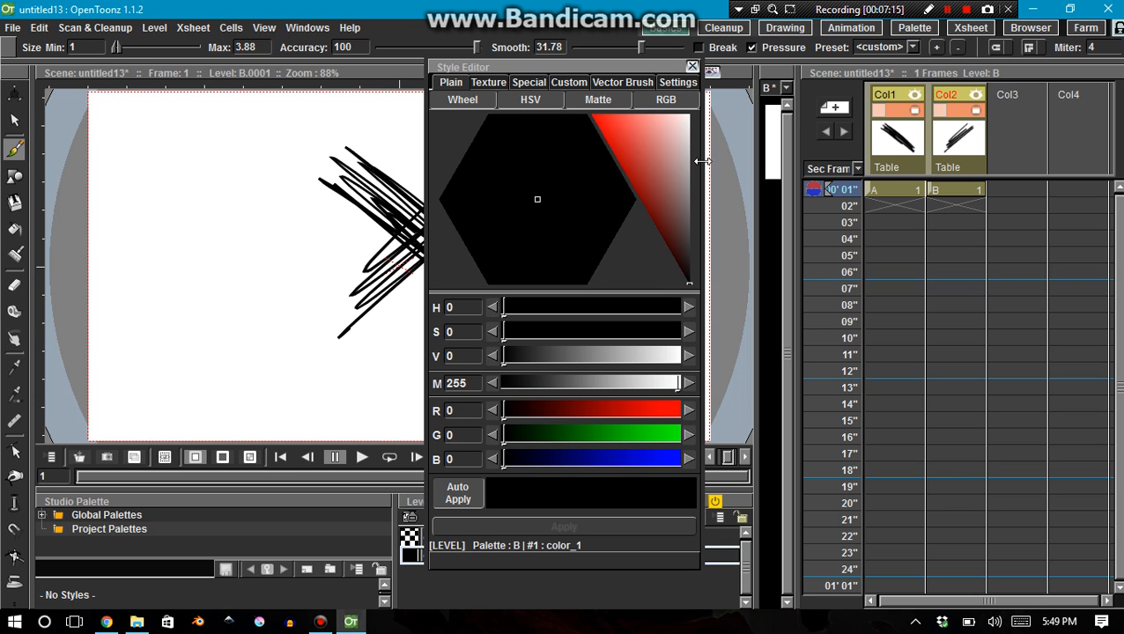
pyautogui.click(690, 66)
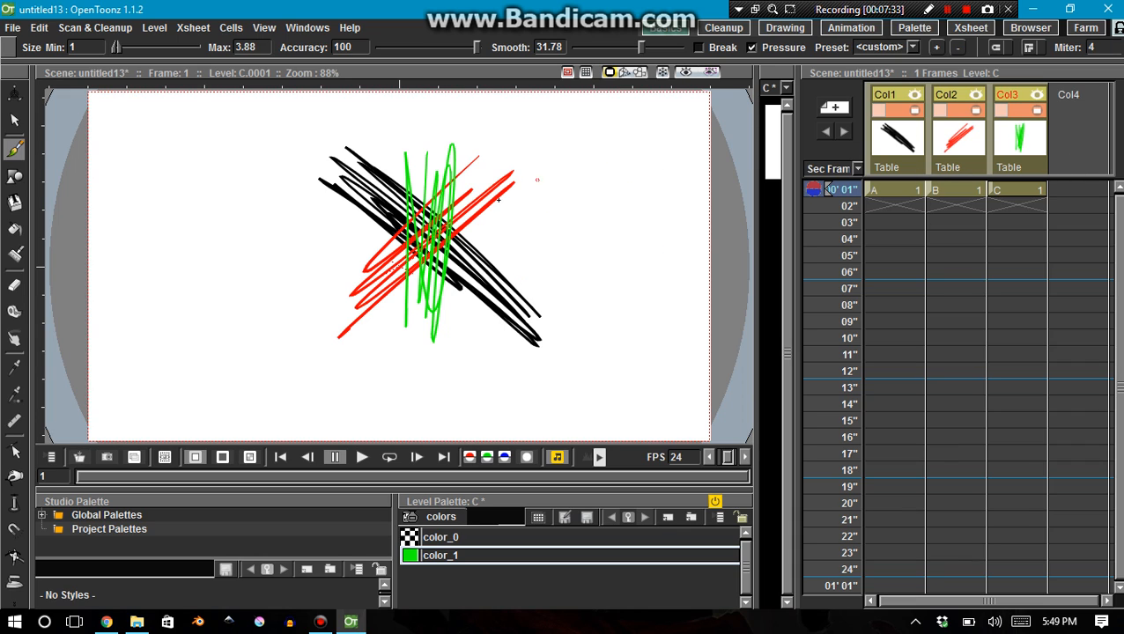
pyautogui.moveTo(870, 159)
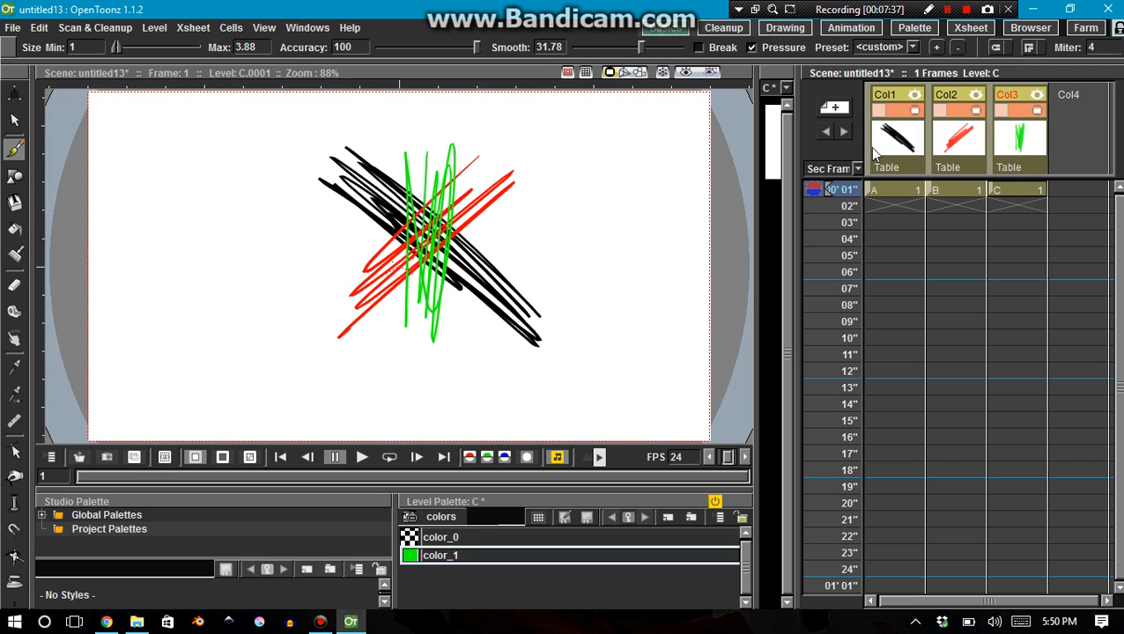
pyautogui.moveTo(872, 154)
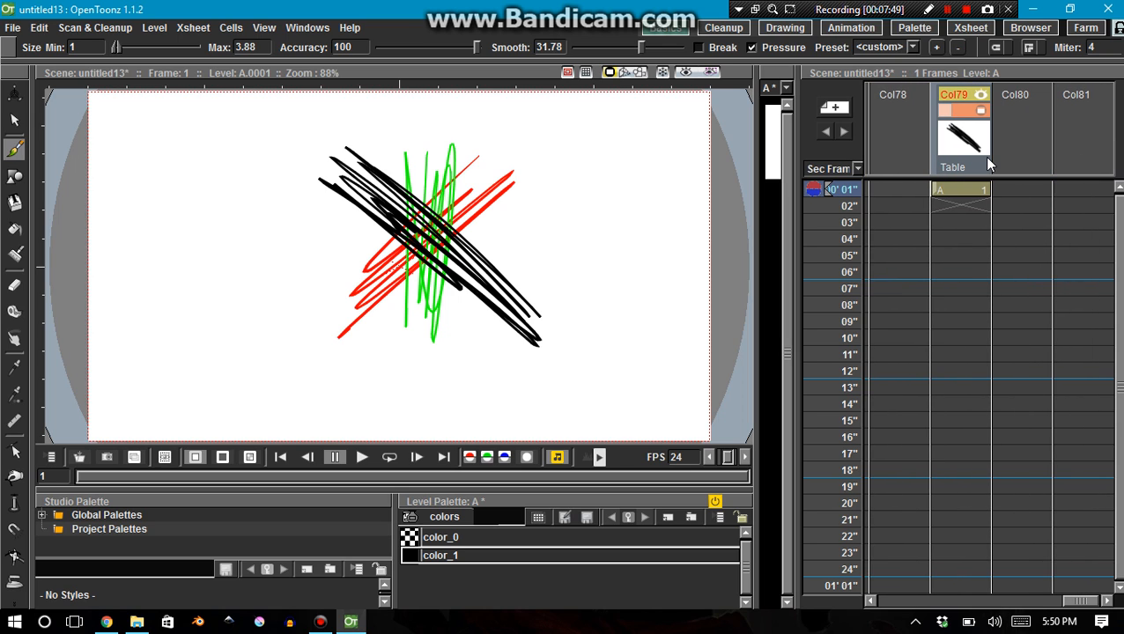
pyautogui.moveTo(985, 163)
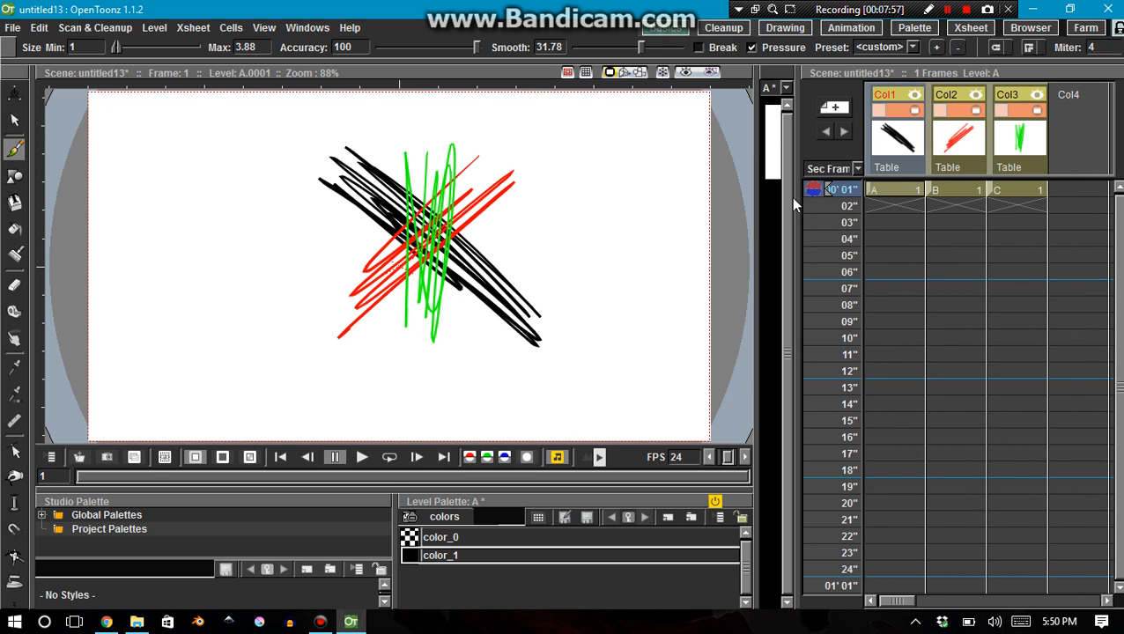
pyautogui.moveTo(861, 196)
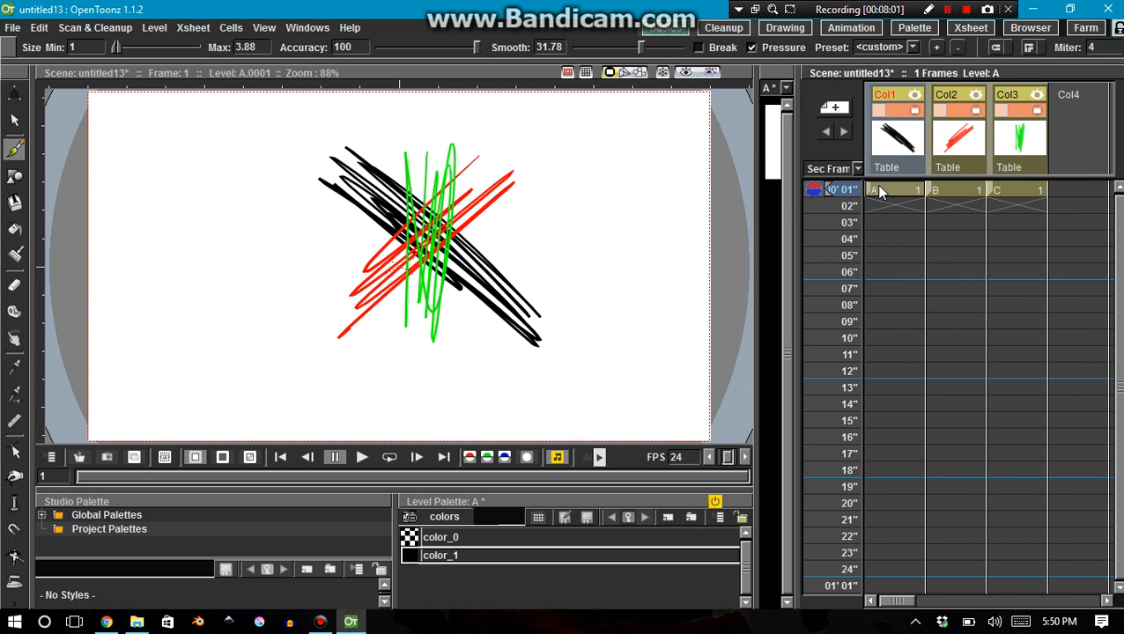
pyautogui.moveTo(986, 203)
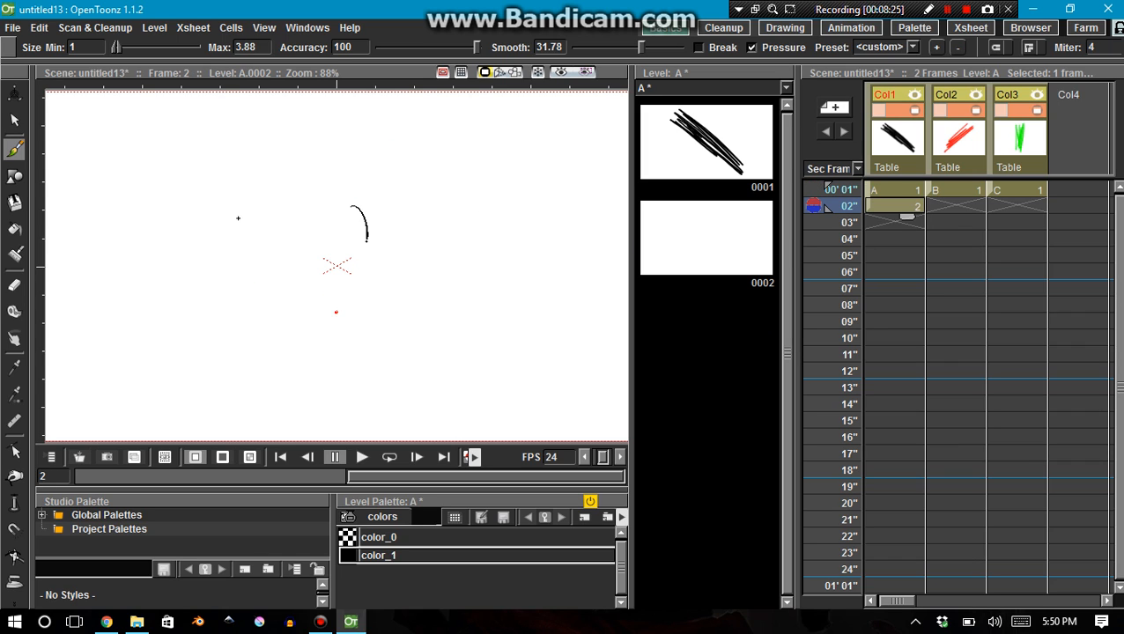
# Draw a large looping curve on frame 2 and dismiss the autosave warning
pyautogui.moveTo(133, 202); pyautogui.dragTo(246, 339)
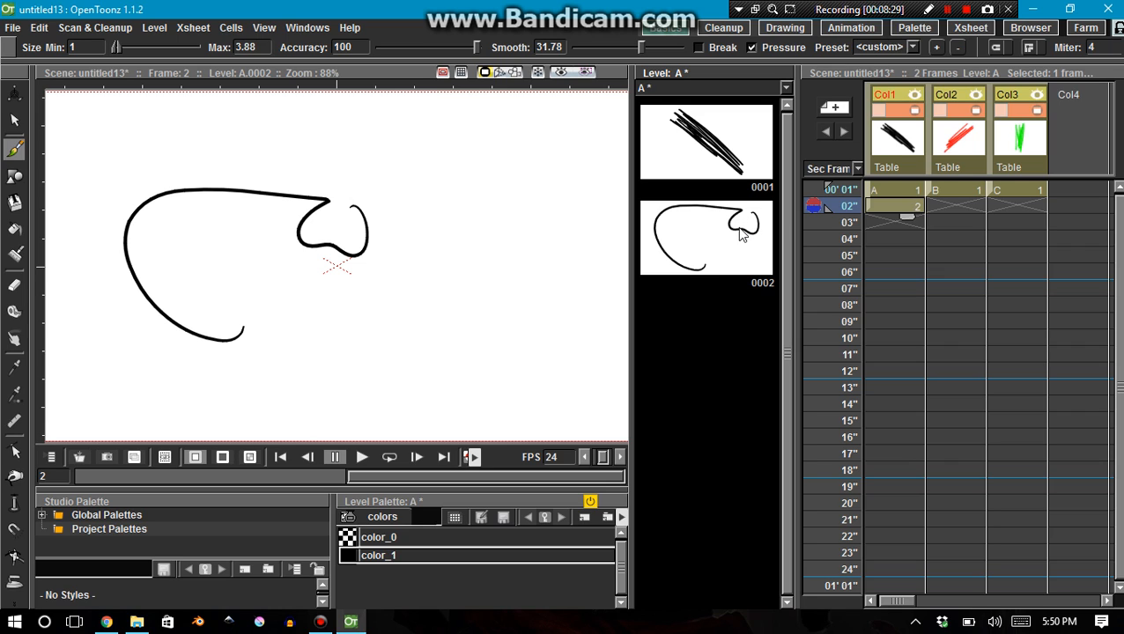
pyautogui.moveTo(812, 211)
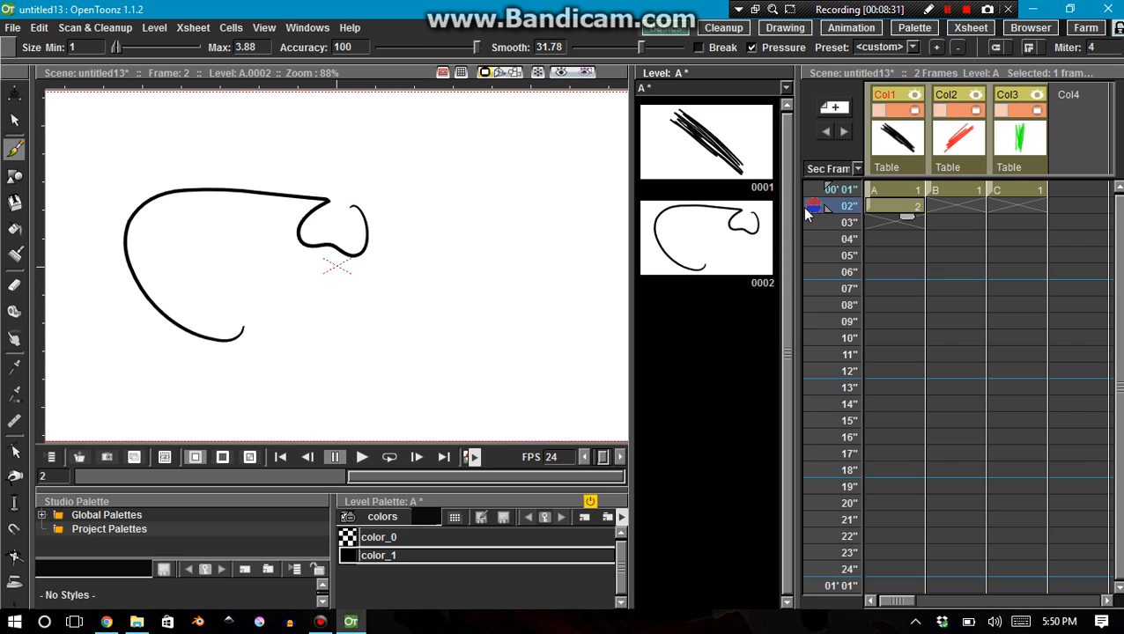
pyautogui.moveTo(896, 192)
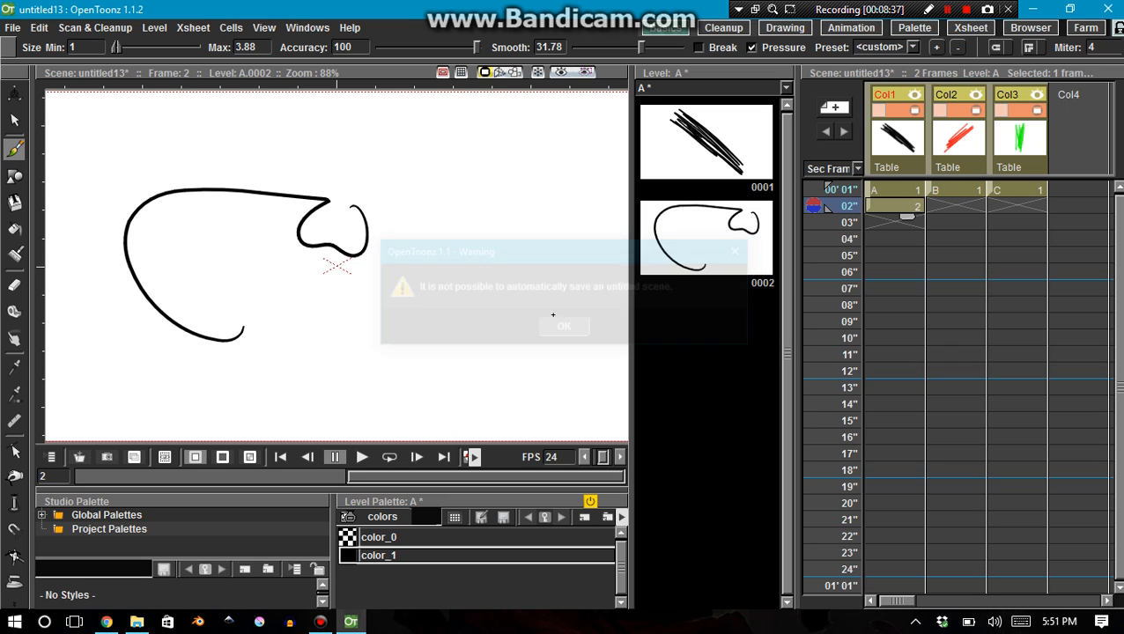
pyautogui.click(565, 325)
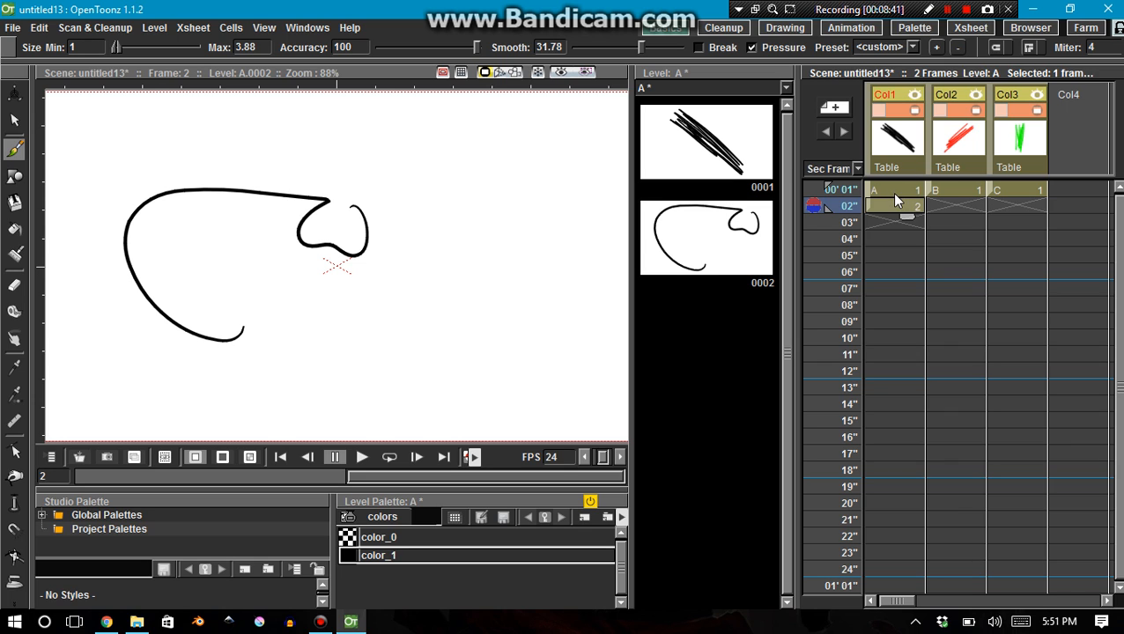
pyautogui.moveTo(1030, 28)
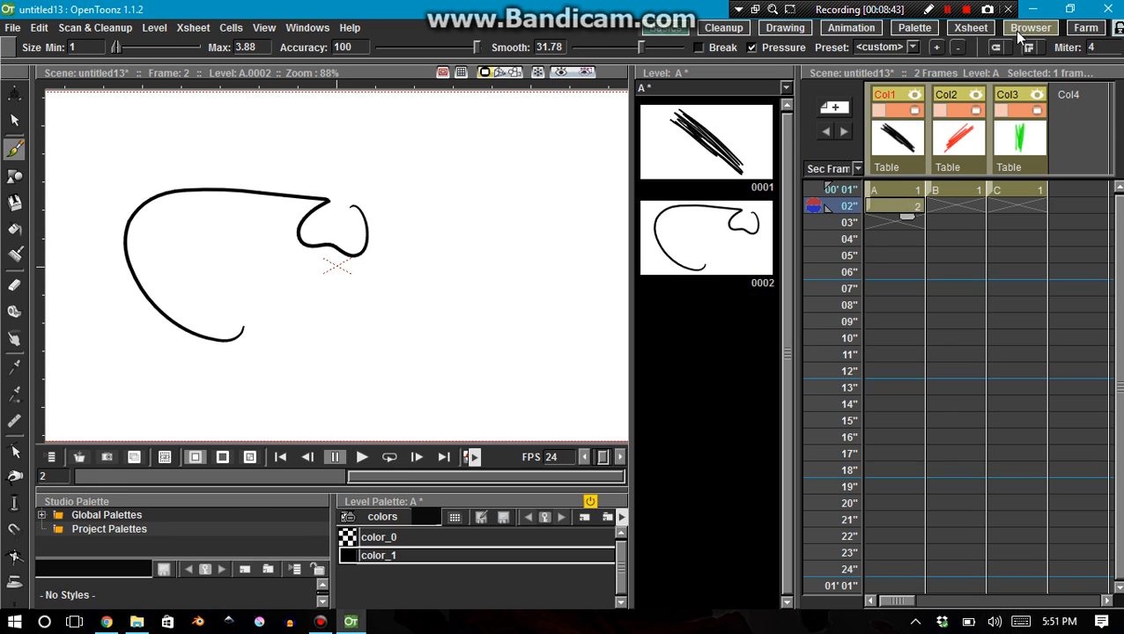
# Return to frame 1 and open the Tutorials project's empty drawings folder in the Browser room
pyautogui.click(1031, 27)
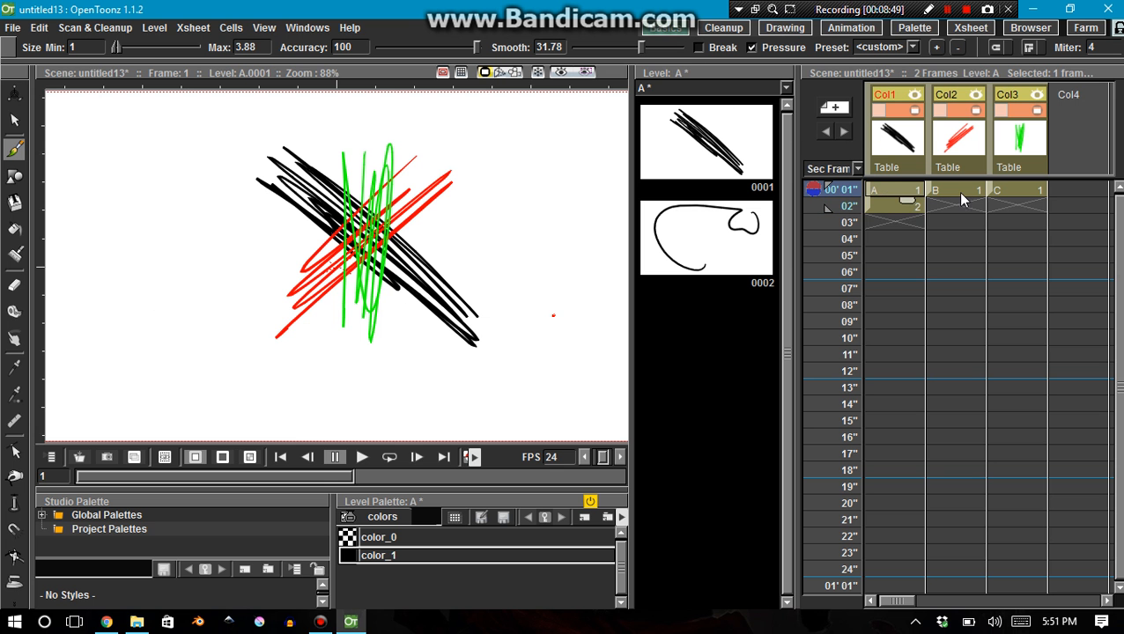
pyautogui.click(1028, 27)
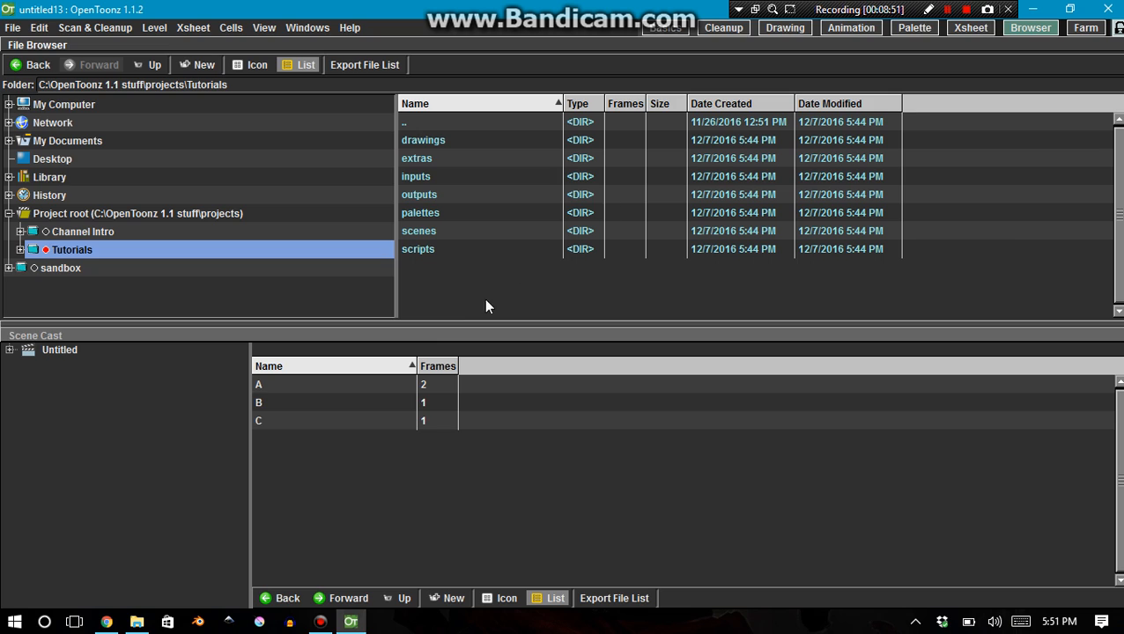
pyautogui.doubleClick(423, 139)
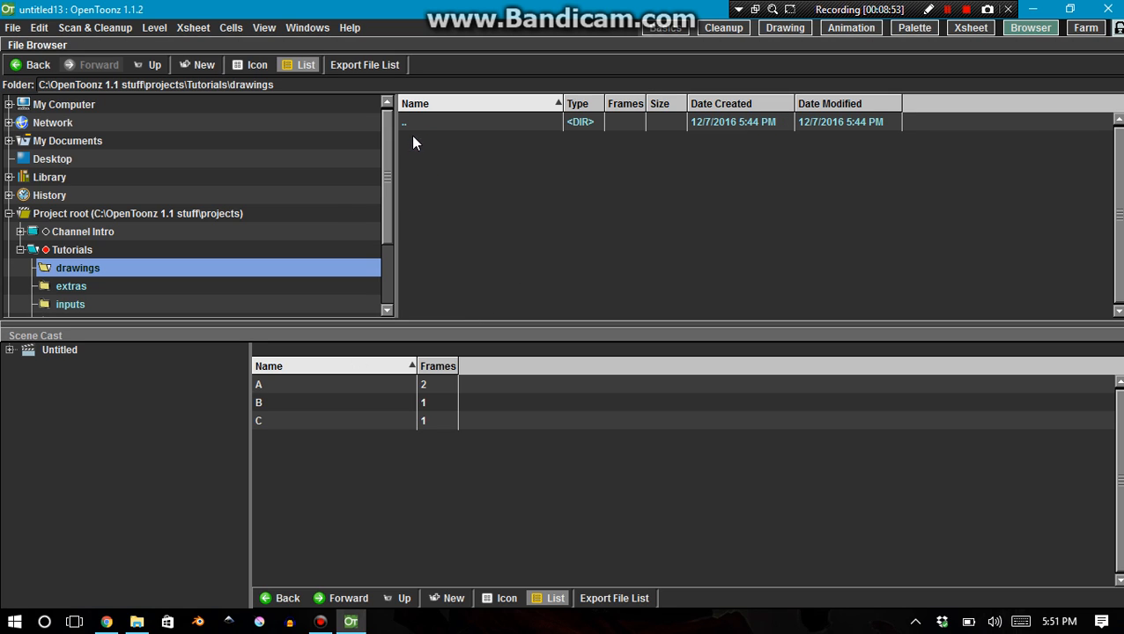
pyautogui.moveTo(465, 226)
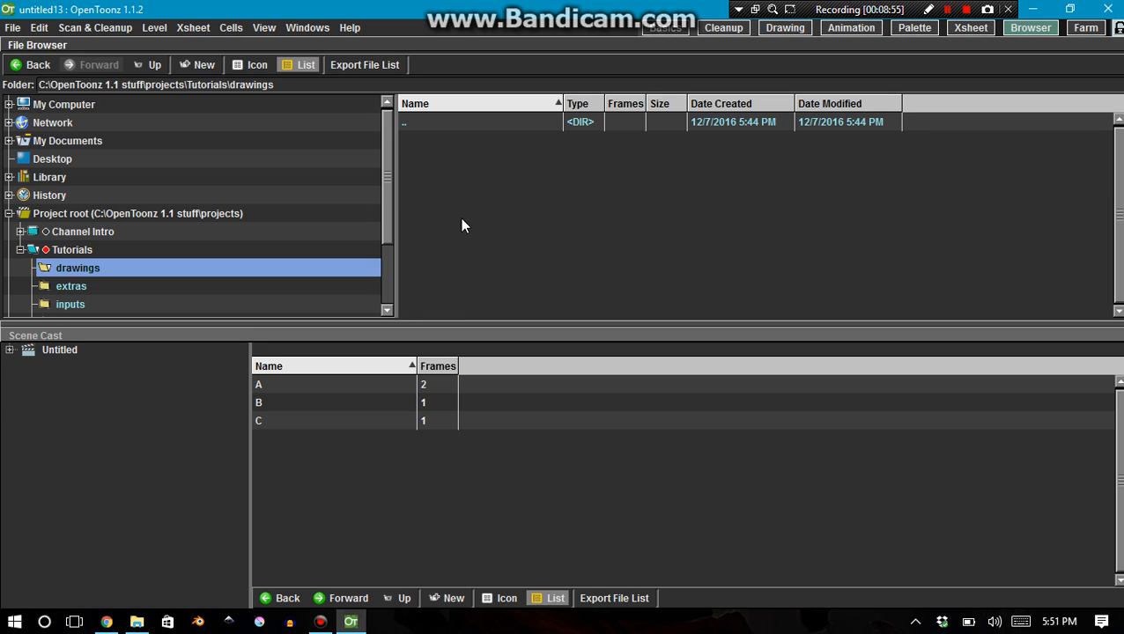
pyautogui.moveTo(342, 169)
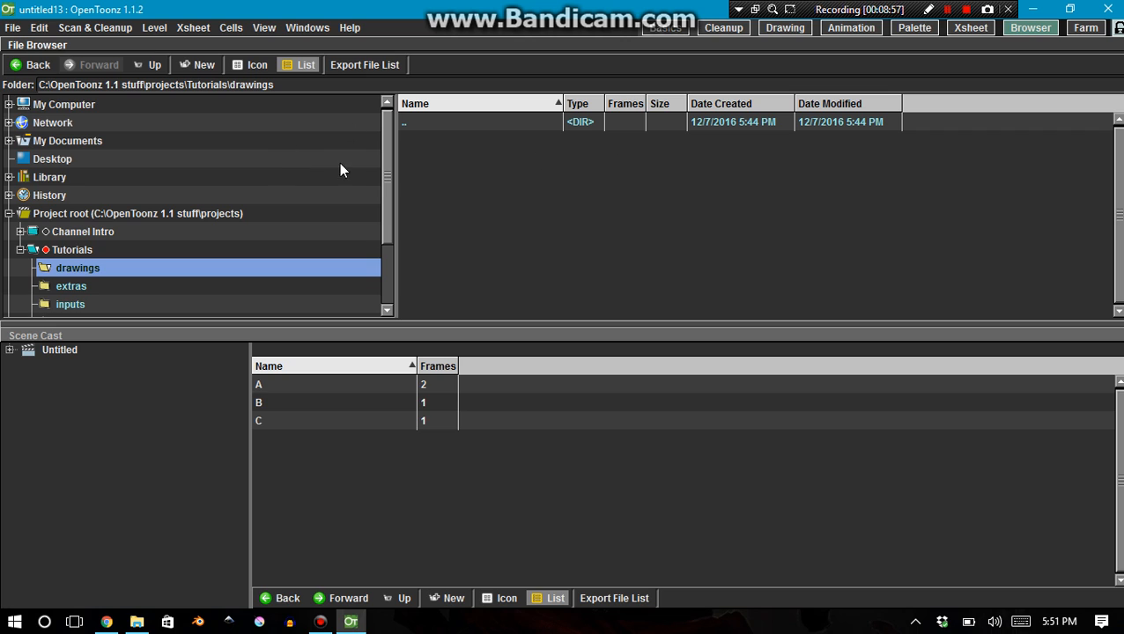
pyautogui.moveTo(491, 323)
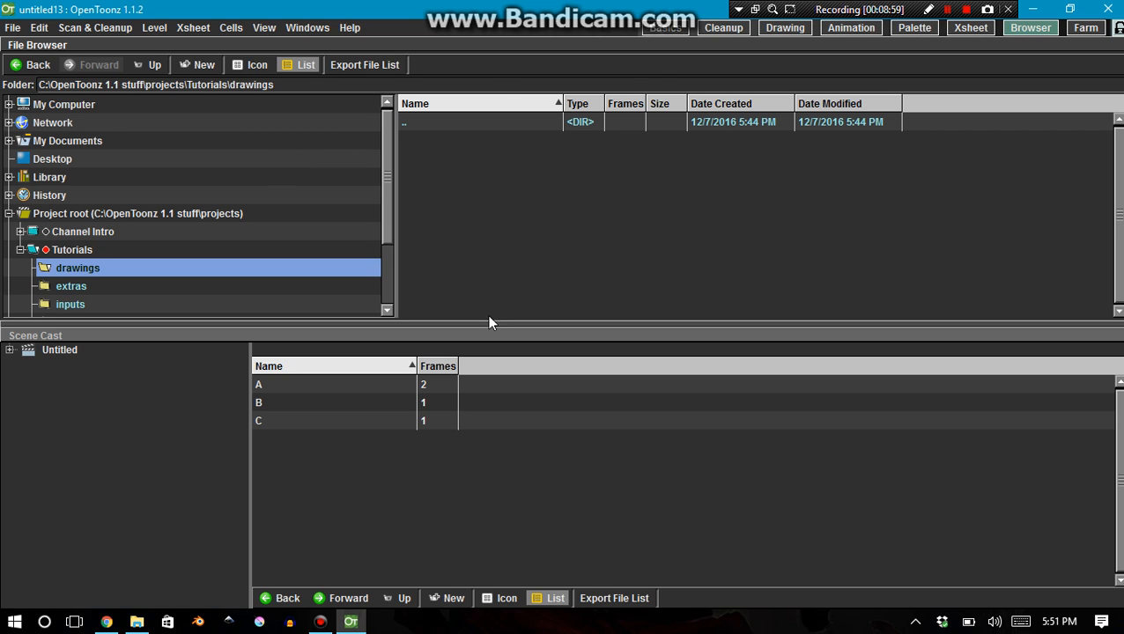
pyautogui.moveTo(334, 416)
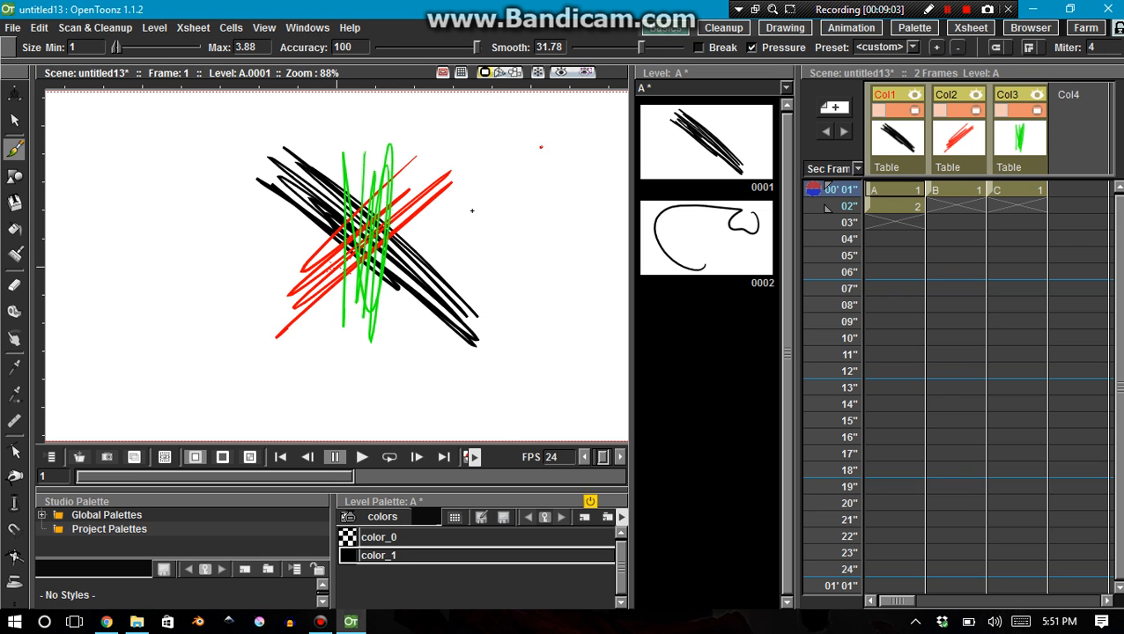
pyautogui.moveTo(328, 320)
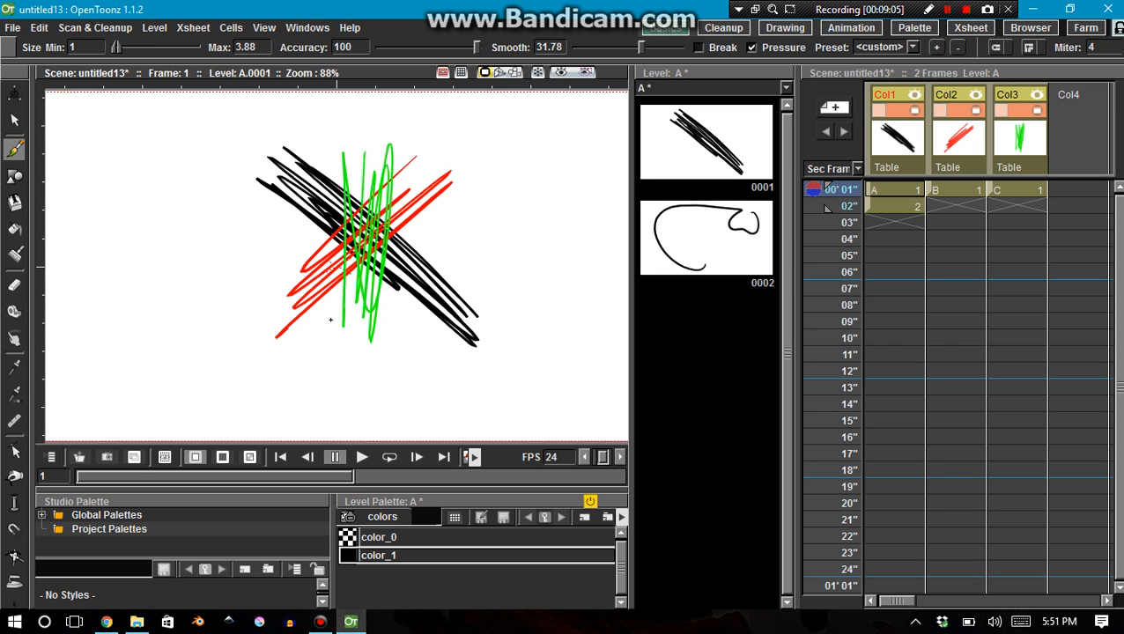
pyautogui.click(12, 27)
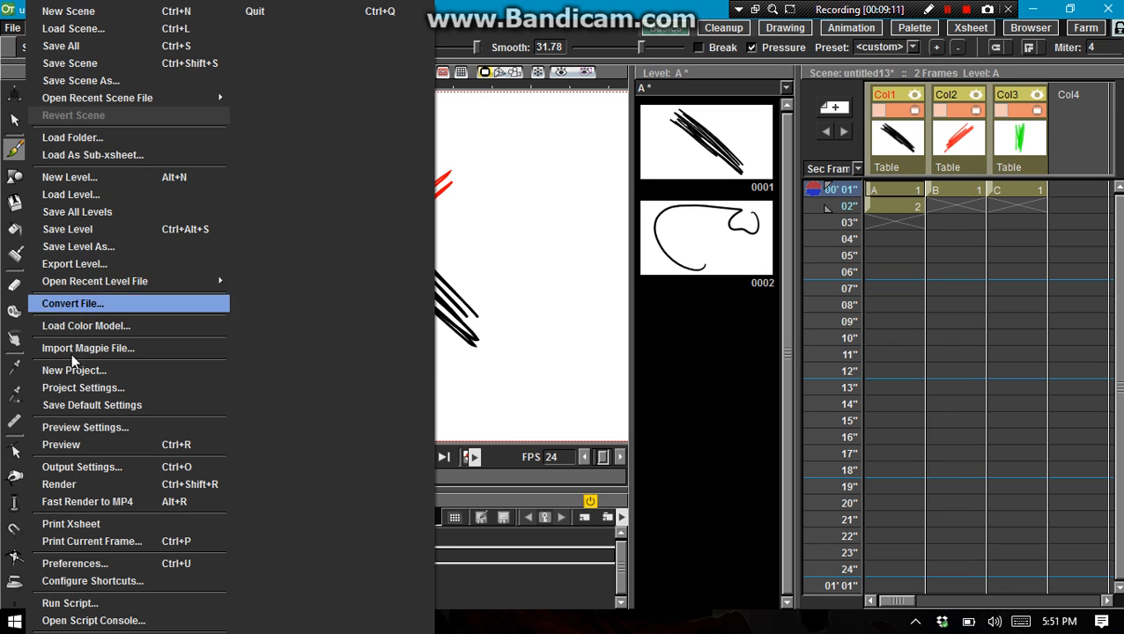
pyautogui.moveTo(75, 564)
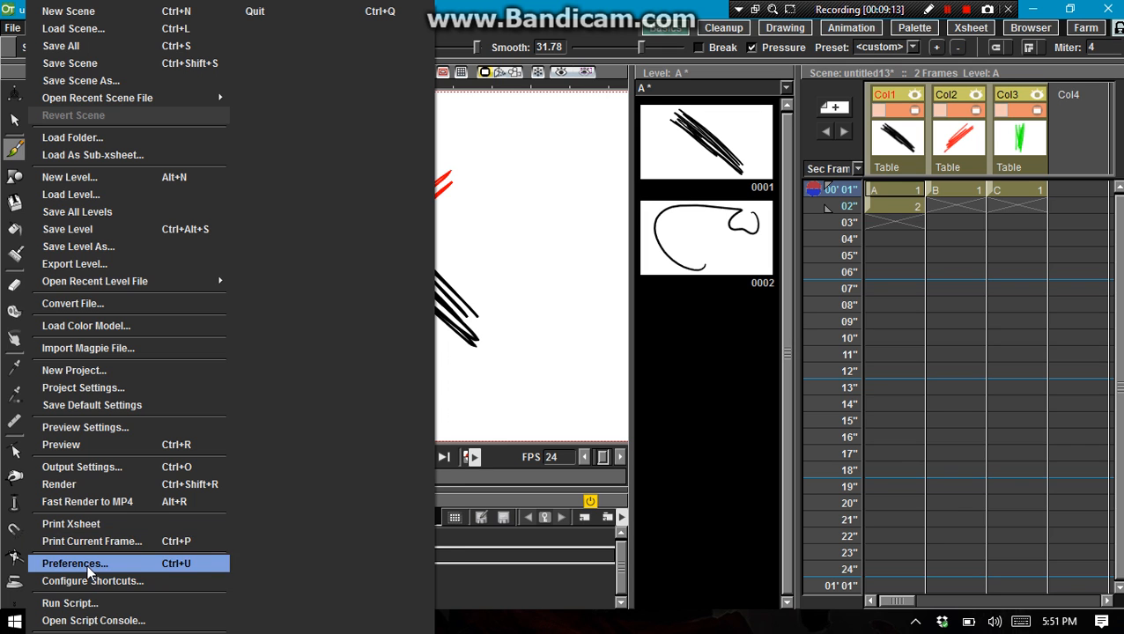
pyautogui.click(79, 563)
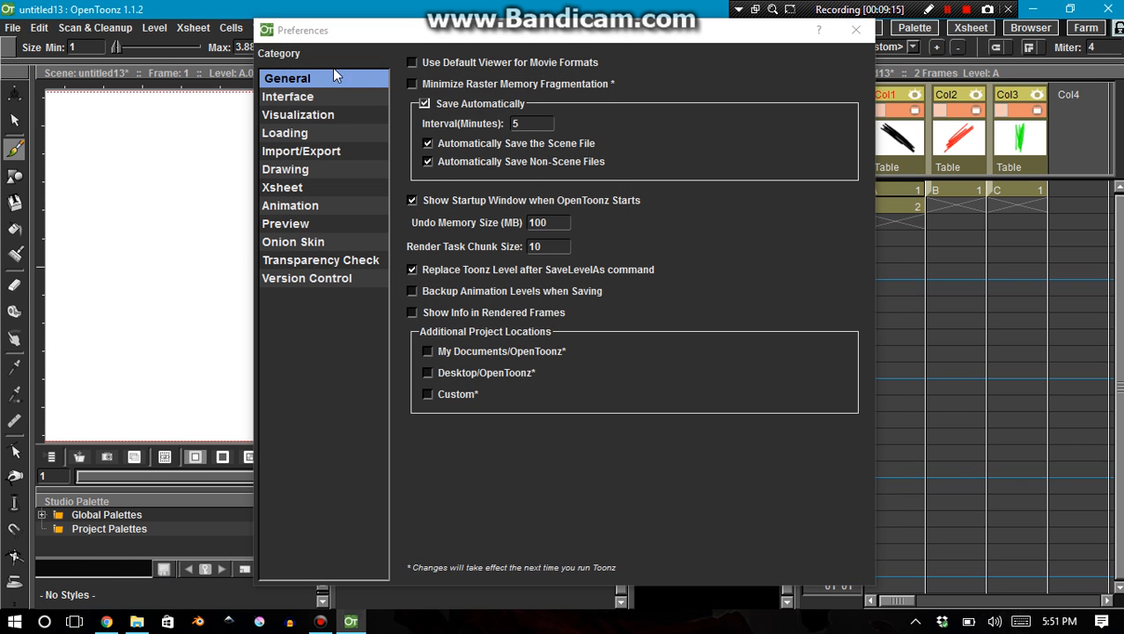
pyautogui.moveTo(520, 137)
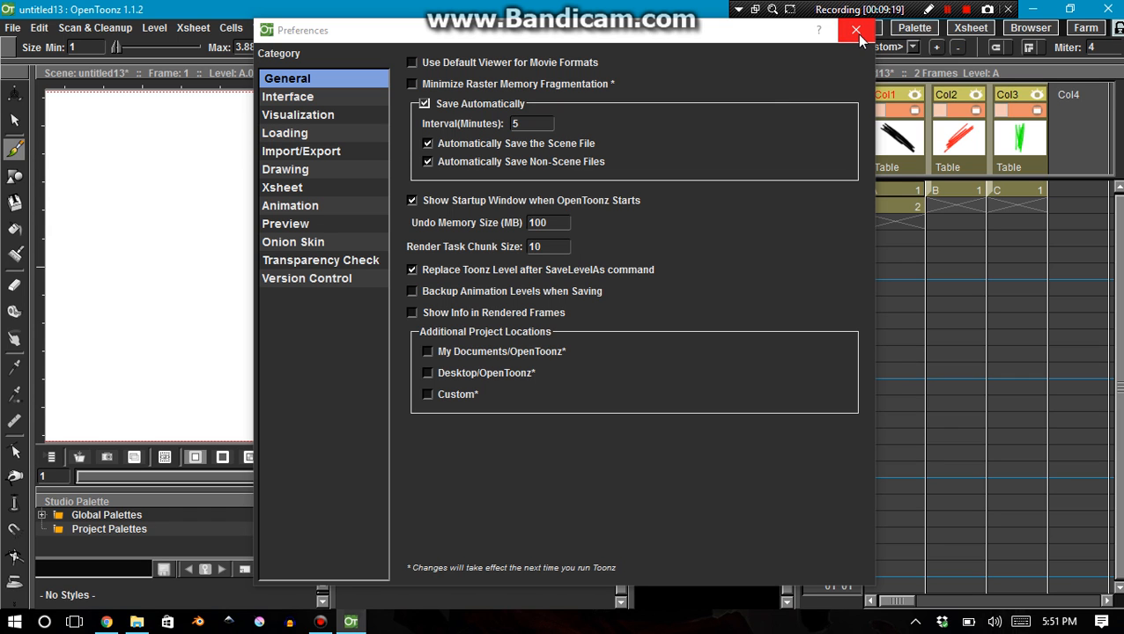
pyautogui.click(855, 30)
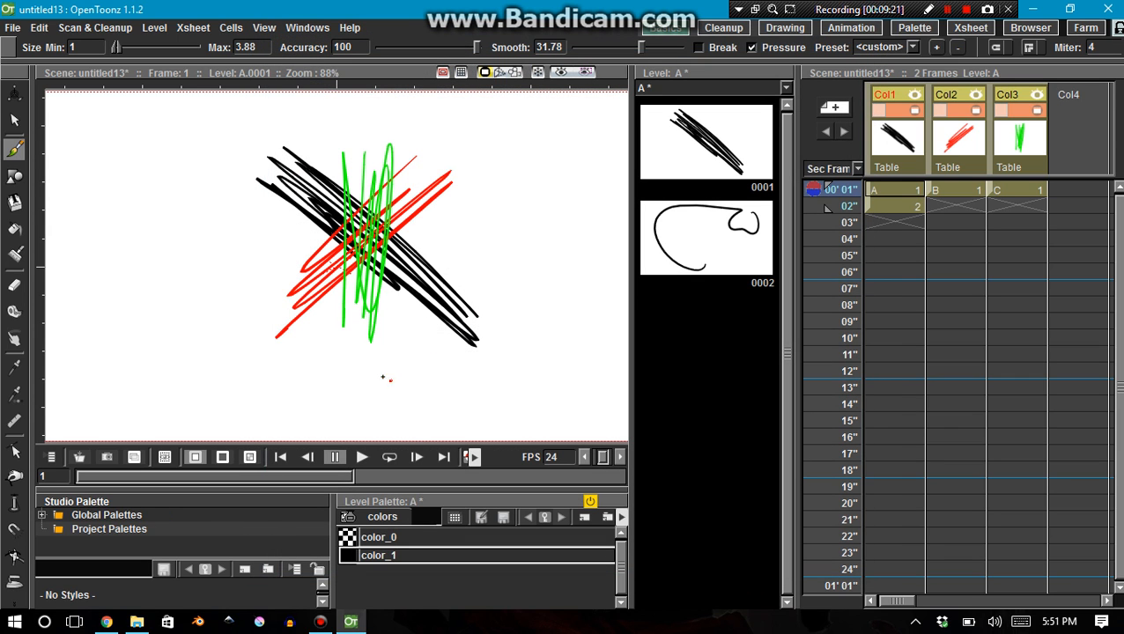
pyautogui.moveTo(375, 354)
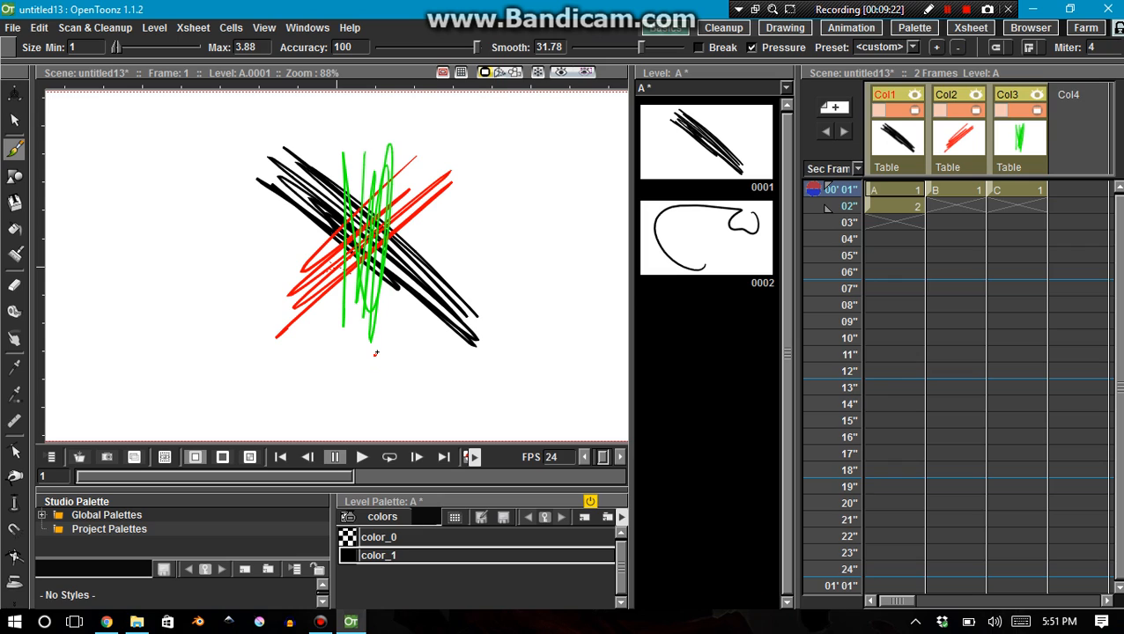